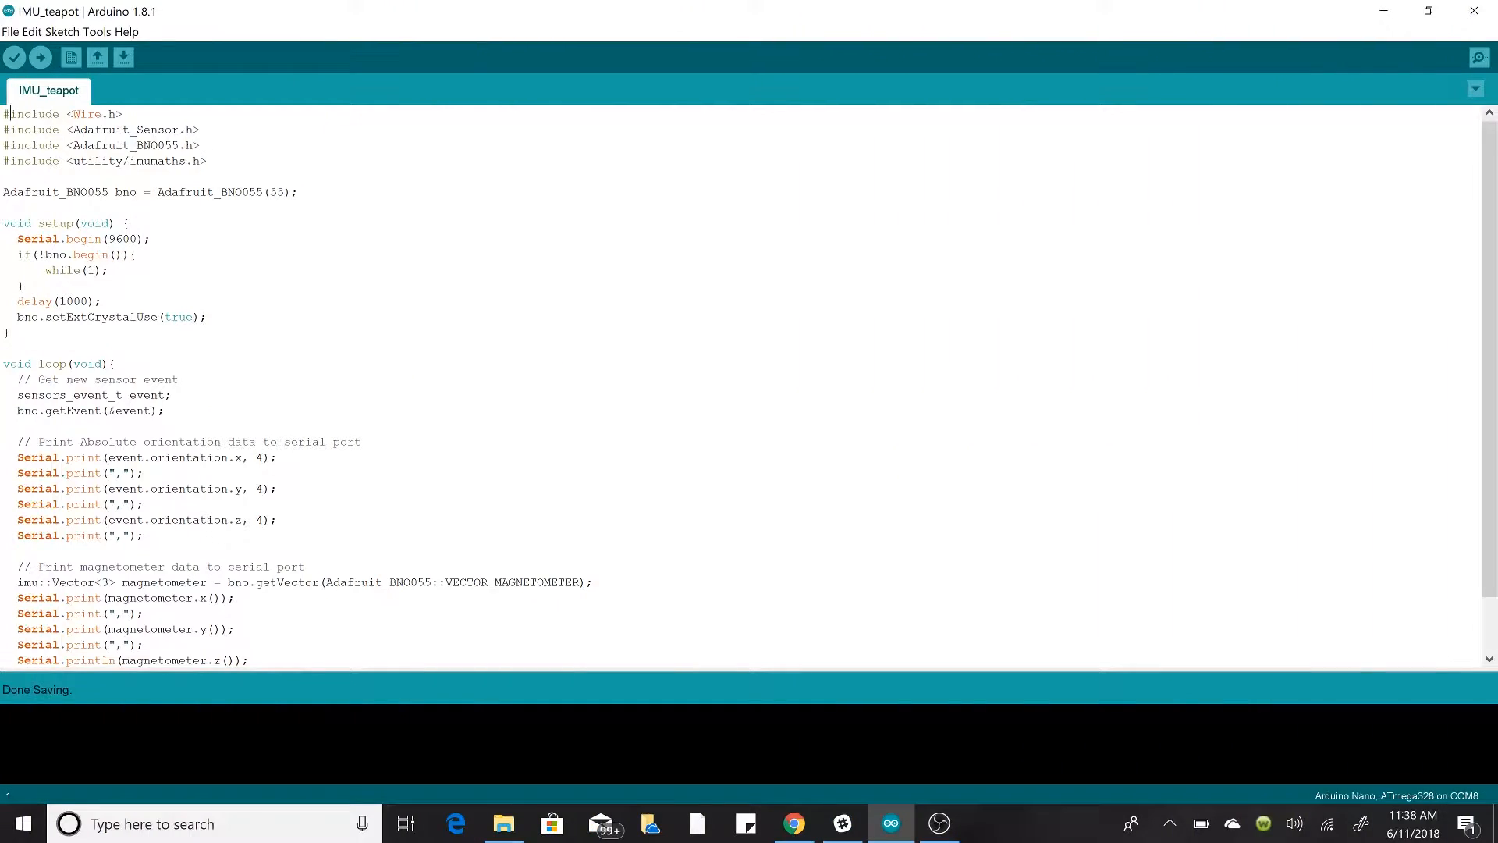
# Step: Highlight the library include lines at the top of the Arduino sketch
pyautogui.scroll(-3)
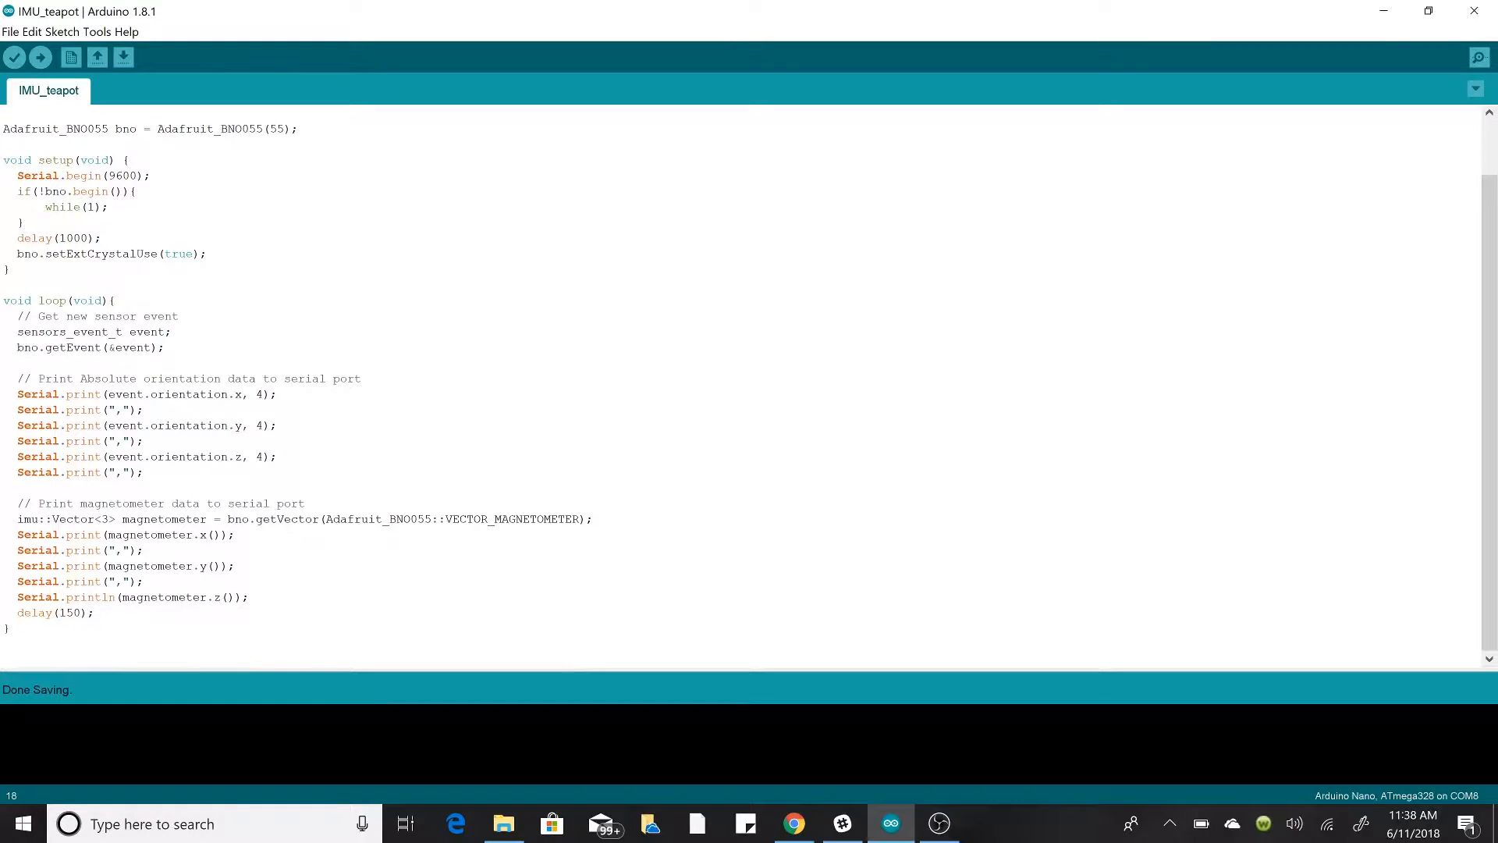
pyautogui.scroll(3)
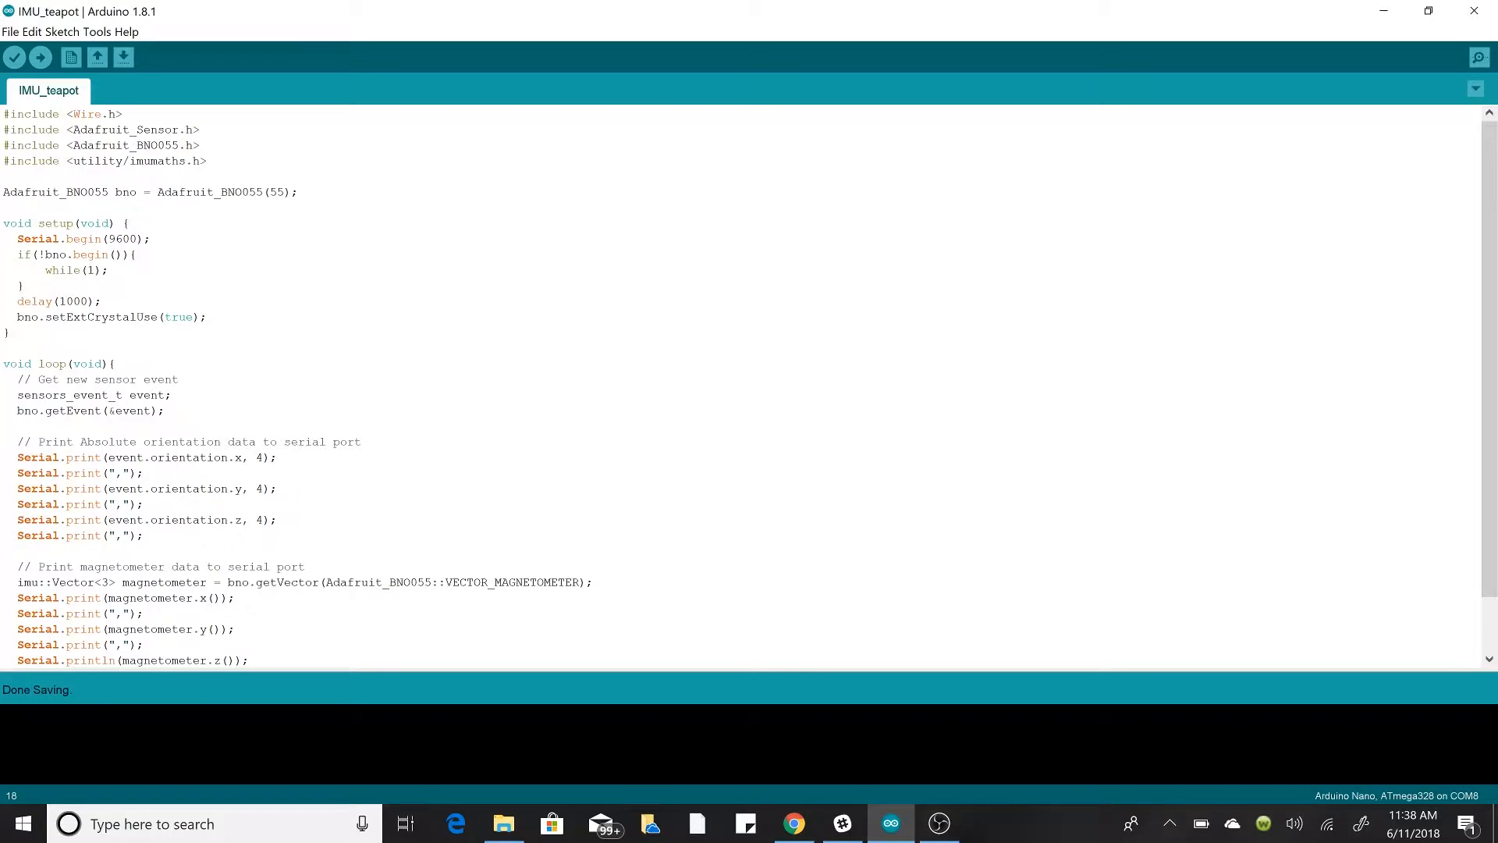
pyautogui.moveTo(4, 114); pyautogui.dragTo(208, 161)
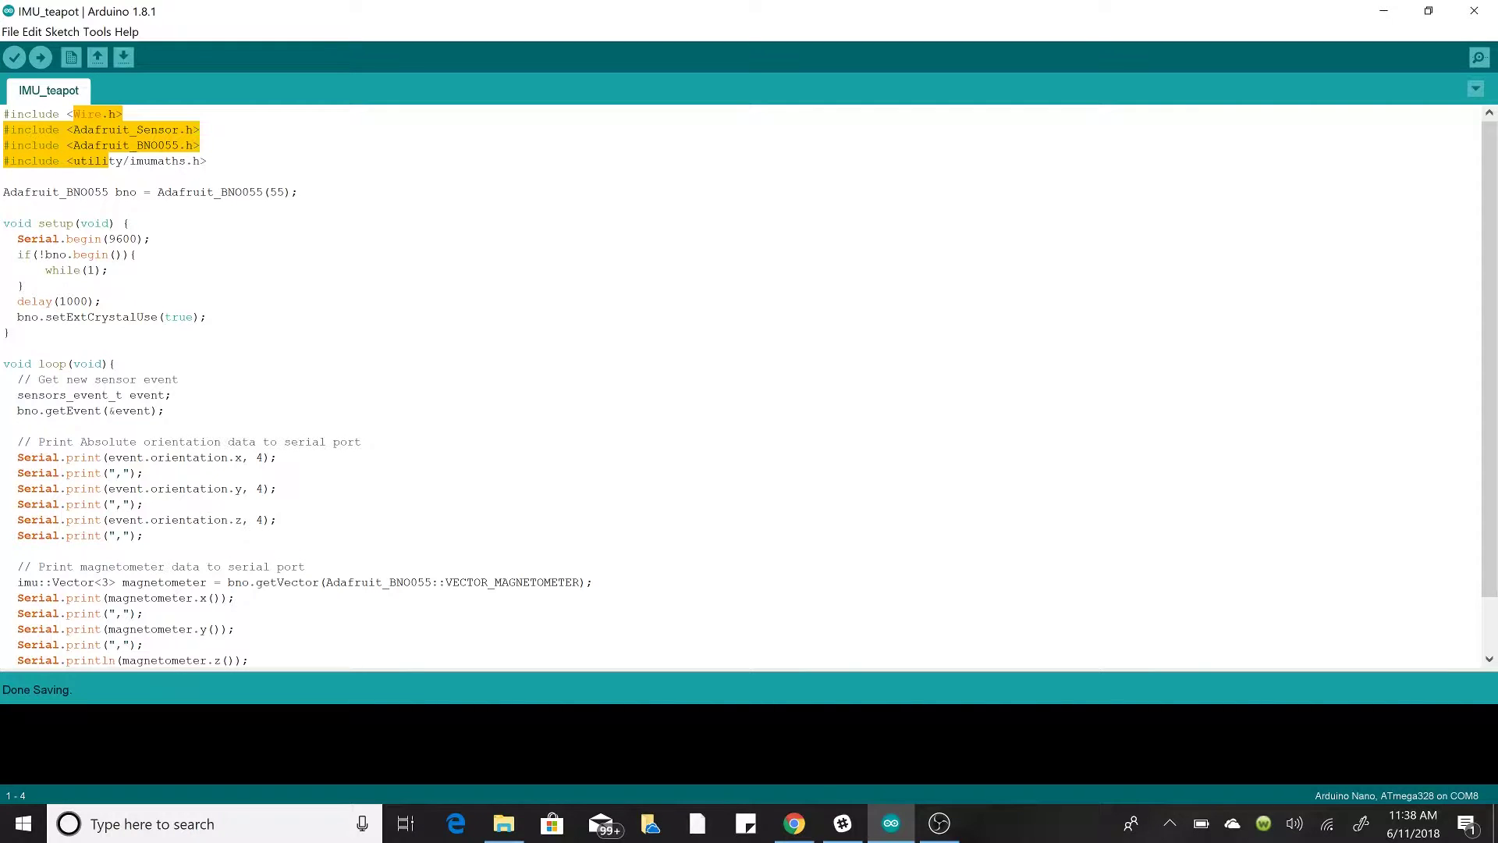
pyautogui.click(165, 161)
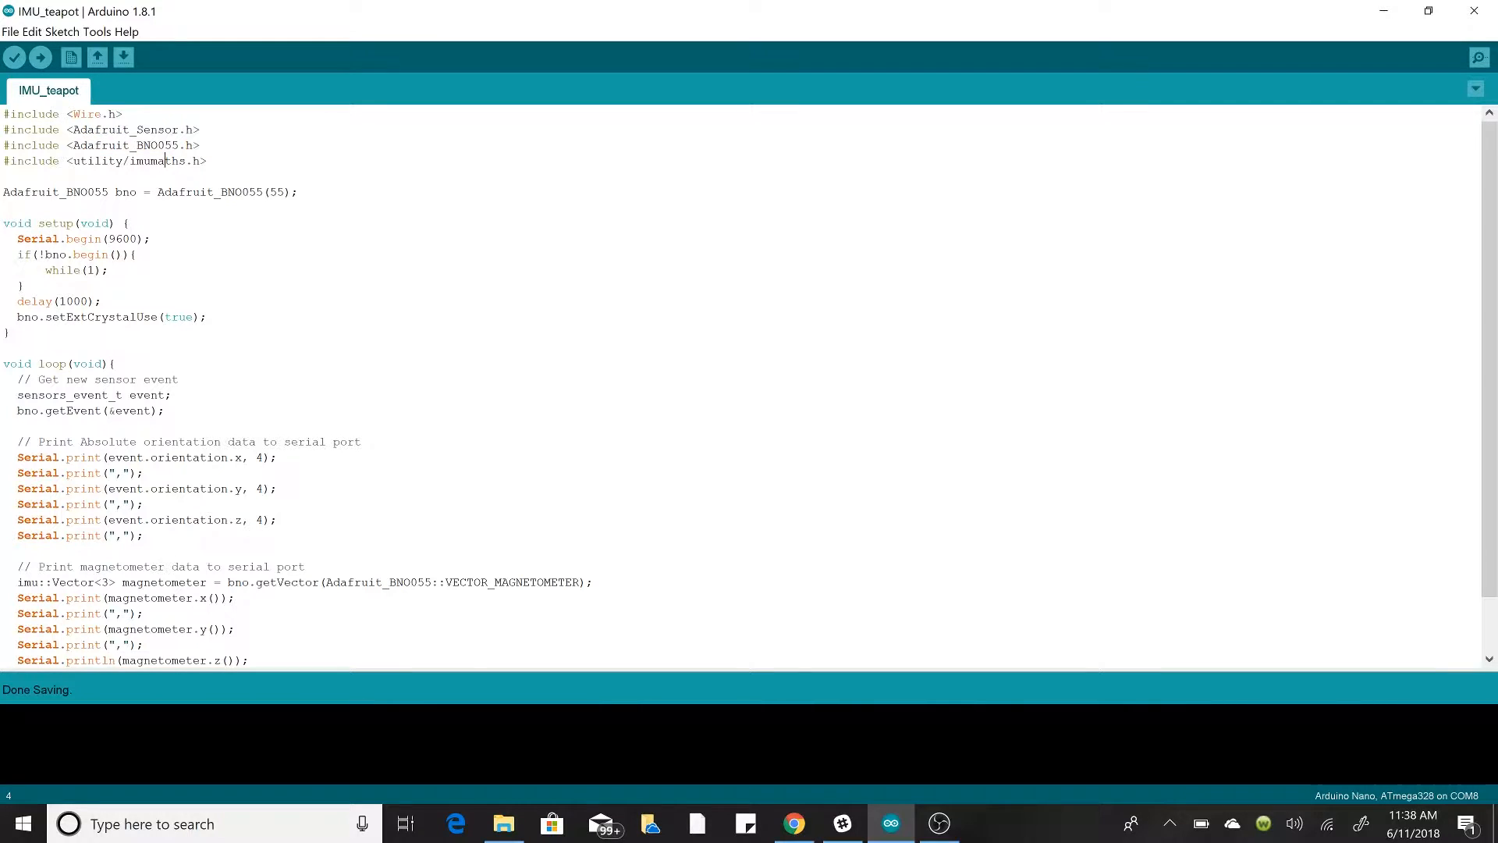
pyautogui.moveTo(4, 114); pyautogui.dragTo(208, 161)
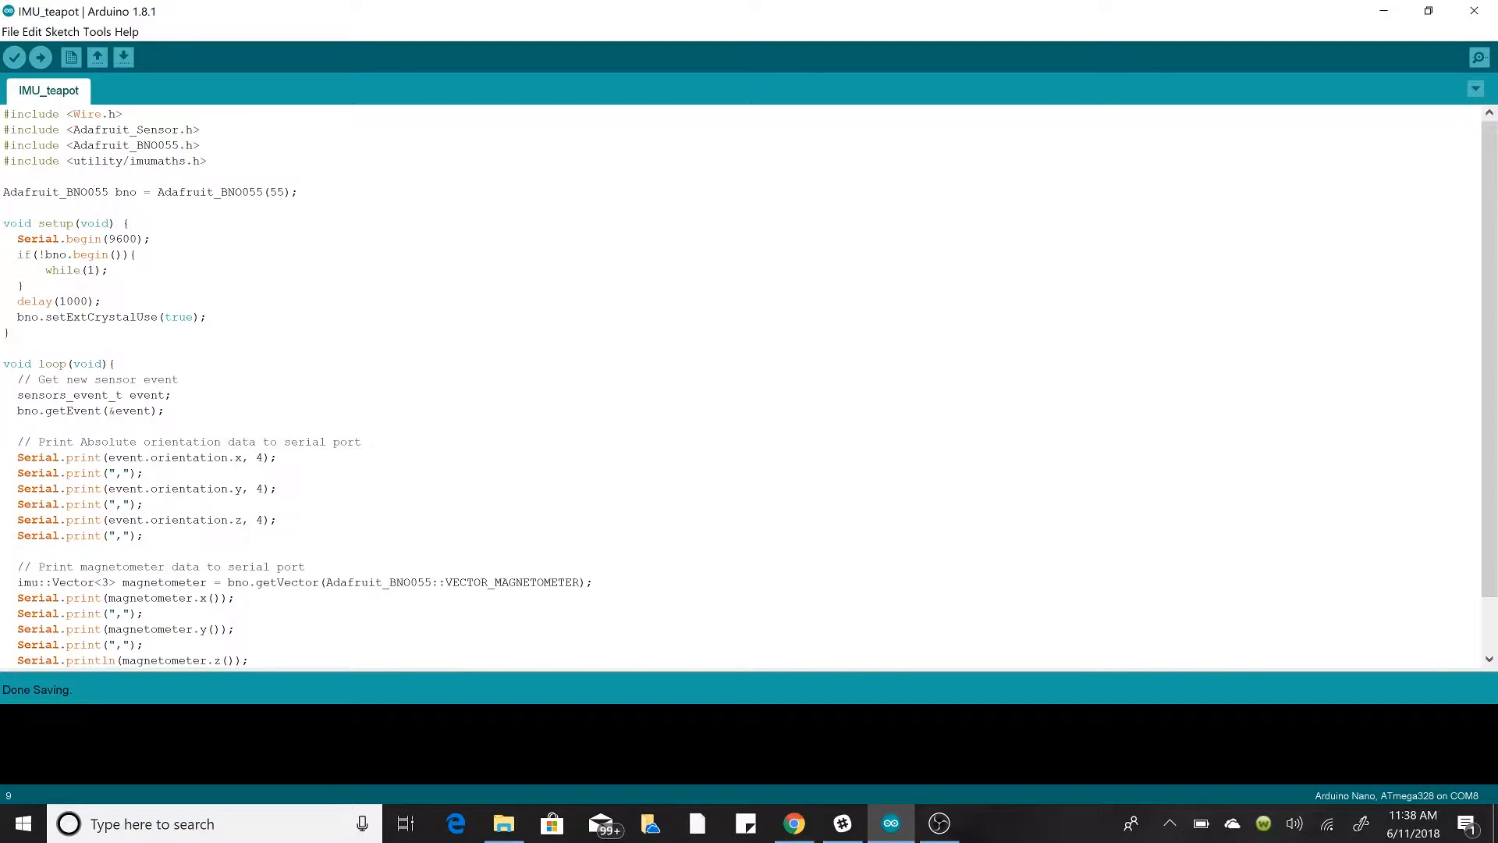
pyautogui.doubleClick(124, 192)
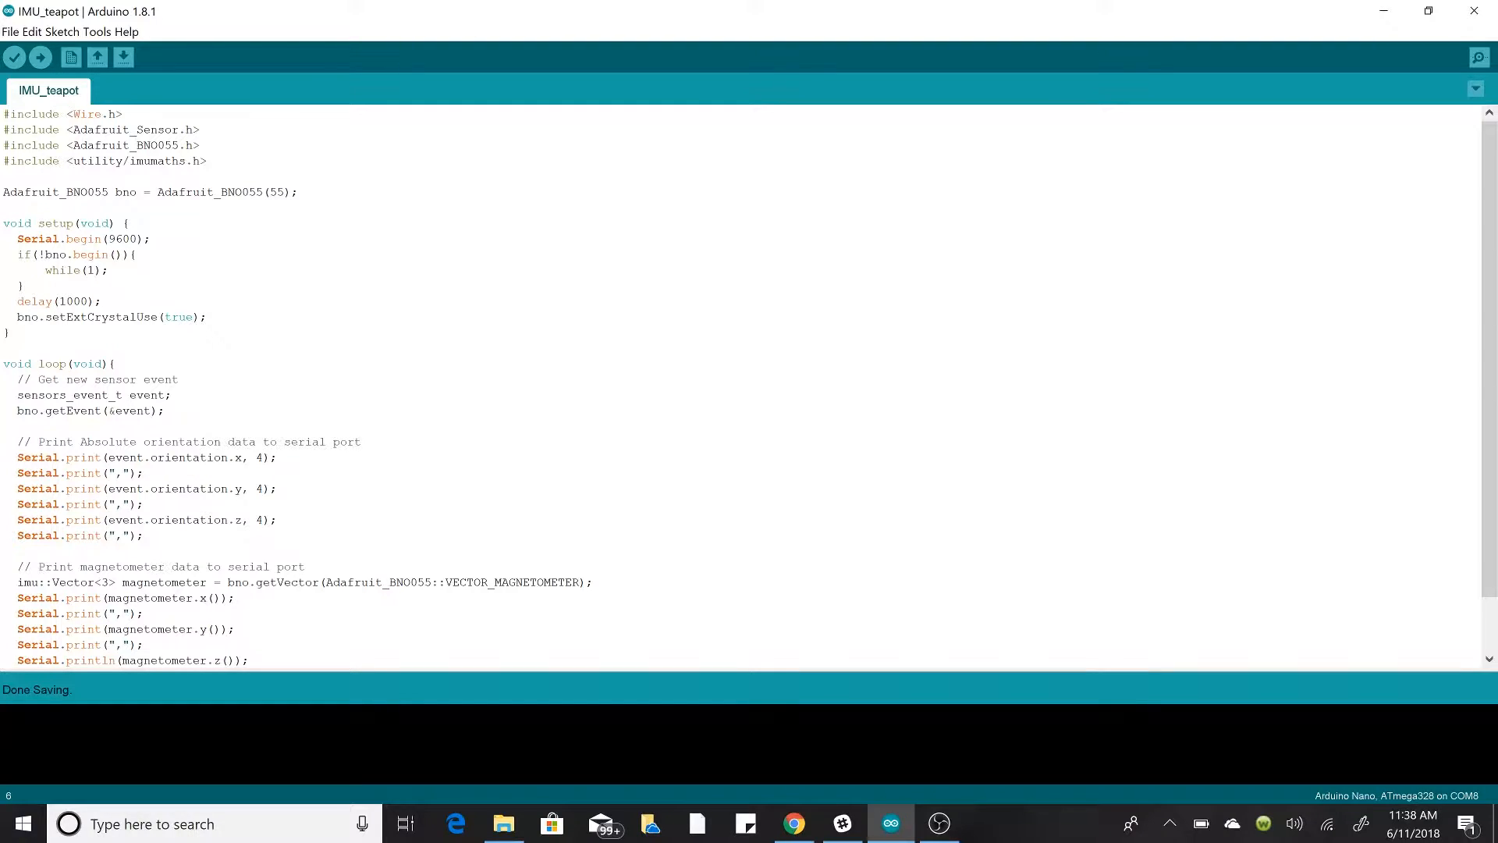
# Step: Point out the serial start call in setup and its 9600 baud rate
pyautogui.doubleClick(89, 238)
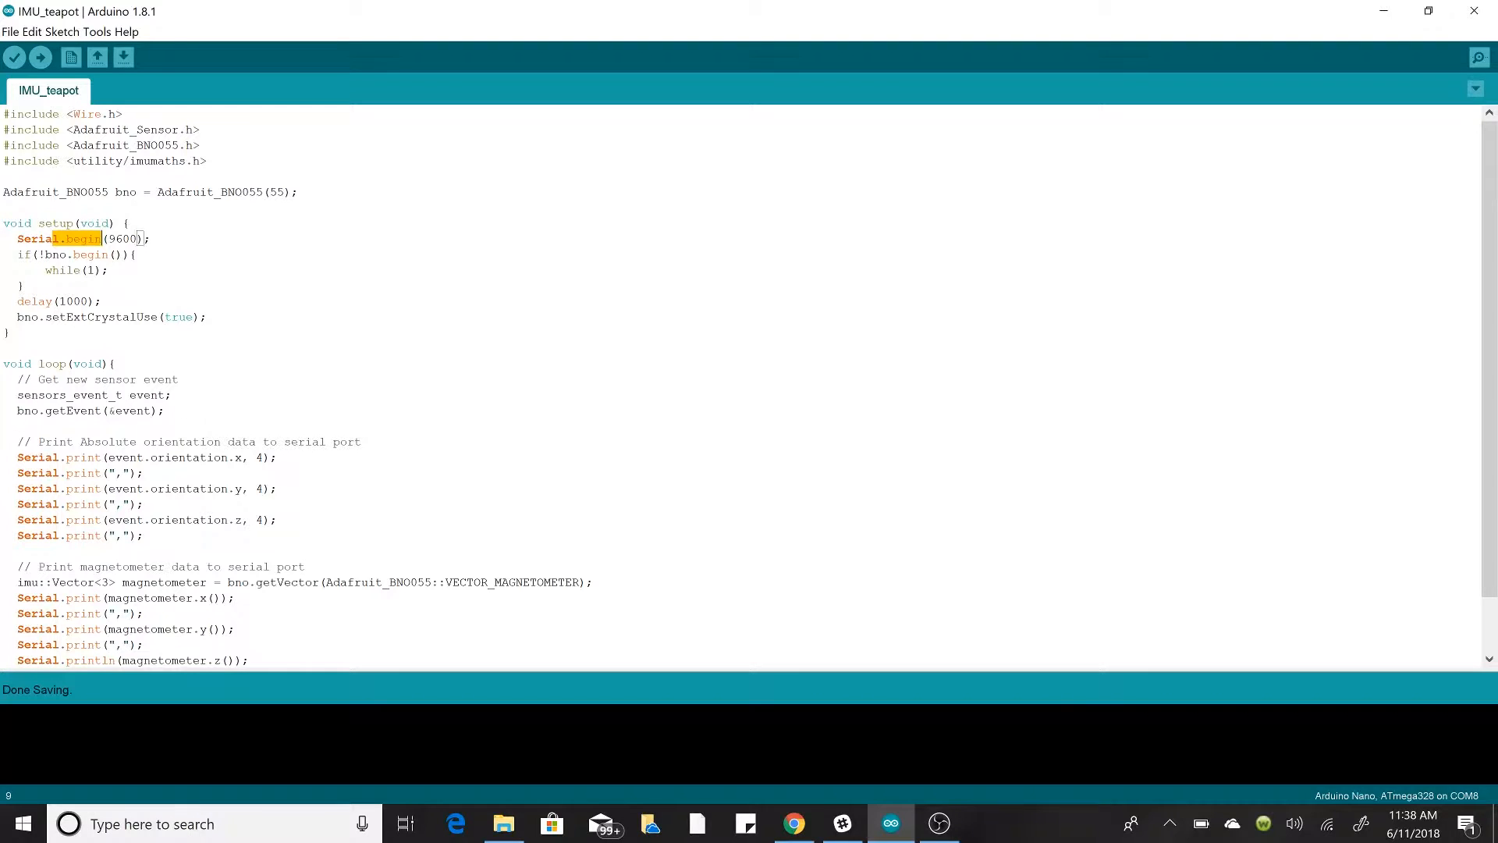
pyautogui.doubleClick(122, 238)
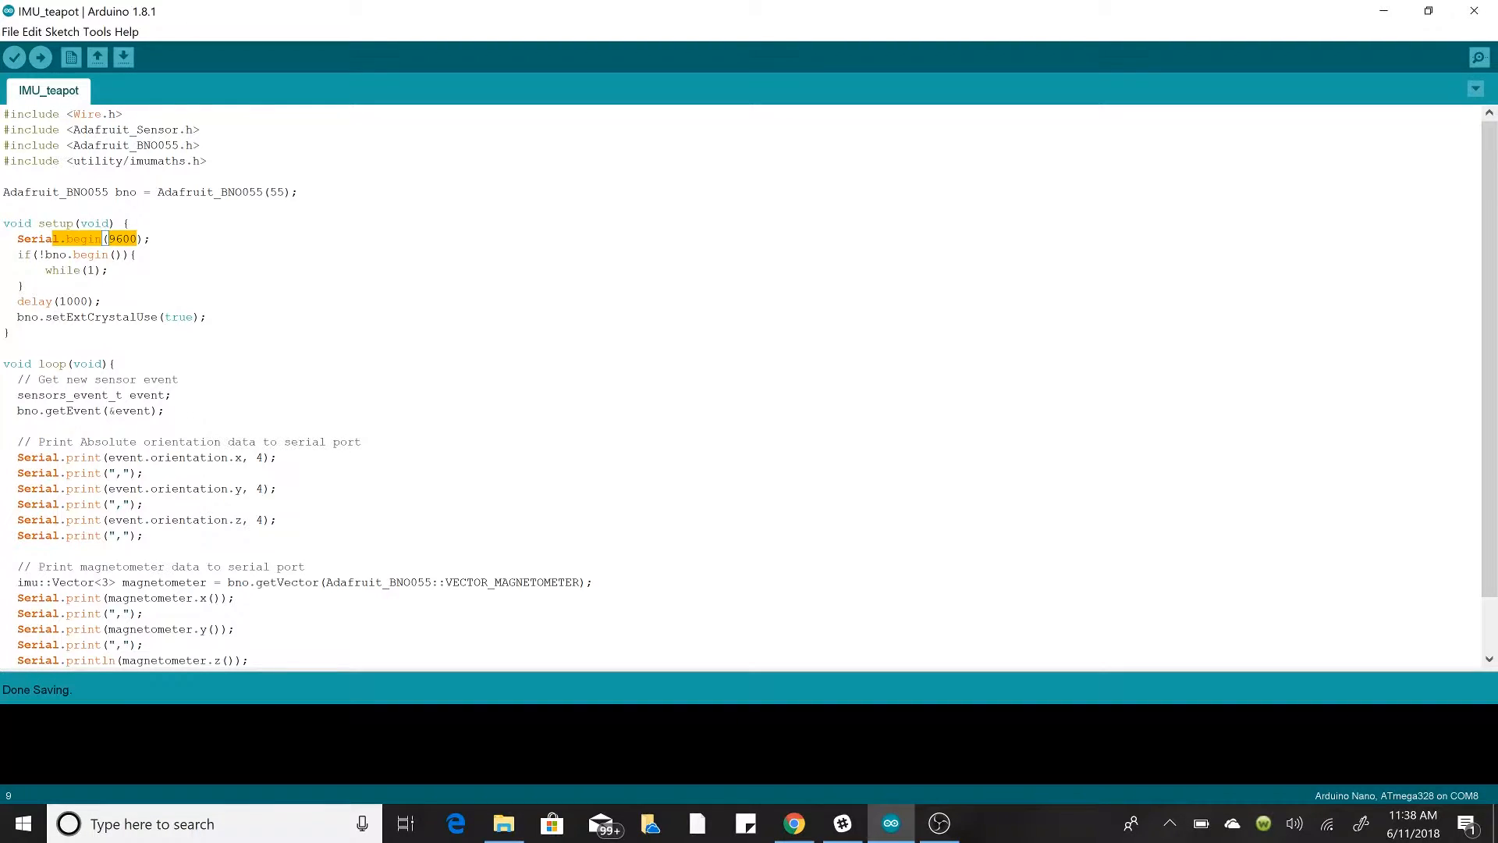
pyautogui.click(42, 254)
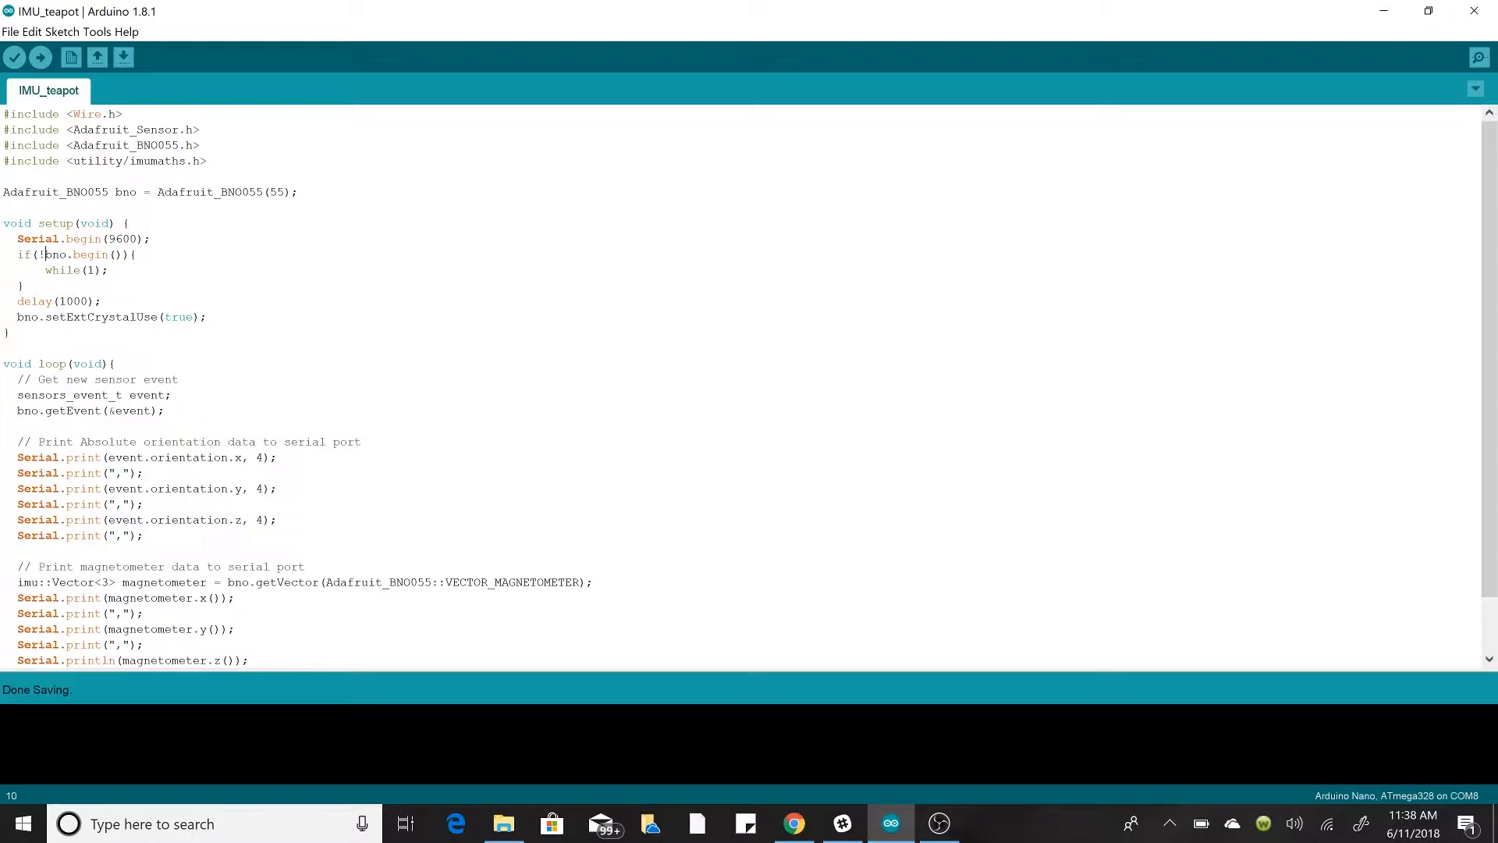
pyautogui.doubleClick(72, 254)
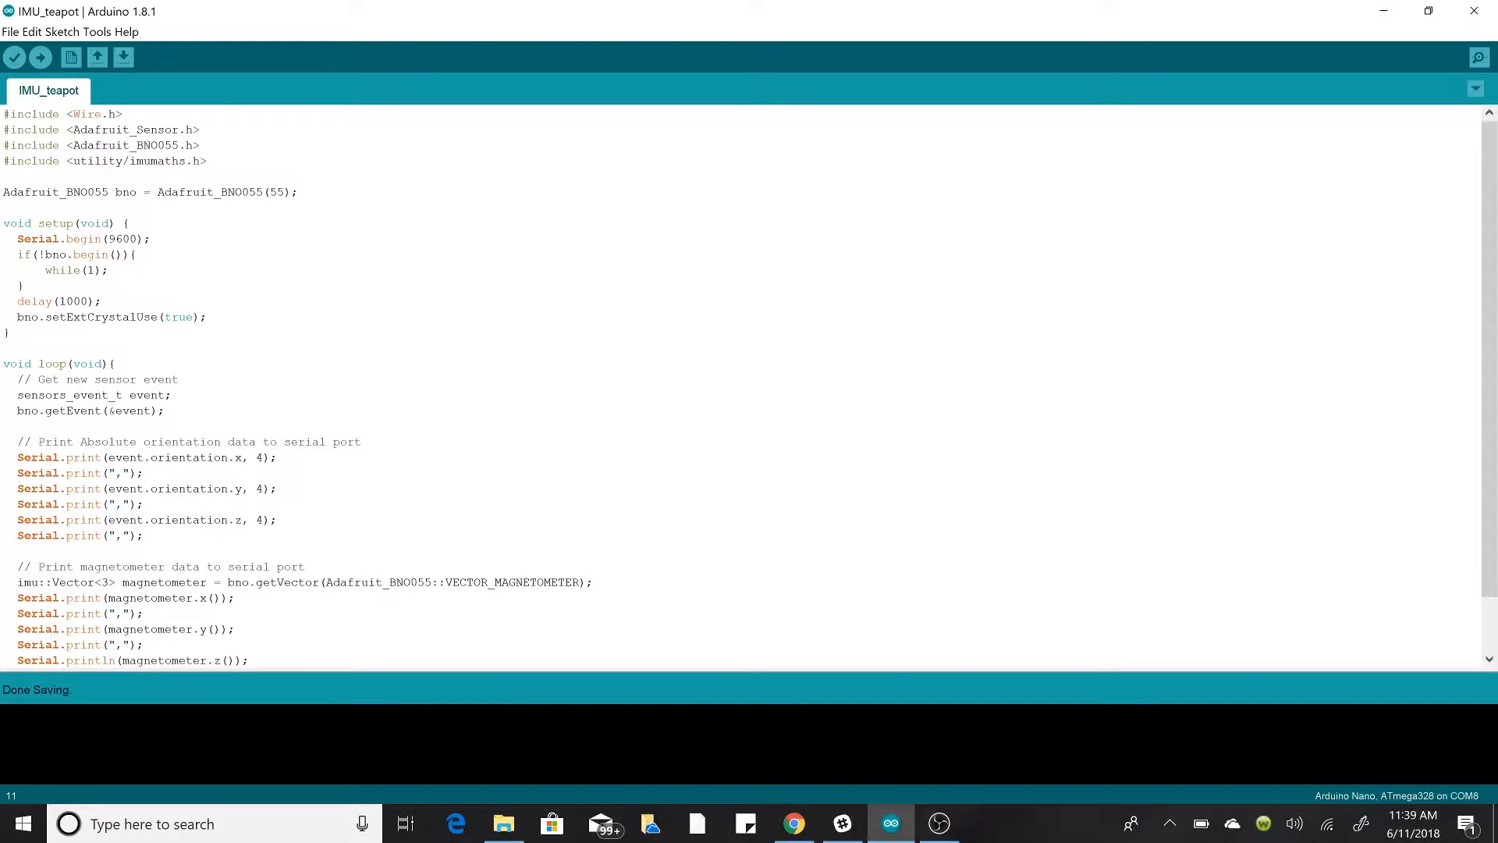
pyautogui.click(76, 302)
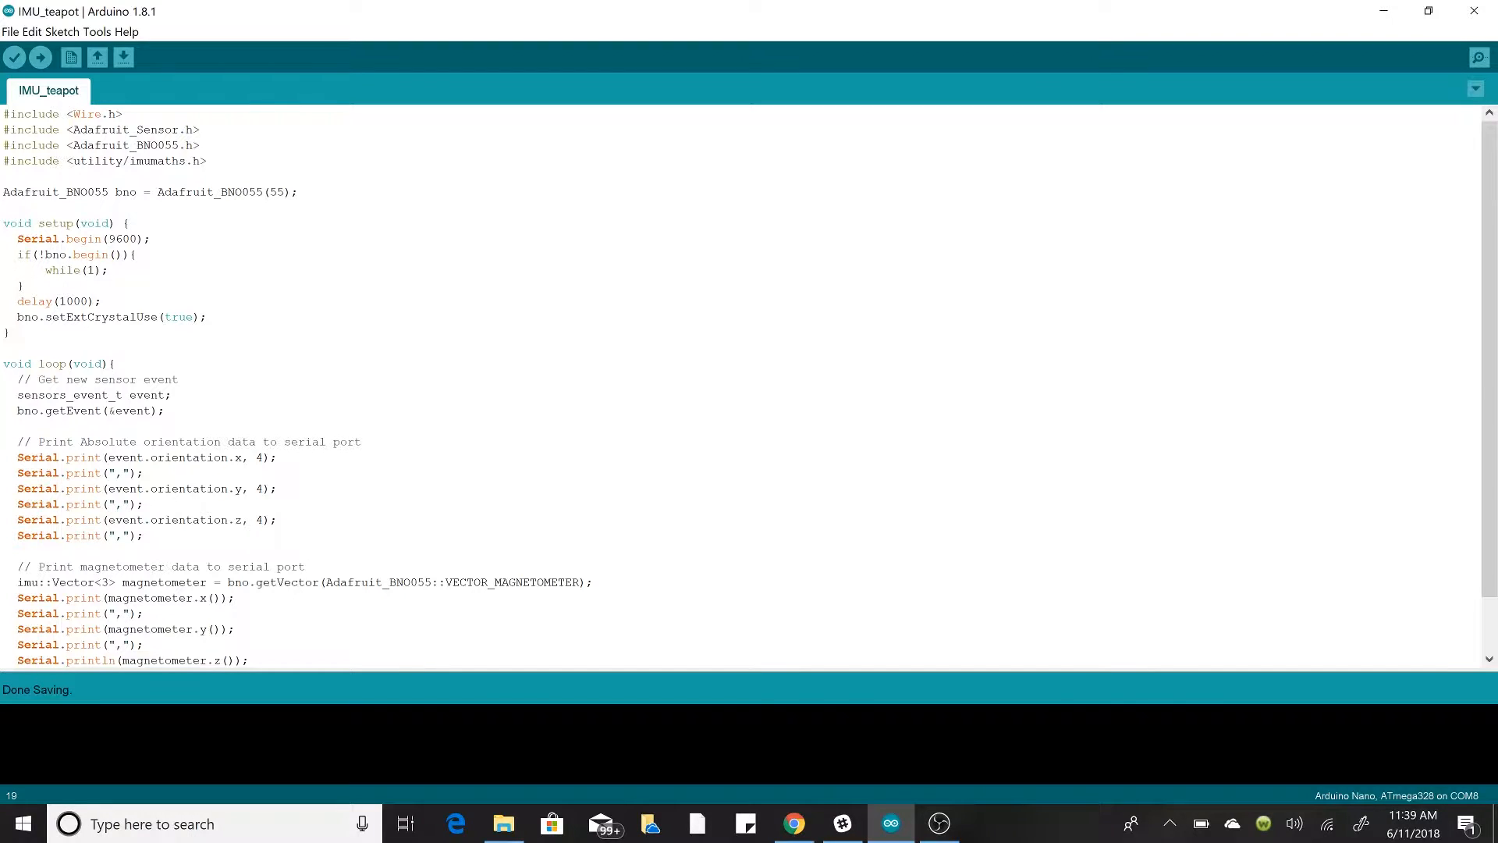
# Step: Highlight the lines that fetch a sensor event, then switch to MATLAB
pyautogui.scroll(-3)
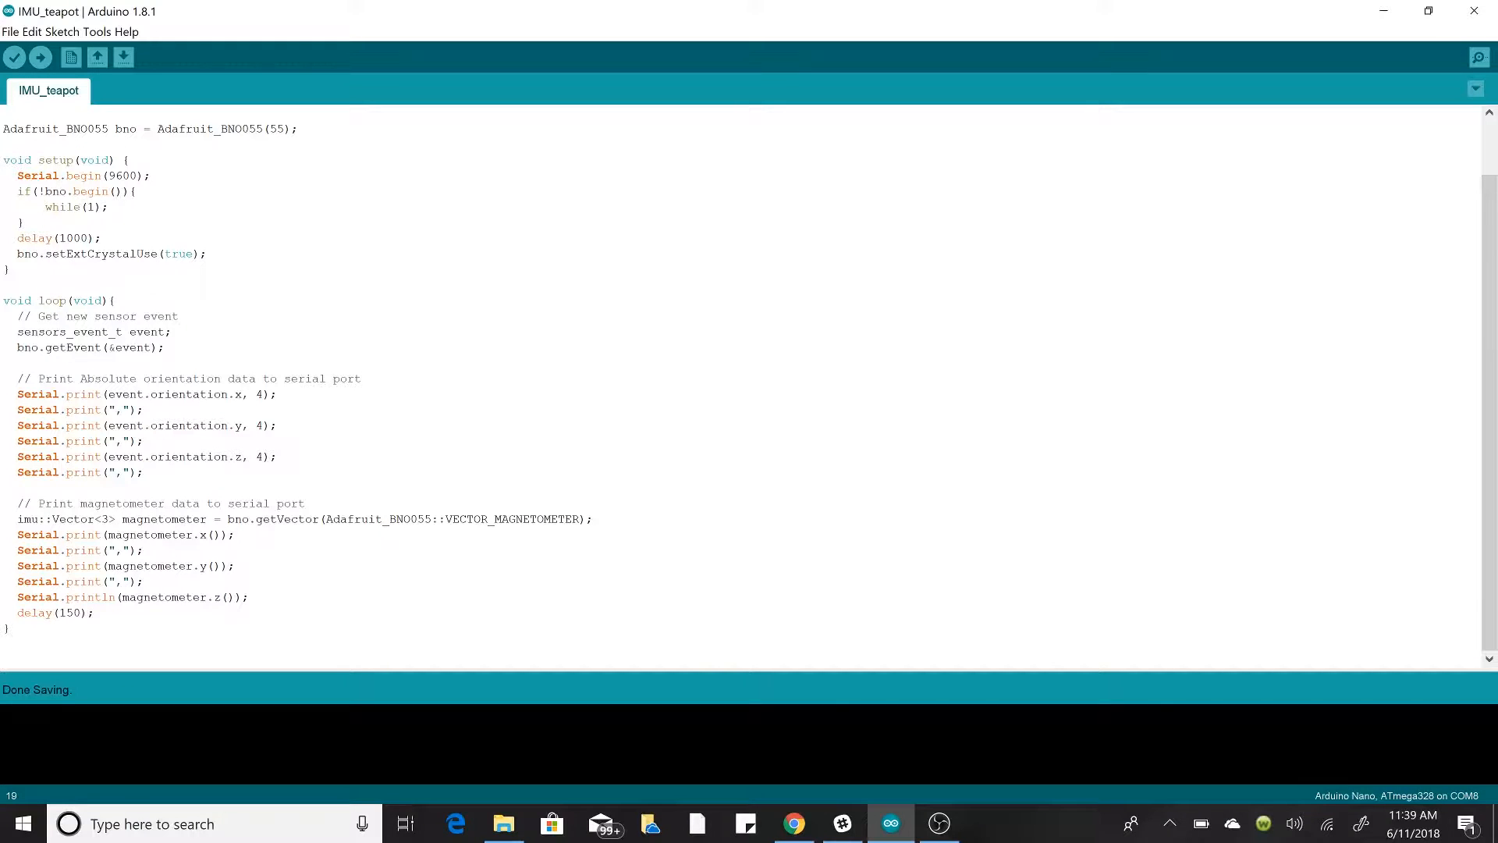
pyautogui.moveTo(17, 332); pyautogui.dragTo(164, 346)
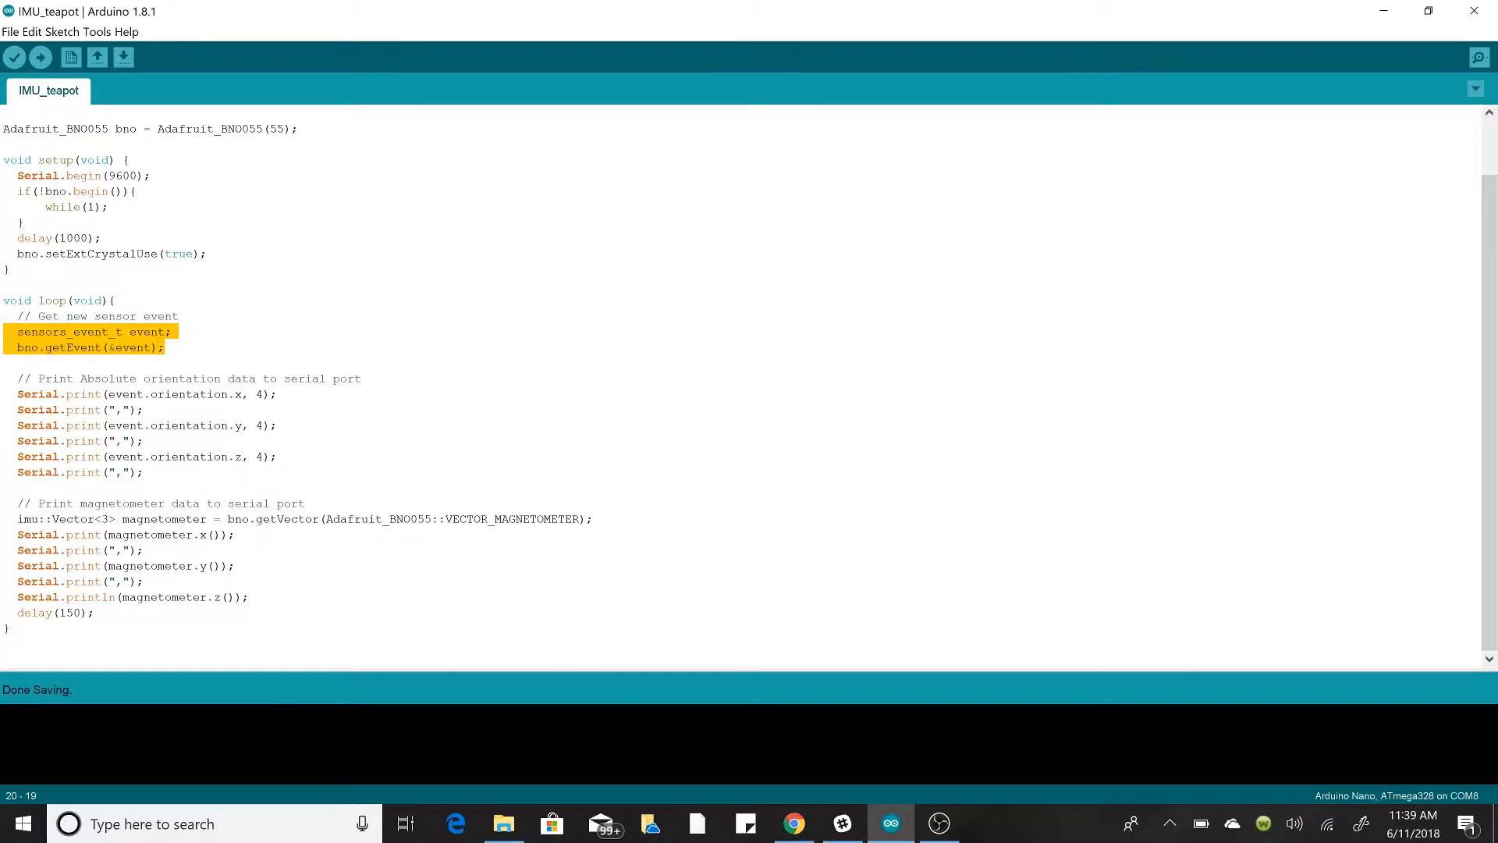
pyautogui.click(29, 332)
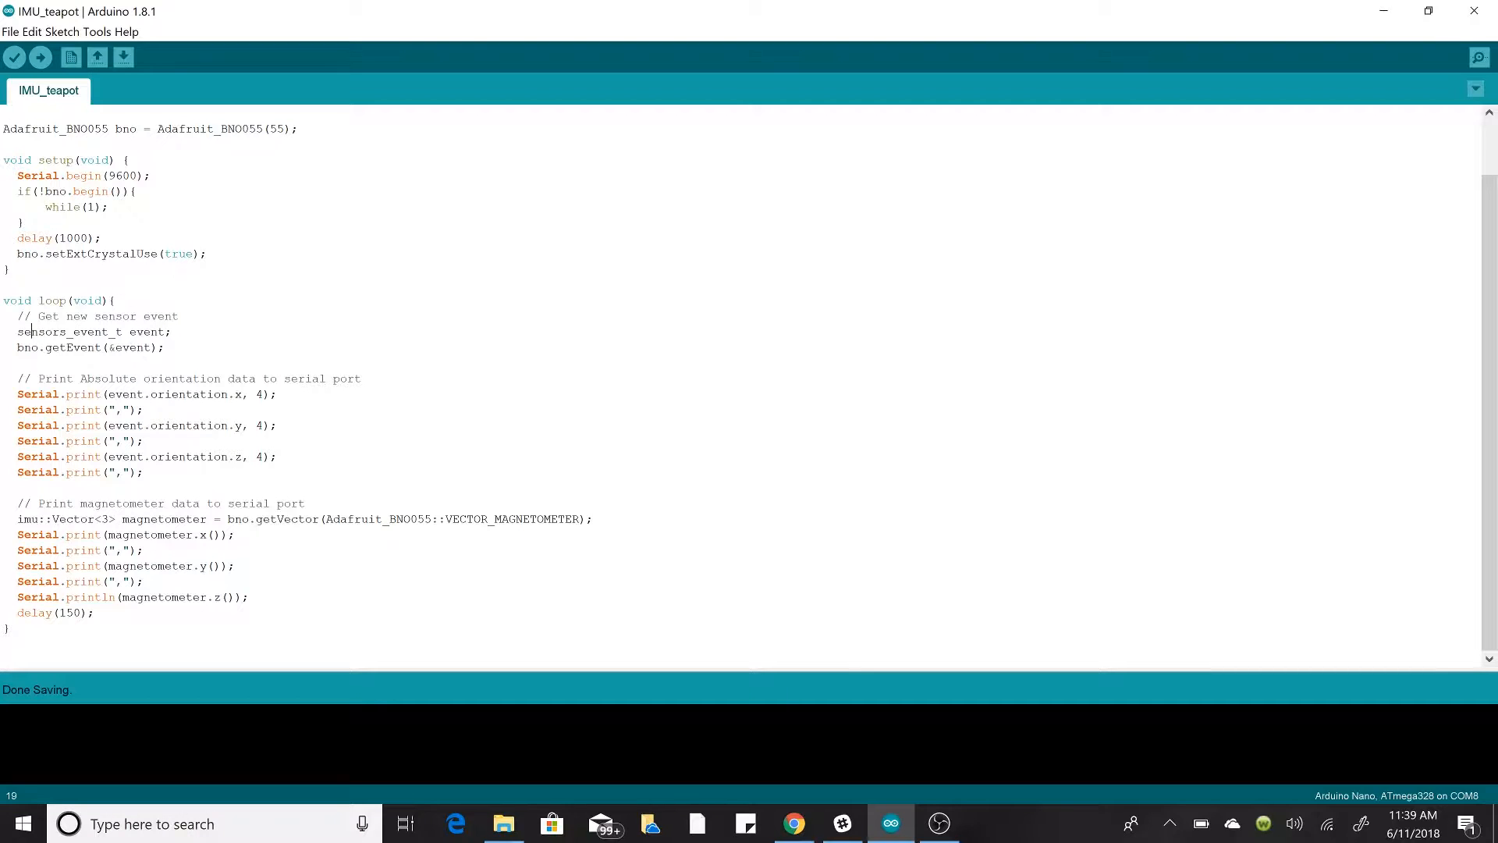
pyautogui.doubleClick(81, 346)
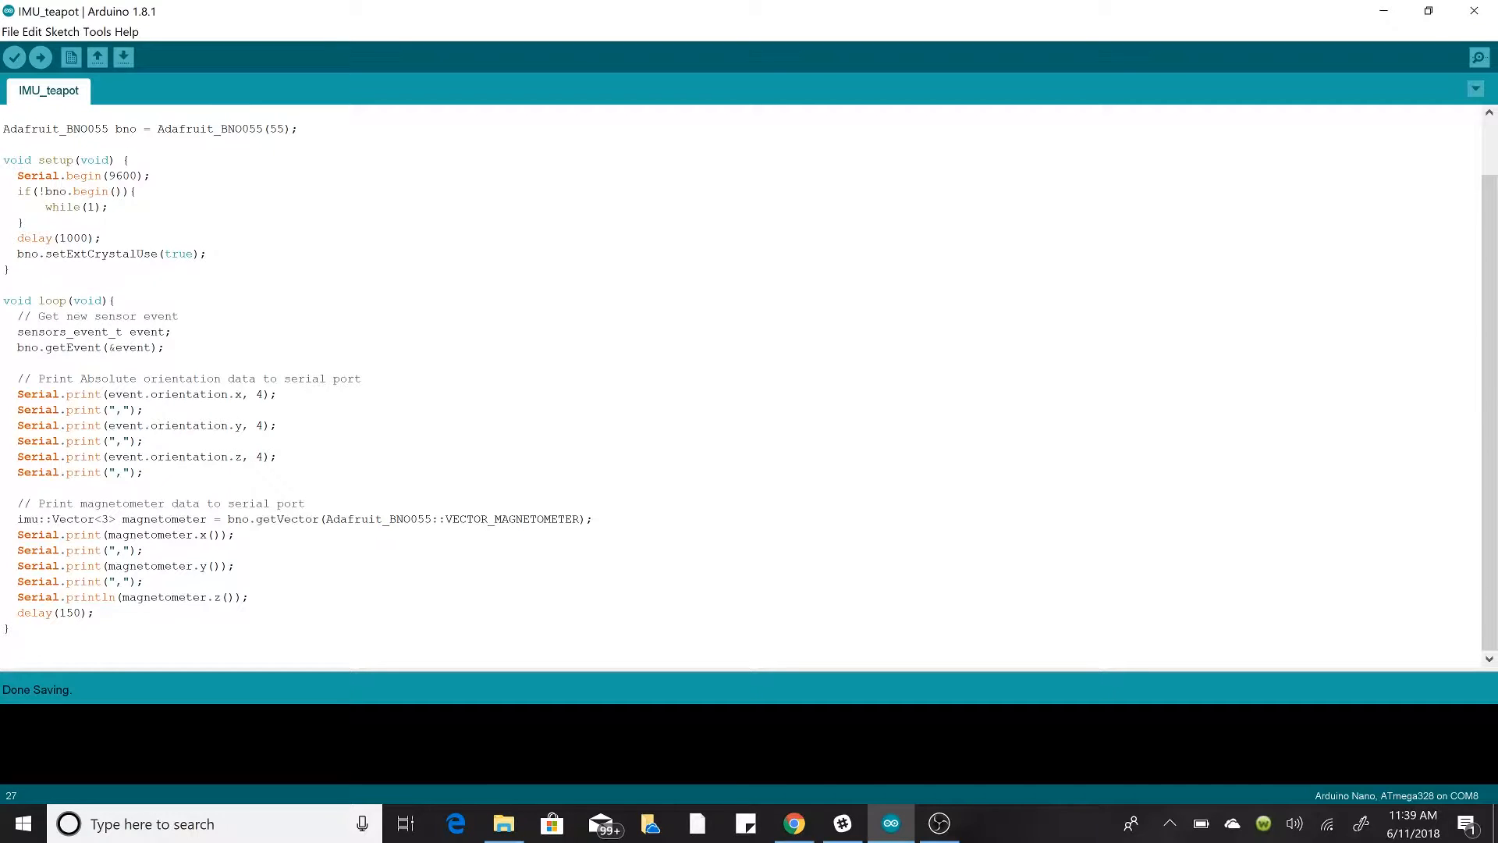
pyautogui.click(19, 534)
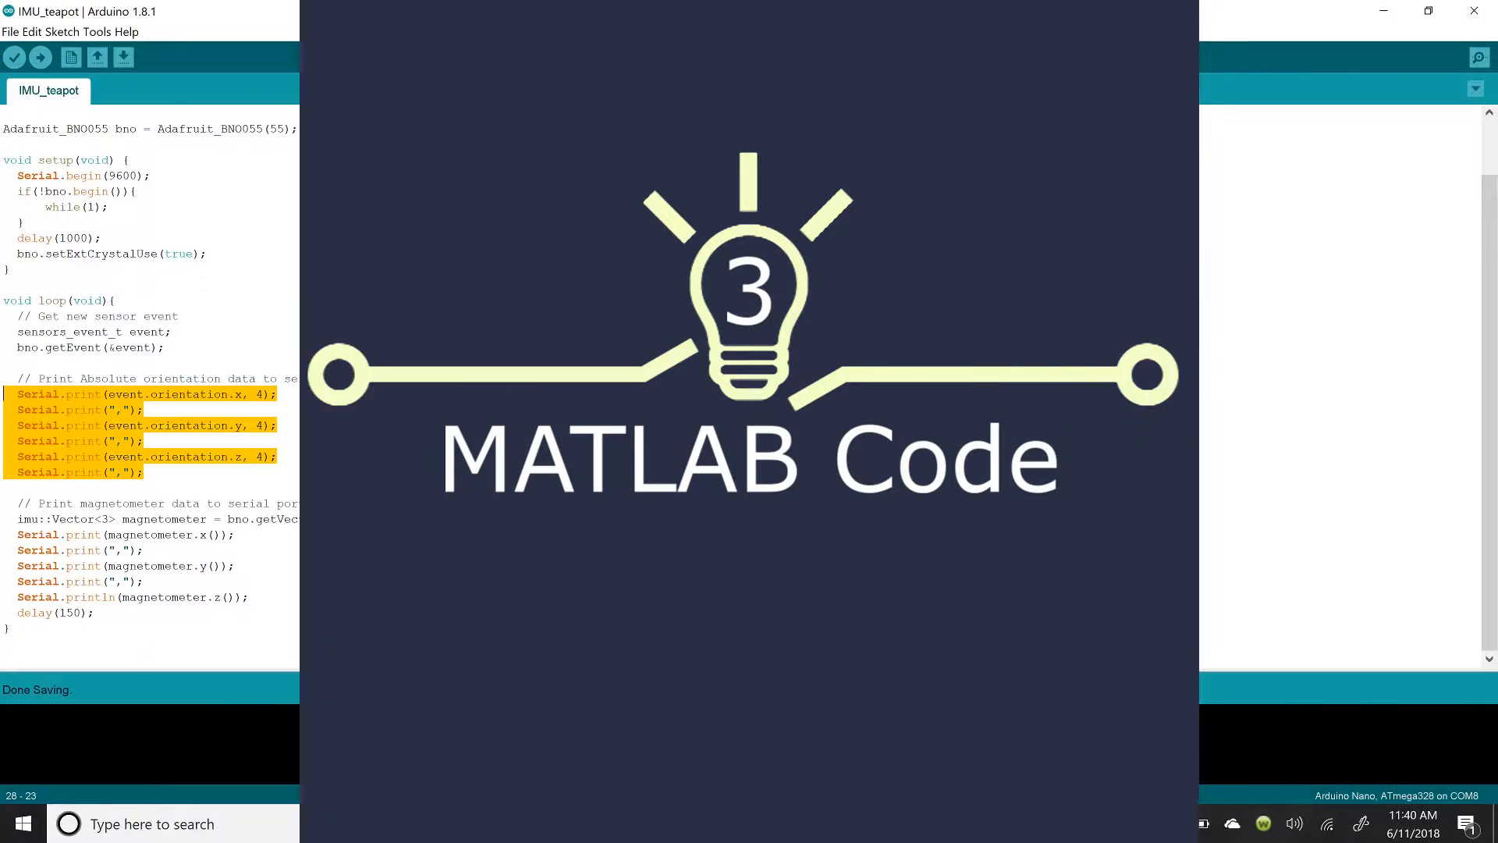
pyautogui.click(843, 824)
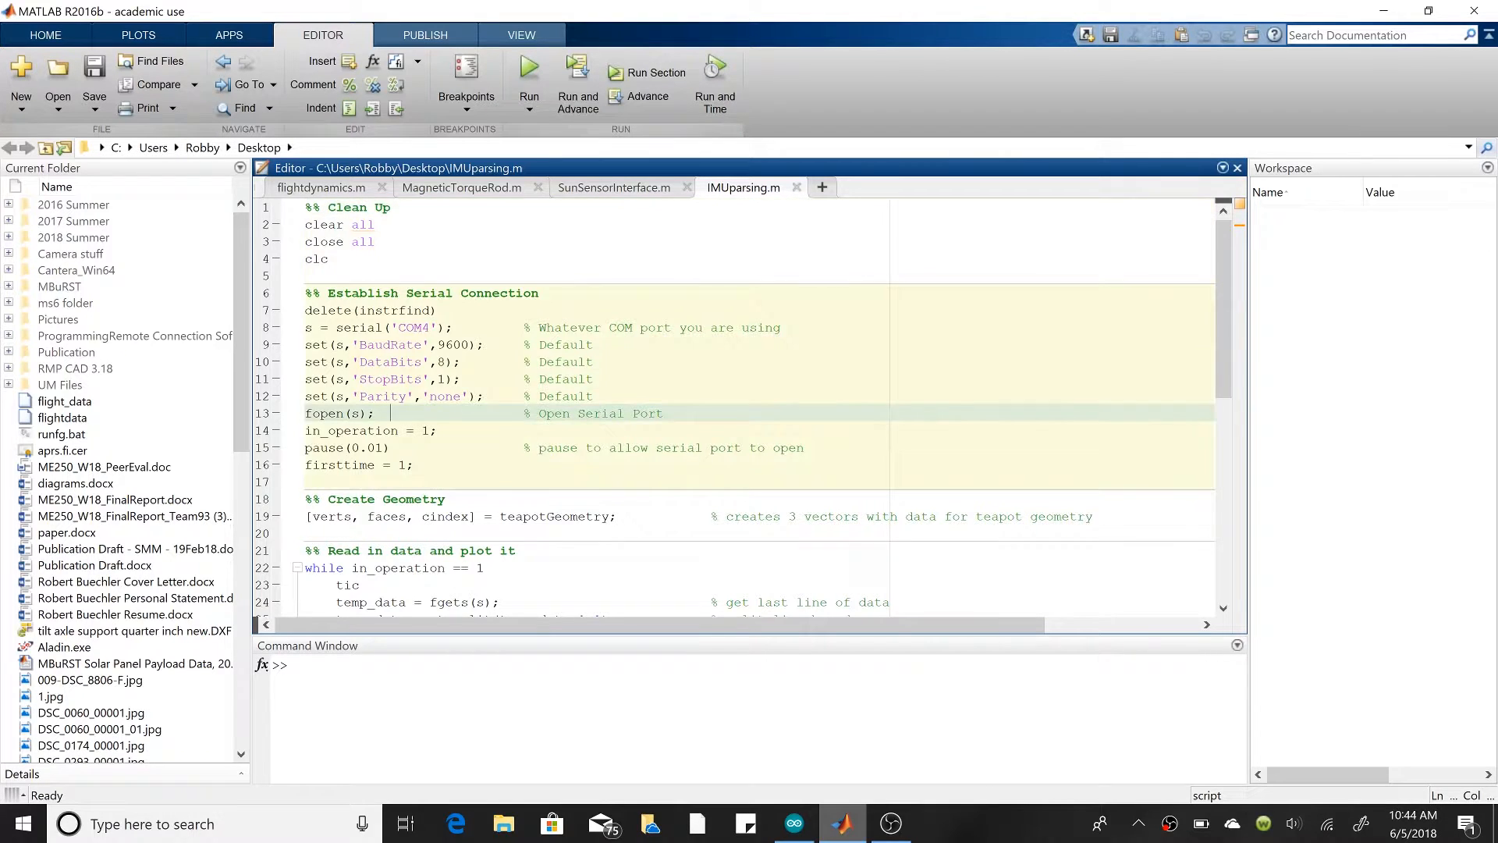
# Step: Highlight the three Clean Up commands at the top of IMUparsing.m
pyautogui.scroll(-3)
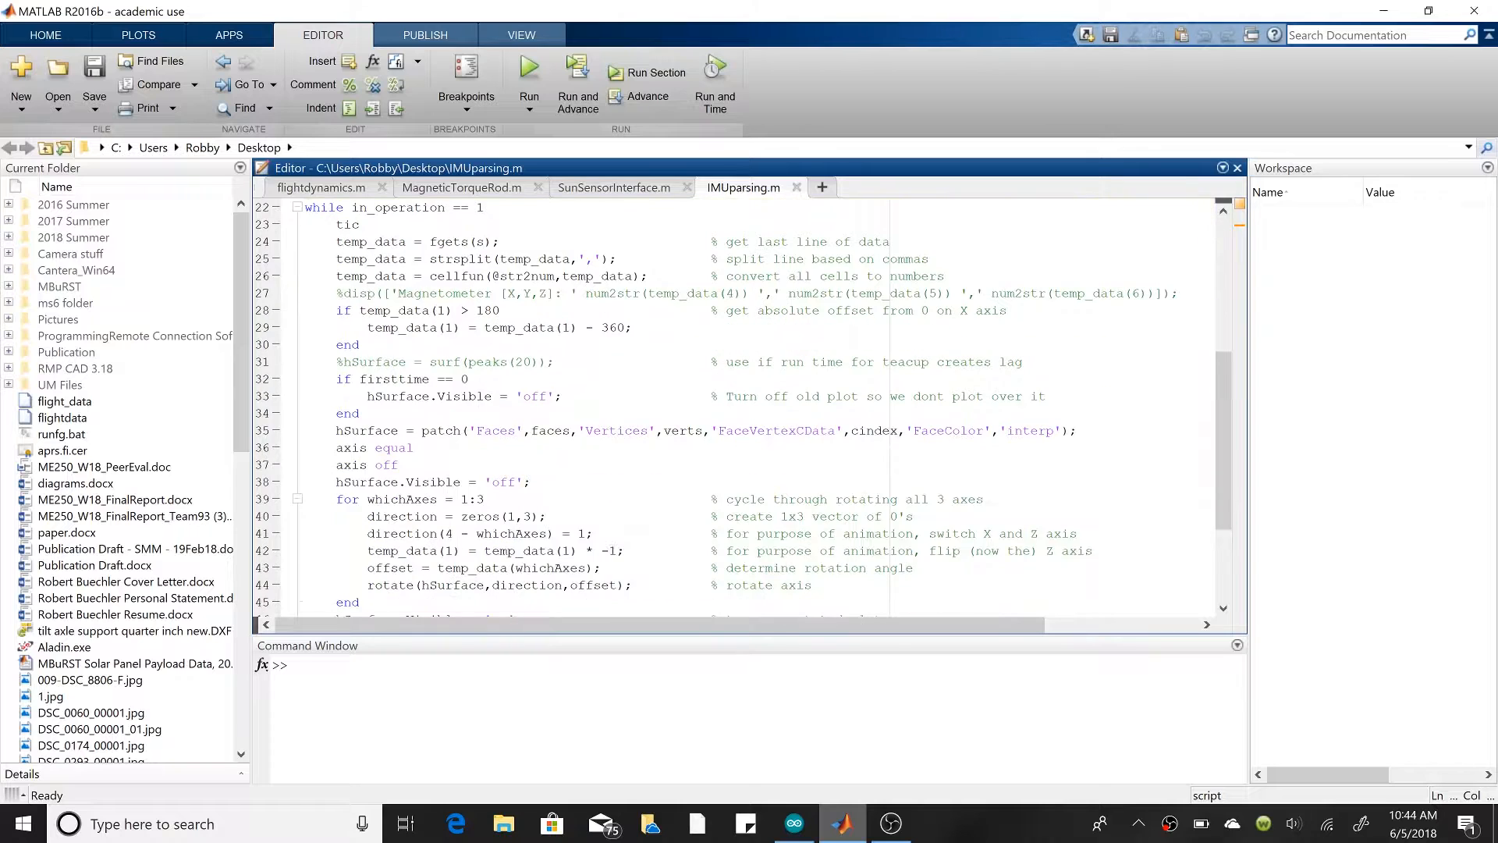
pyautogui.scroll(3)
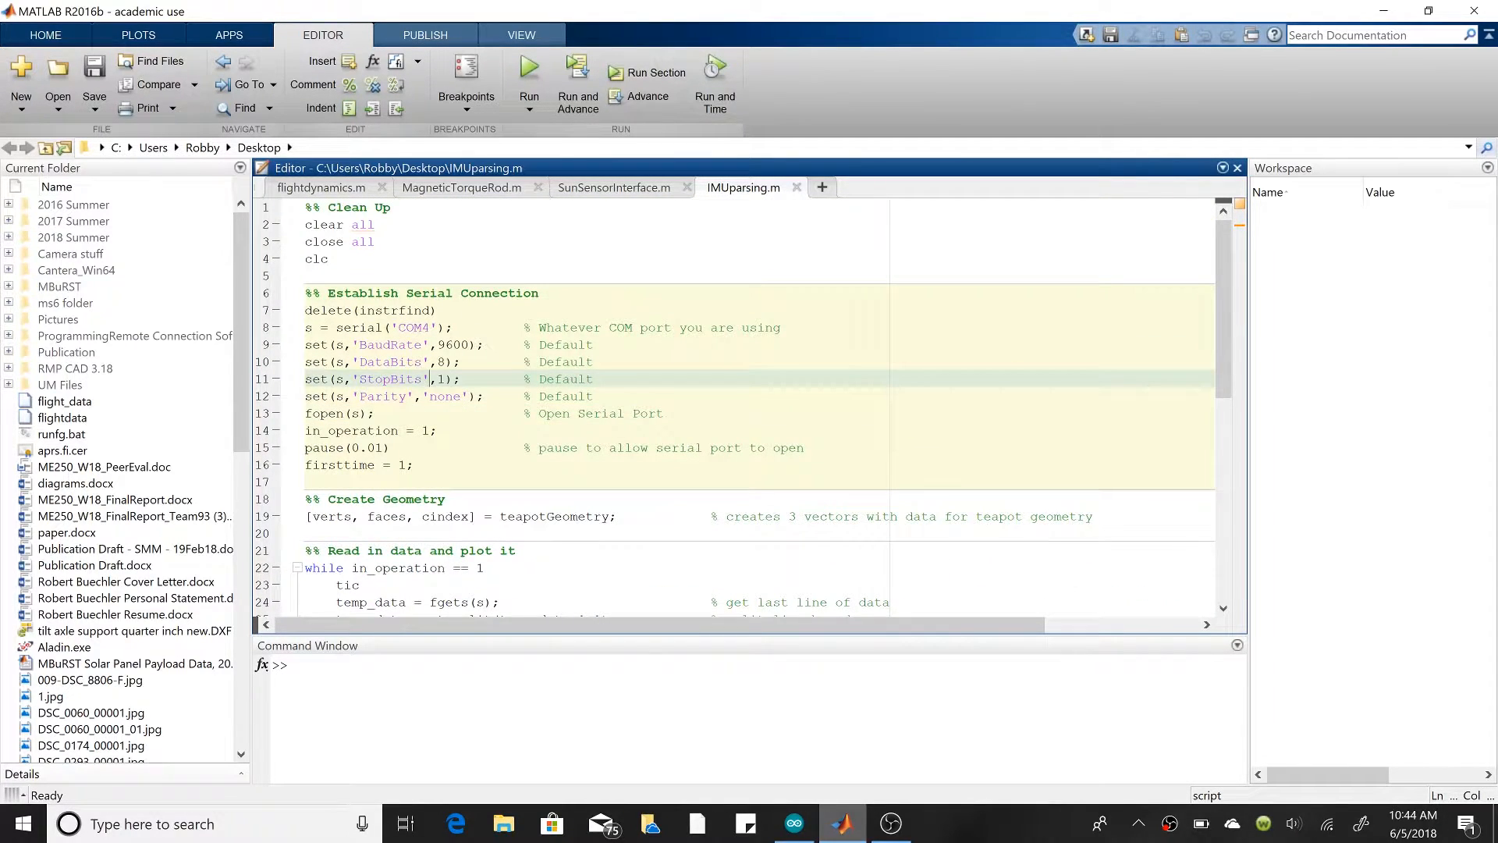
pyautogui.click(325, 241)
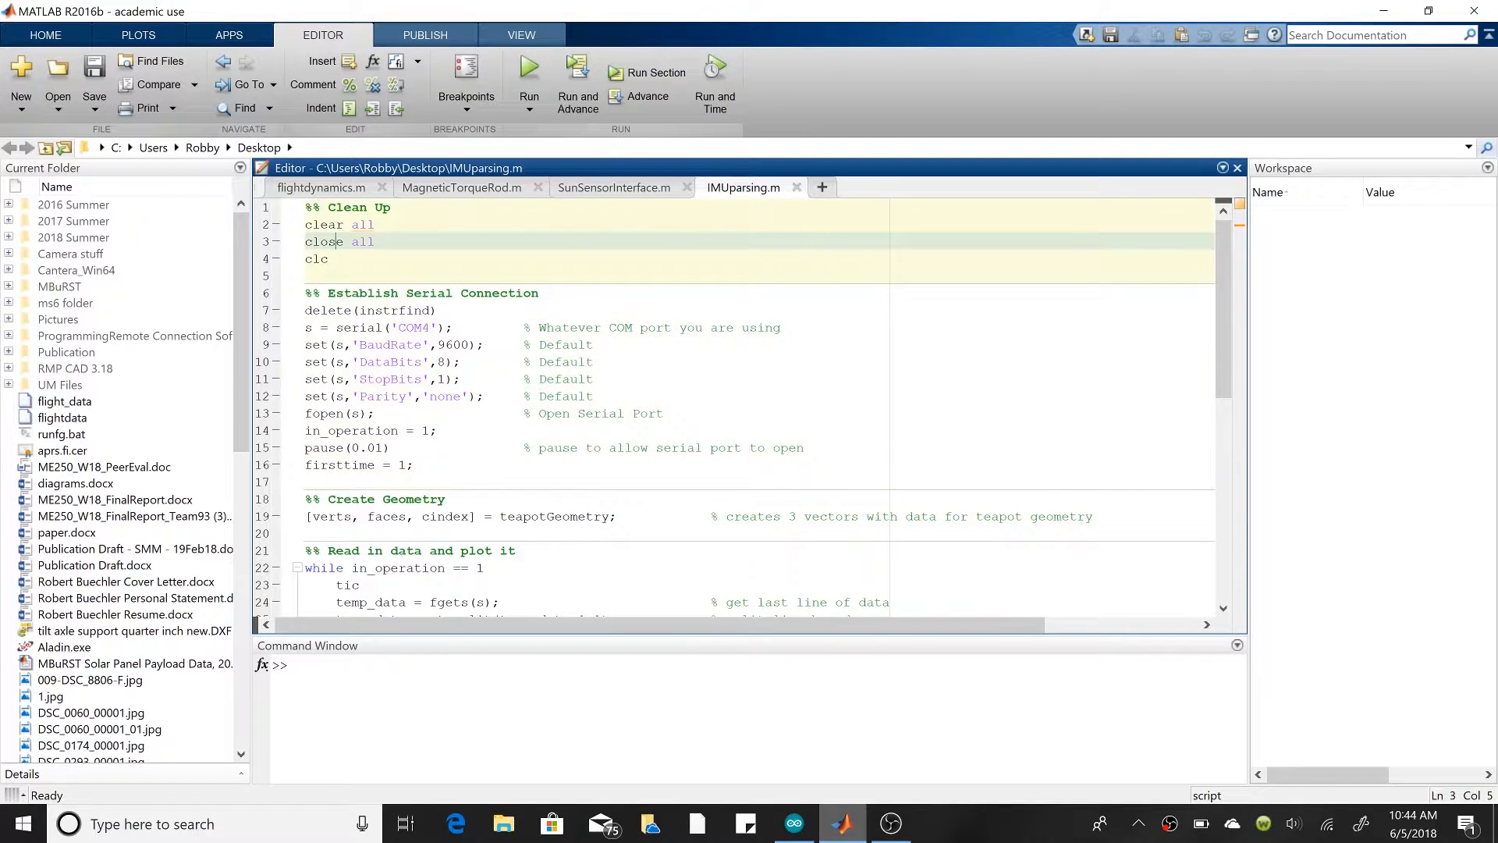
pyautogui.click(371, 225)
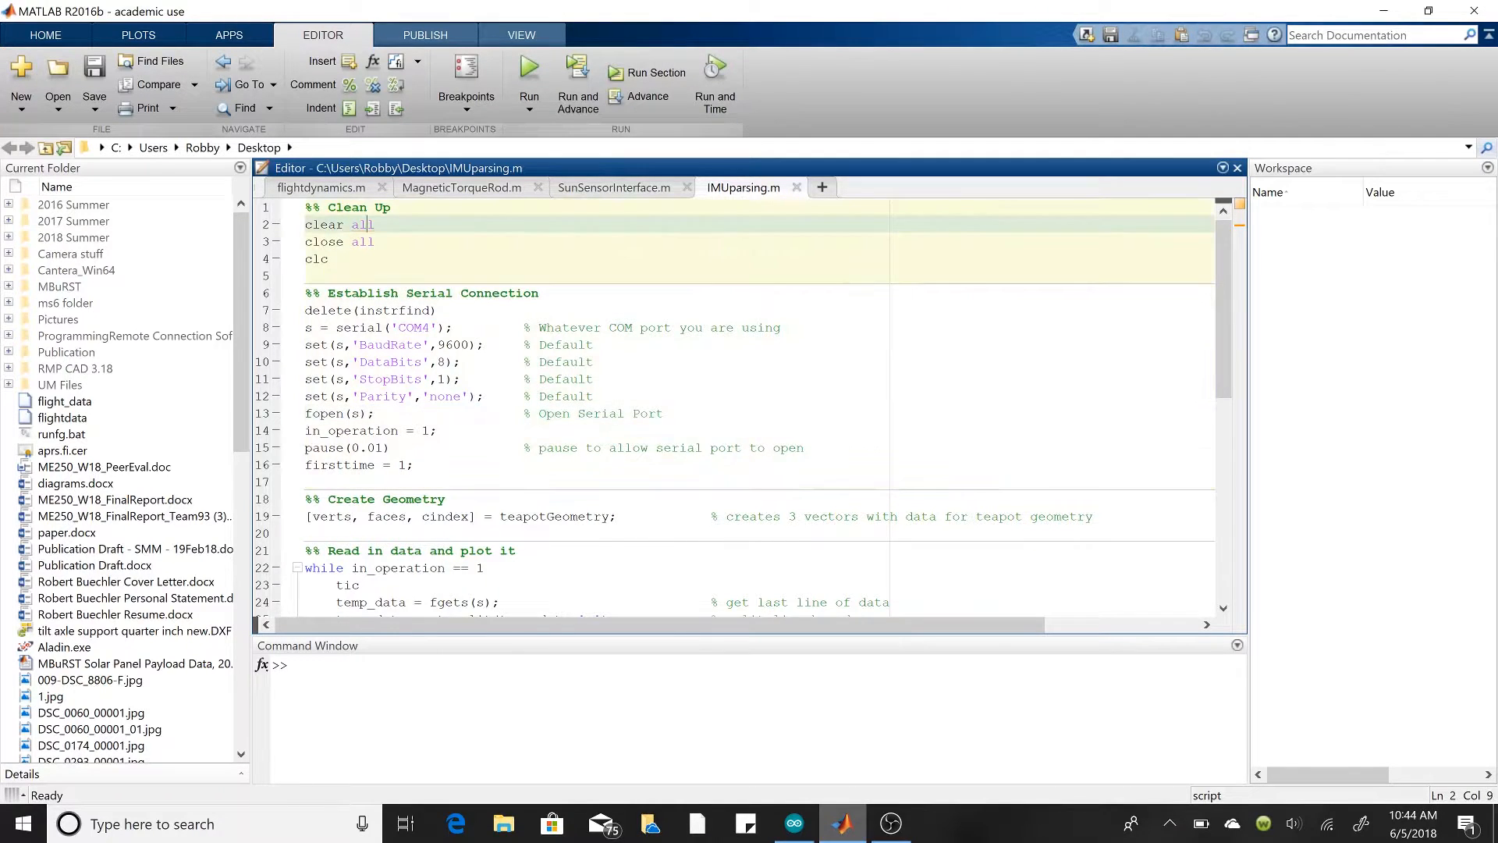
pyautogui.moveTo(306, 224); pyautogui.dragTo(329, 259)
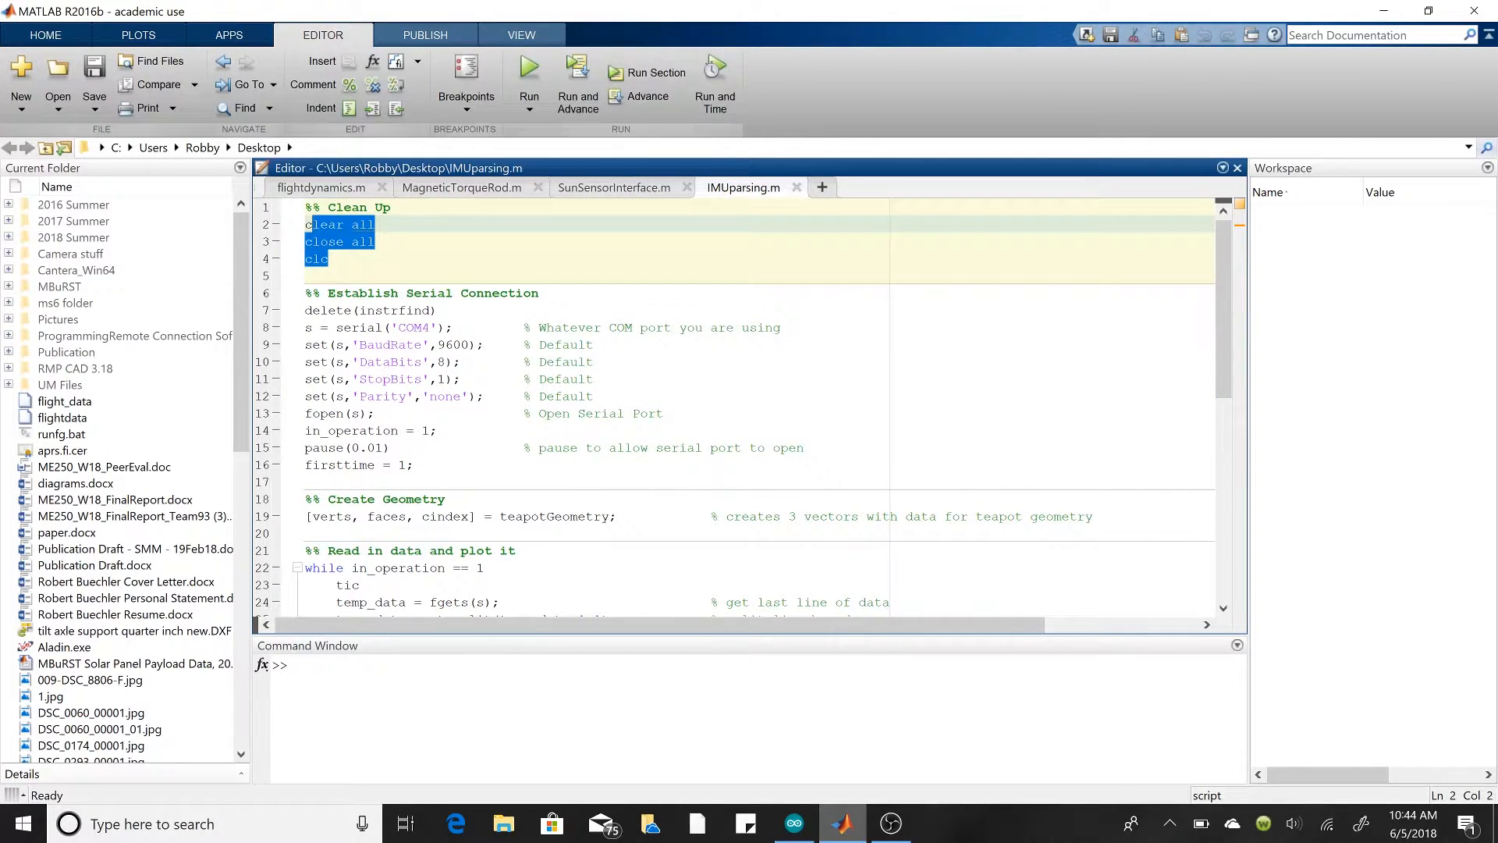
pyautogui.click(361, 345)
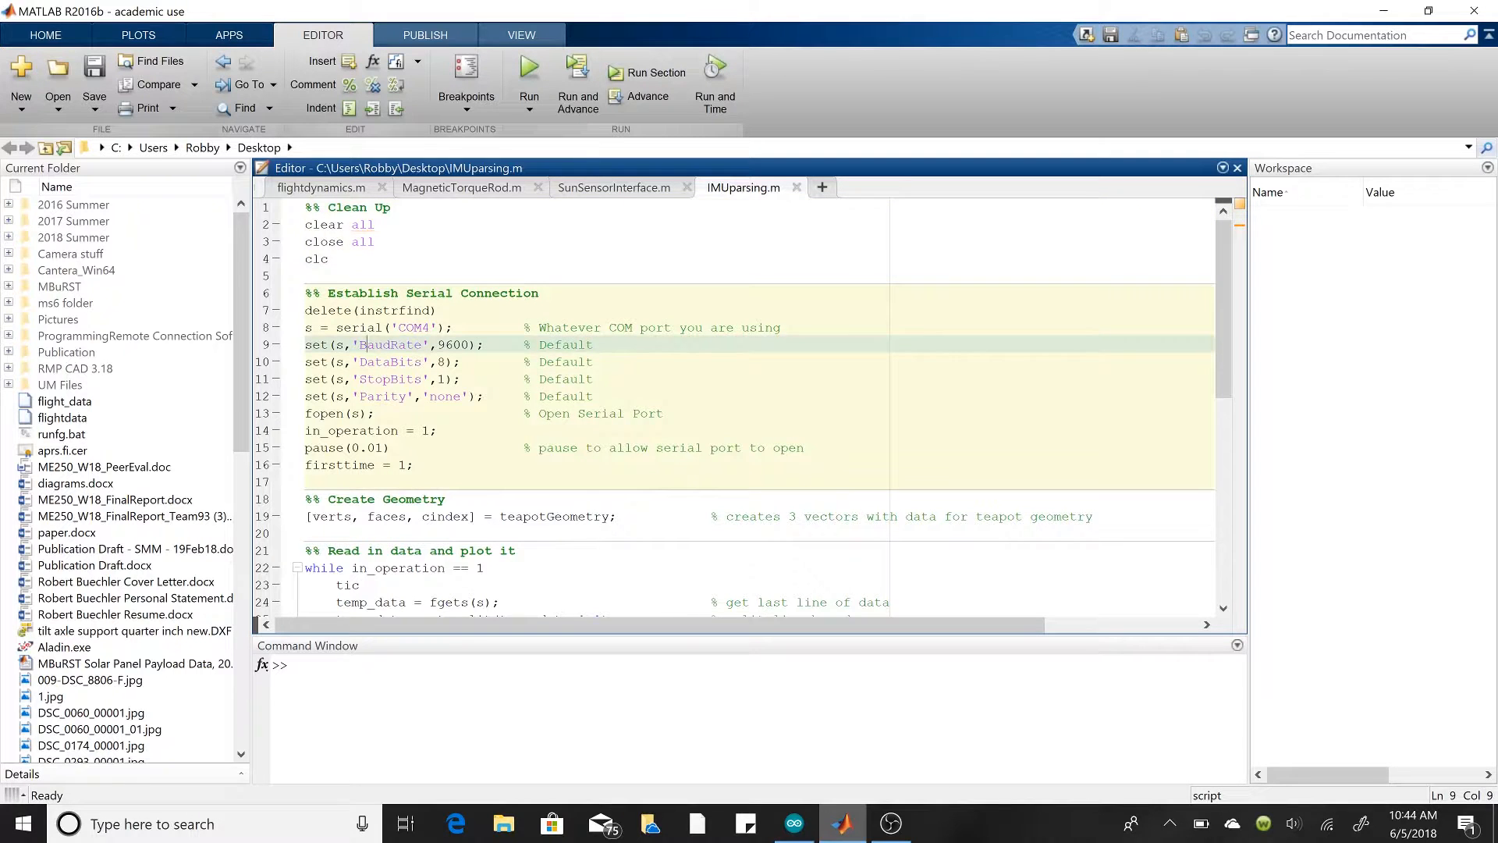
# Step: Review the serial port settings (9600 baud, DataBits 8, port opening) and the teapot geometry line
pyautogui.scroll(-3)
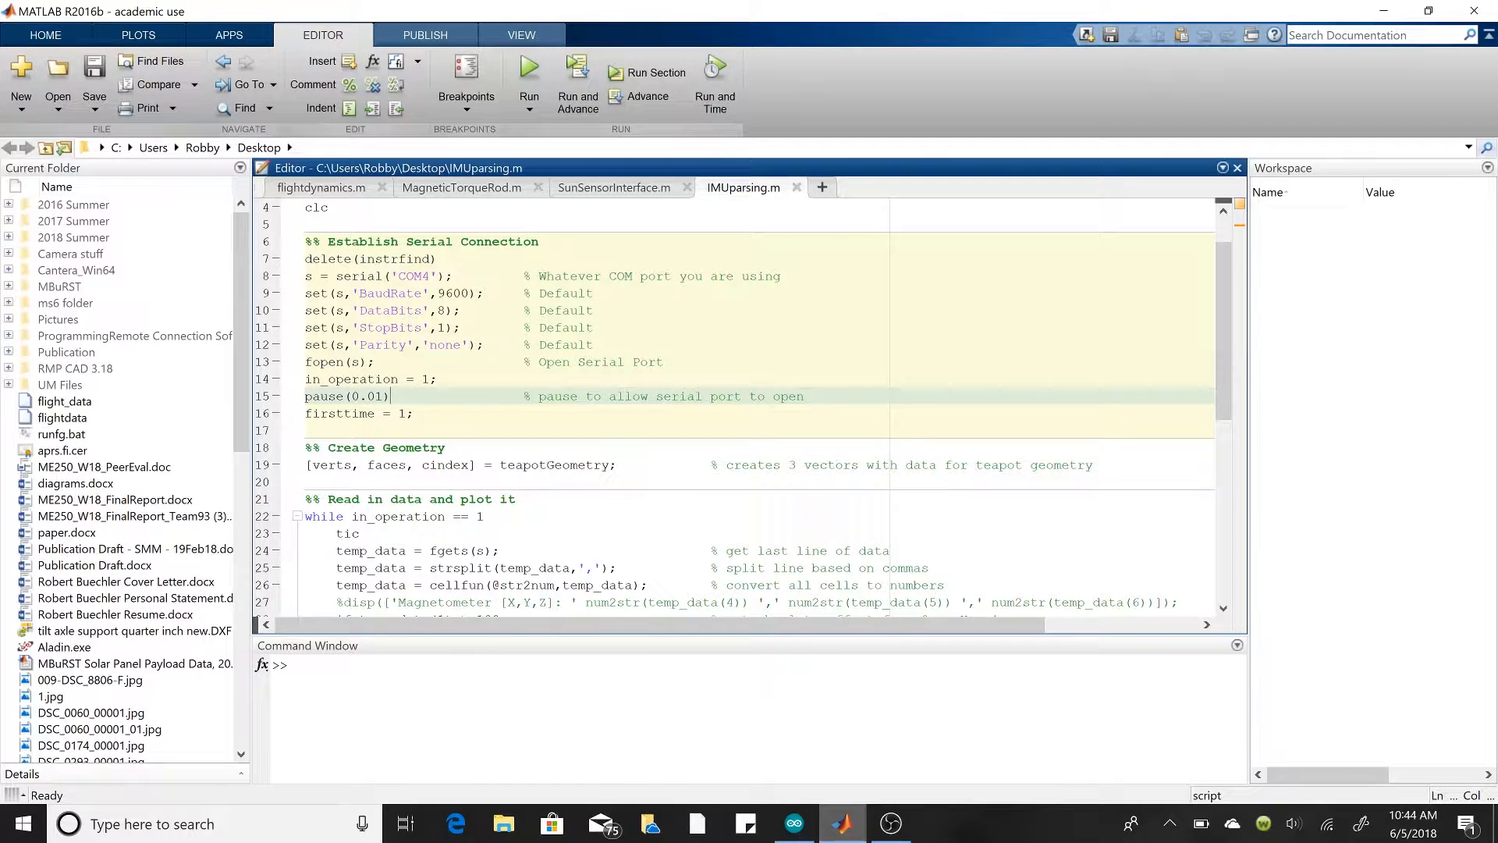
pyautogui.doubleClick(373, 259)
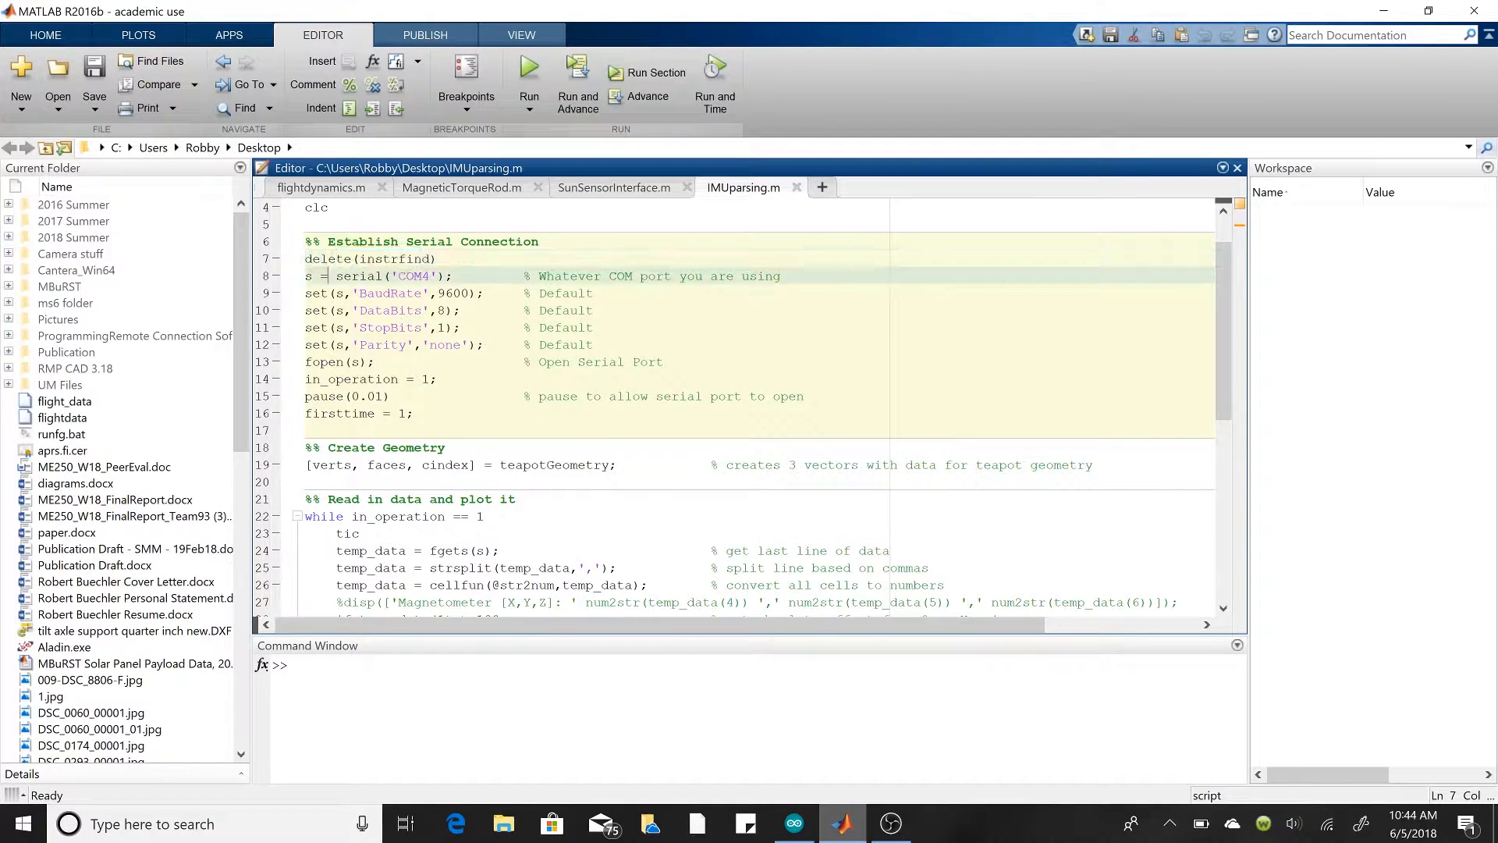
pyautogui.click(429, 276)
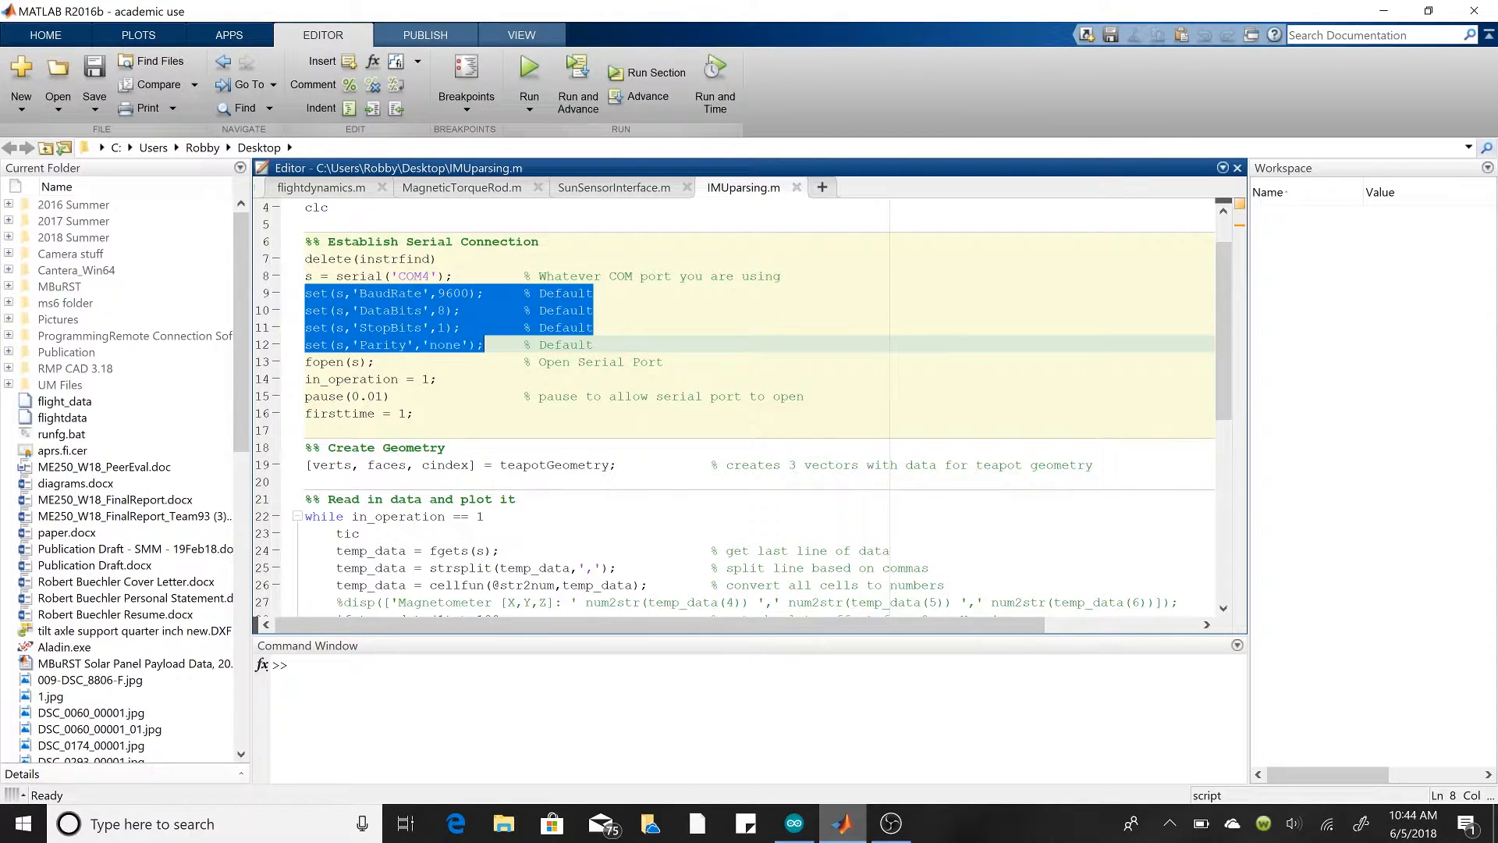
pyautogui.click(483, 310)
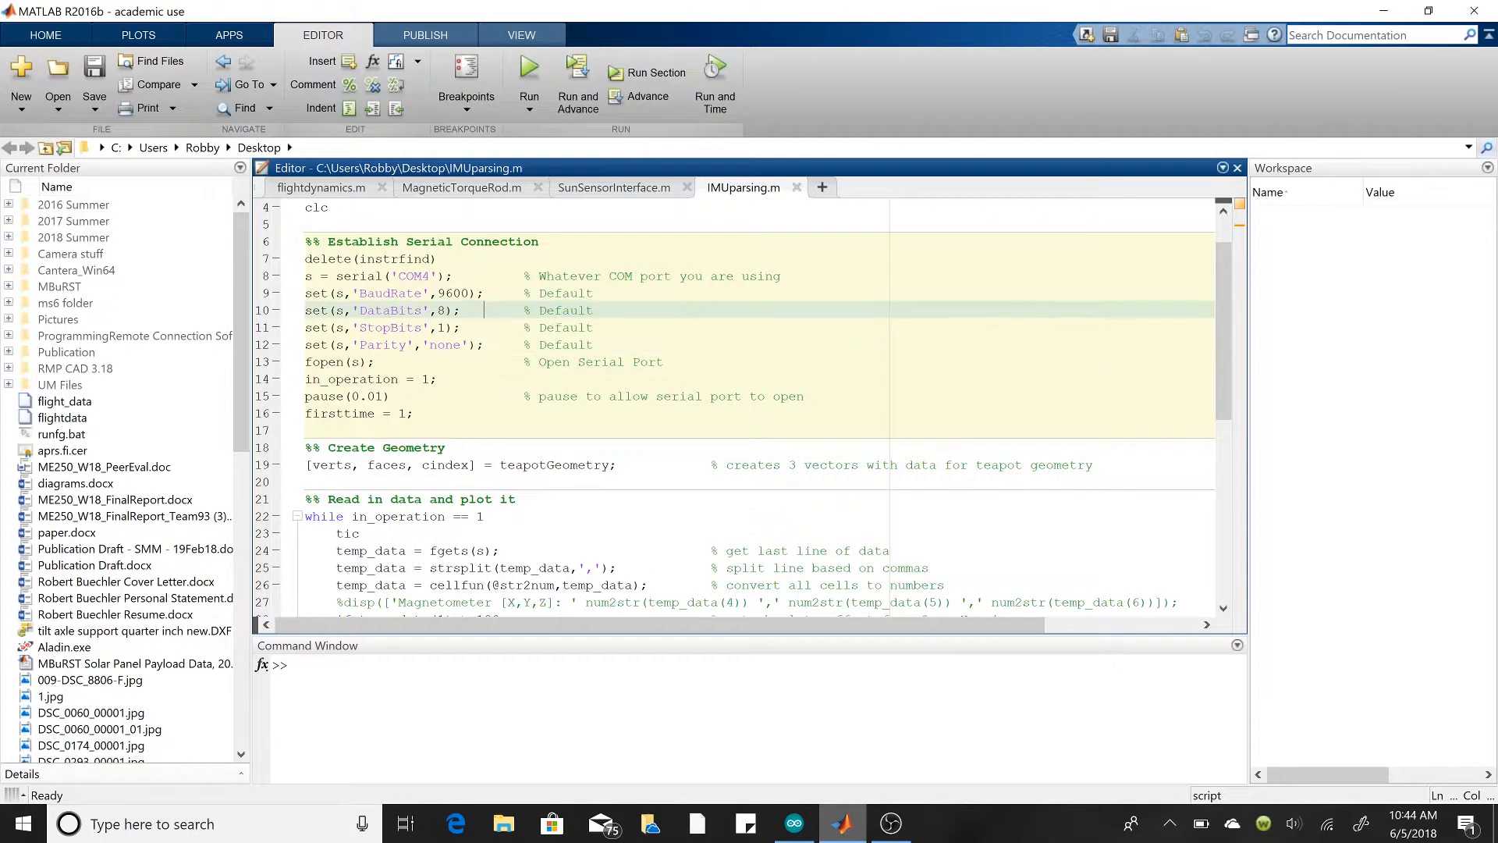
pyautogui.click(445, 293)
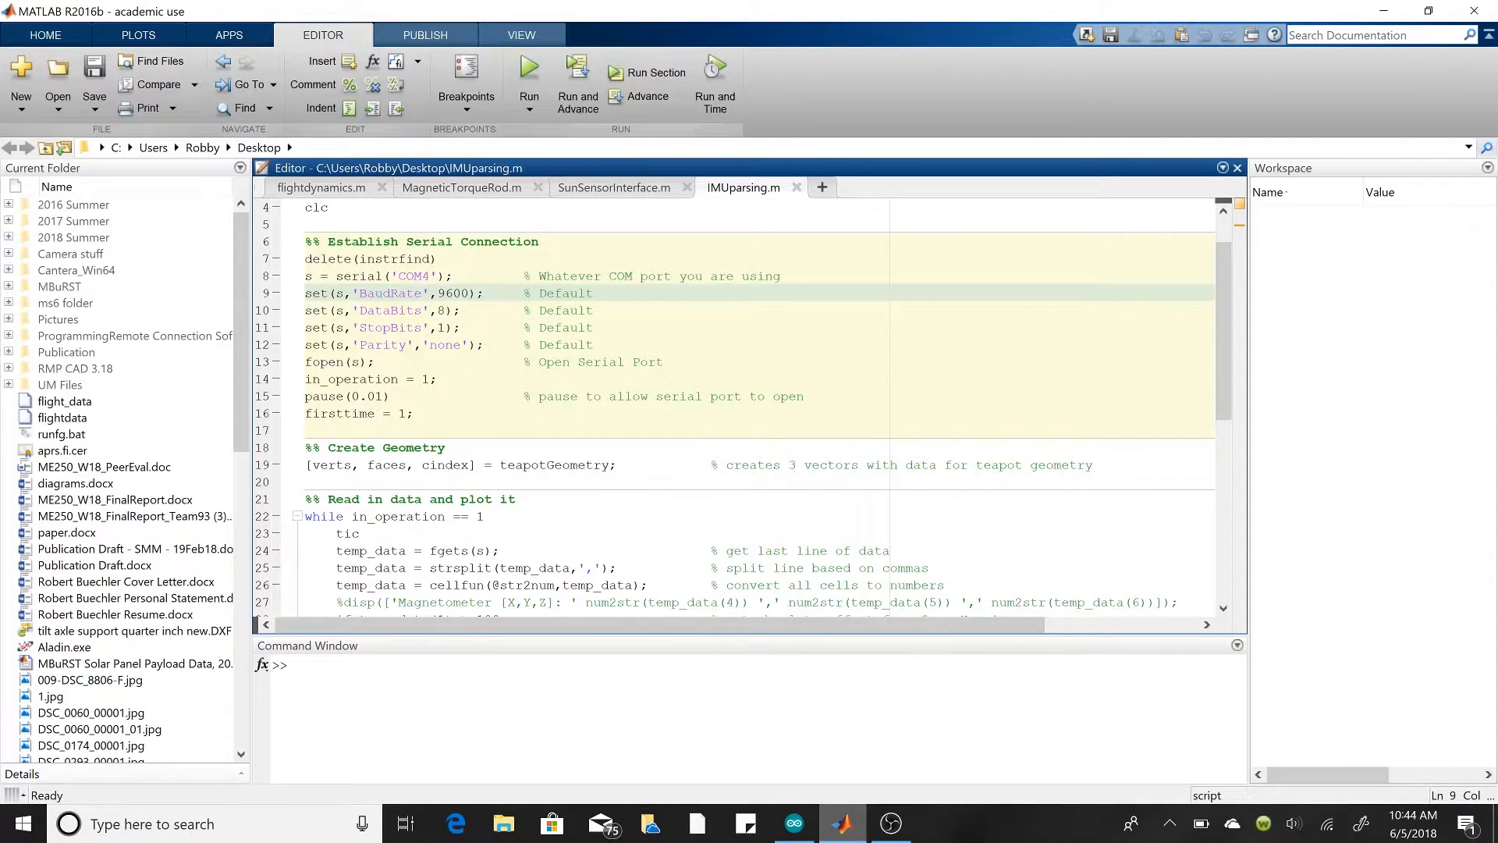
pyautogui.click(376, 362)
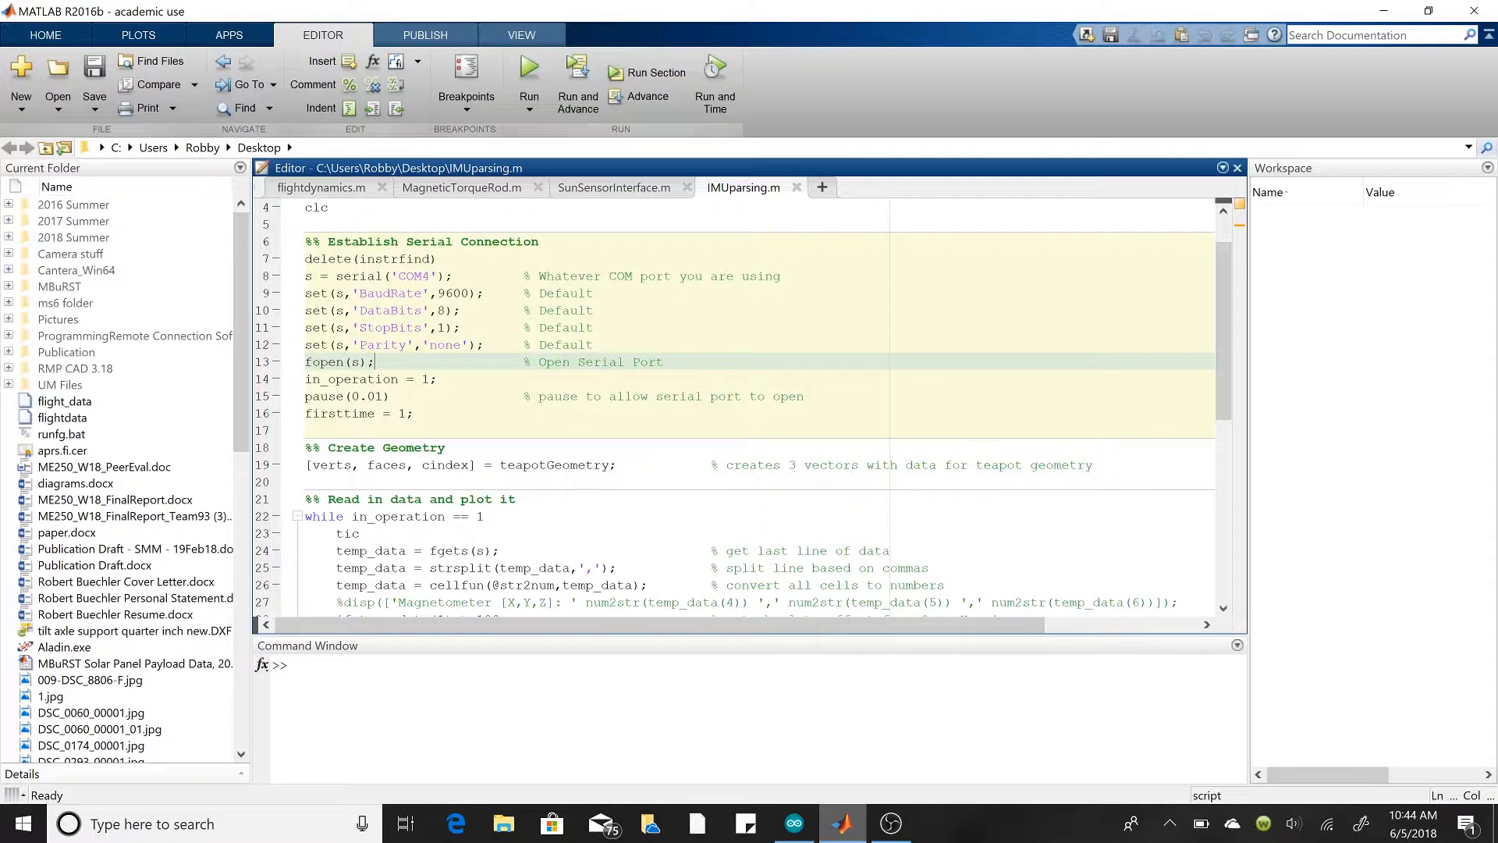
pyautogui.doubleClick(337, 361)
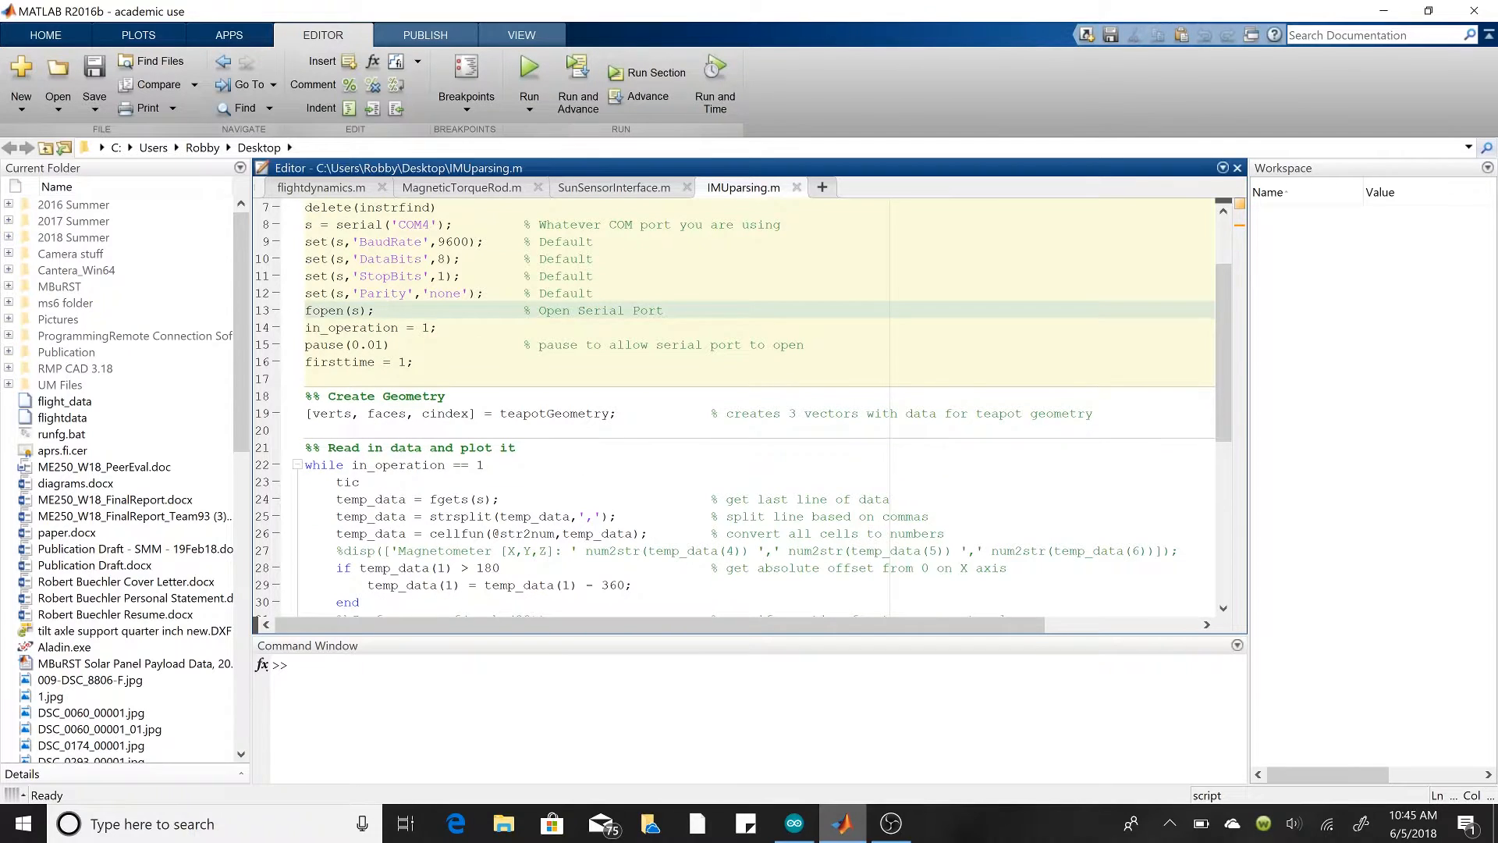
pyautogui.click(363, 362)
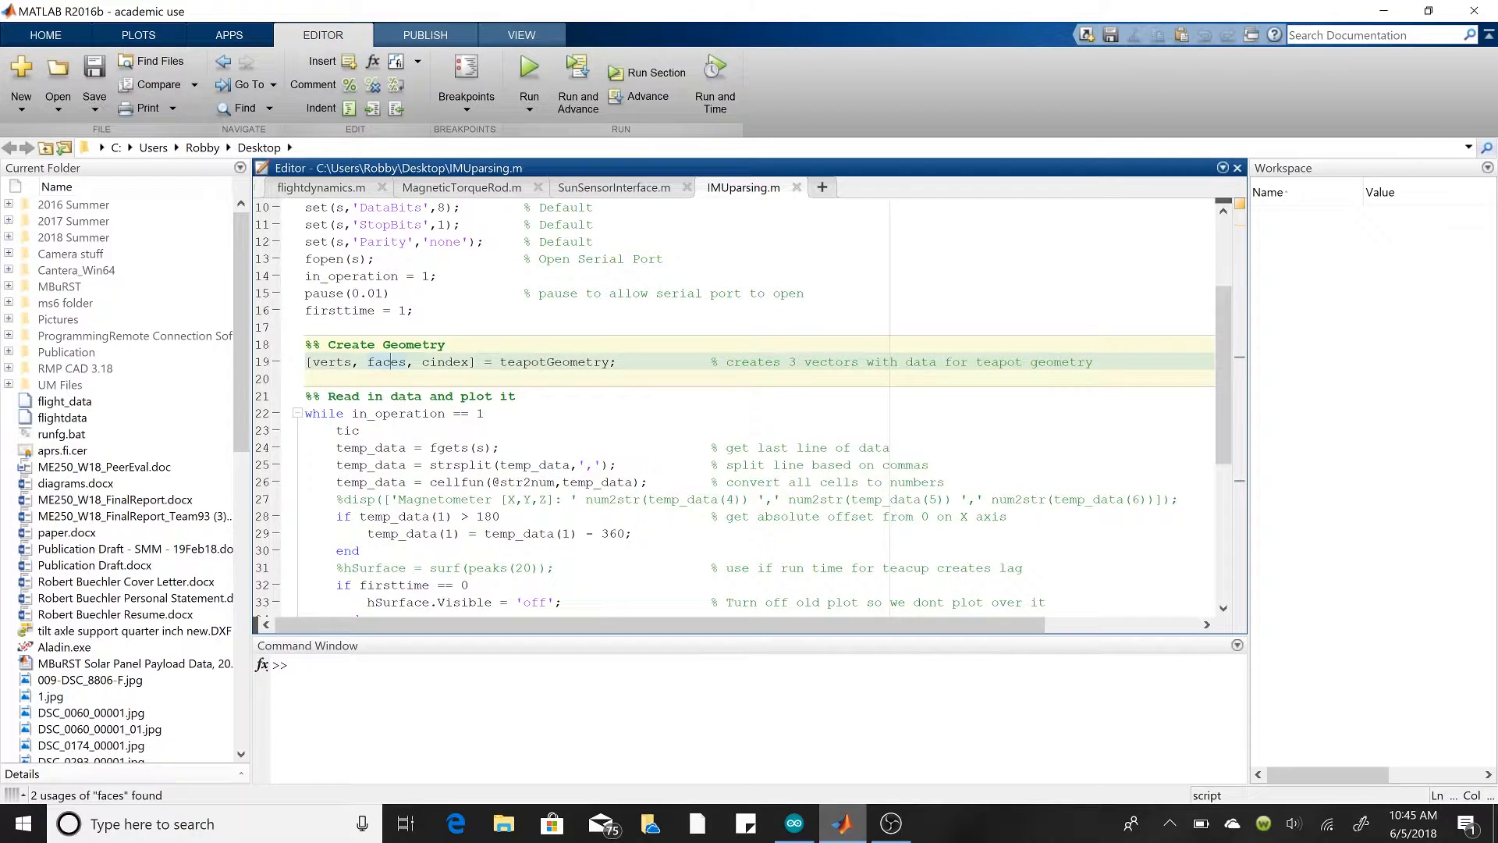
pyautogui.scroll(-3)
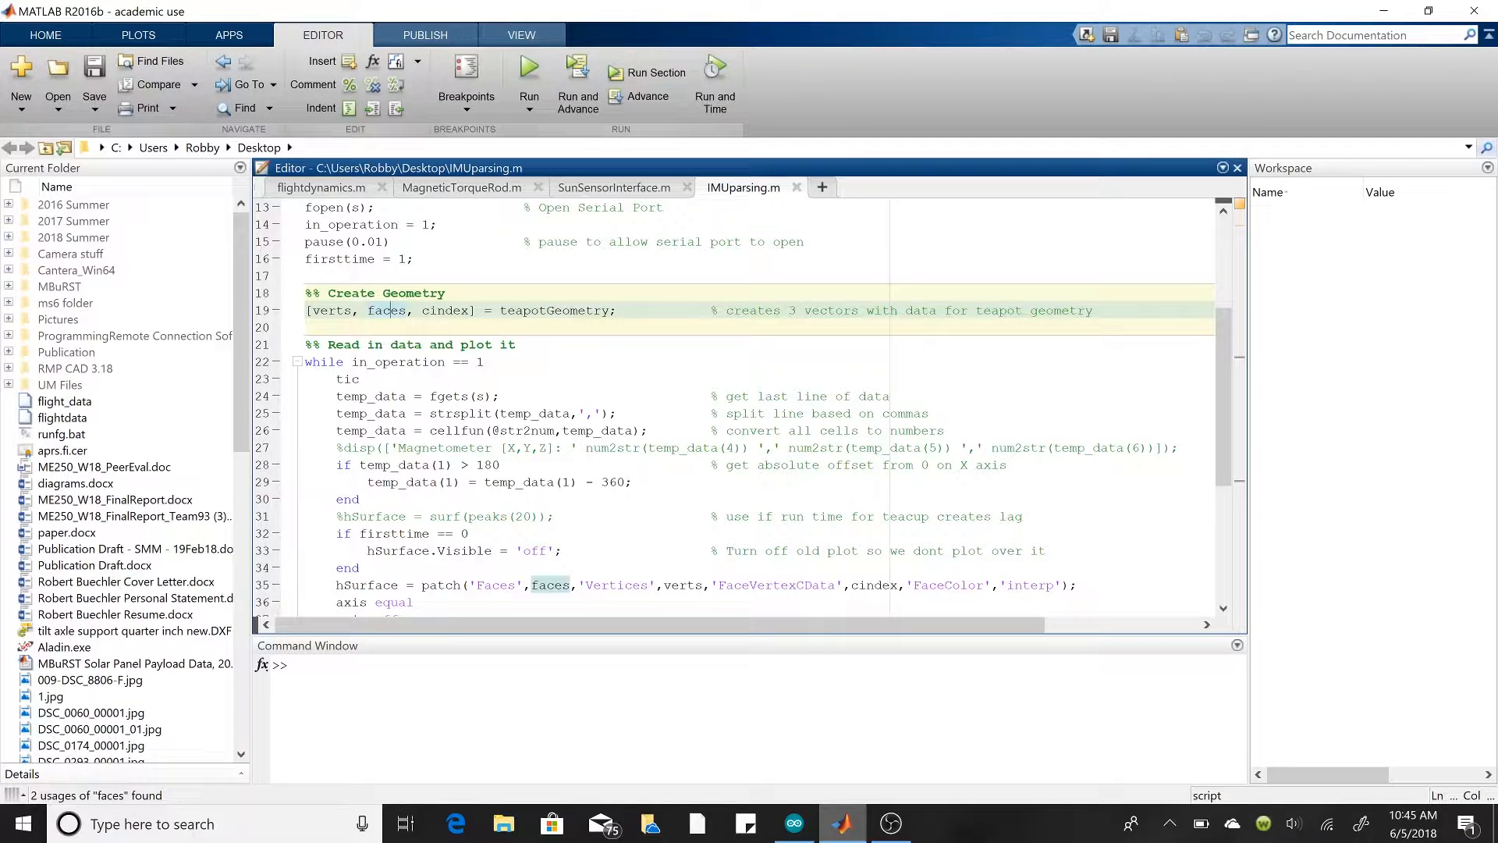
pyautogui.doubleClick(558, 310)
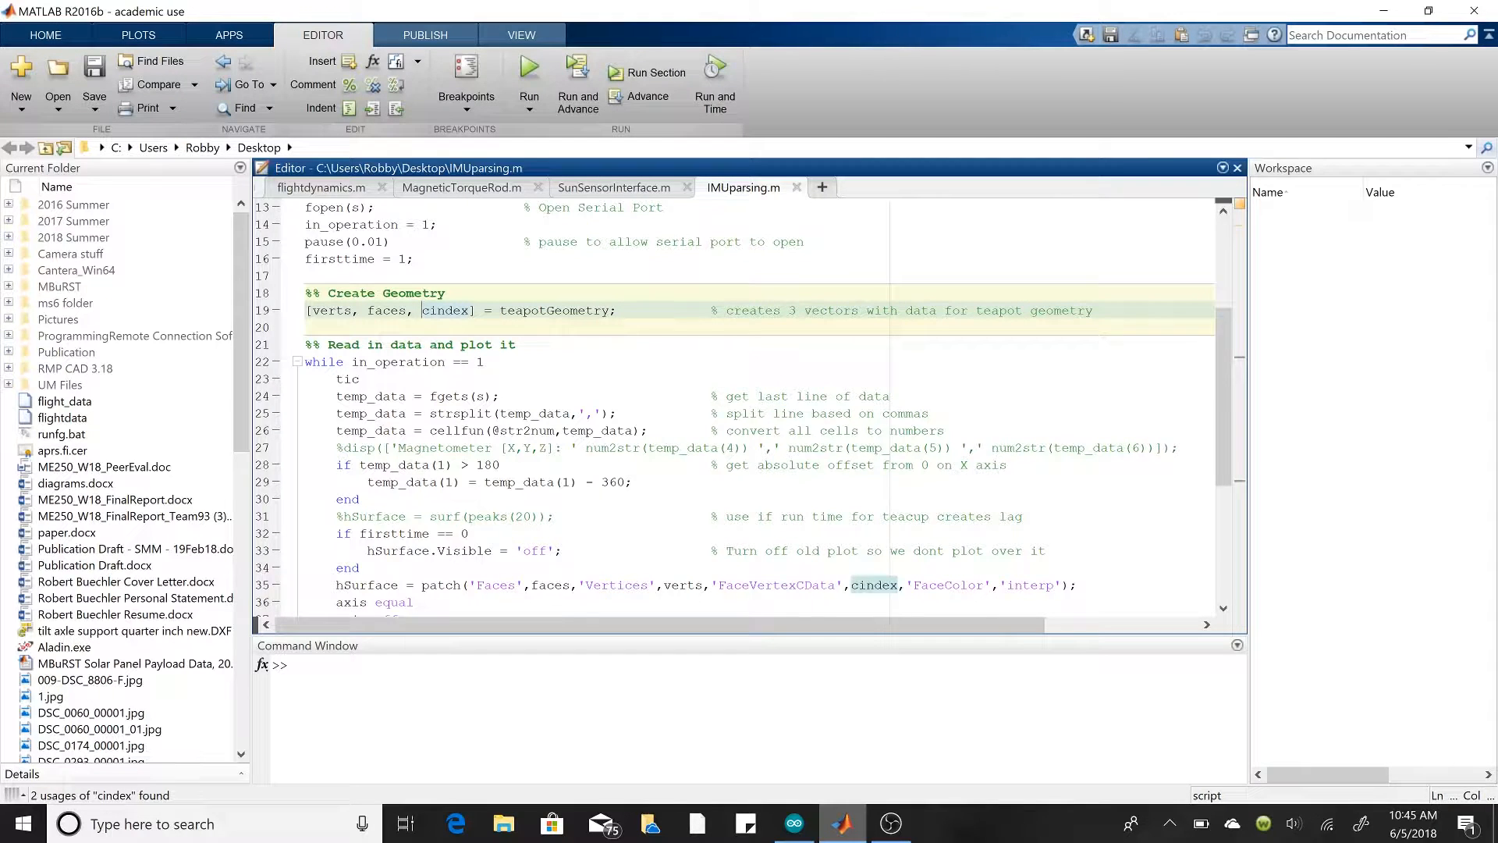
pyautogui.scroll(-3)
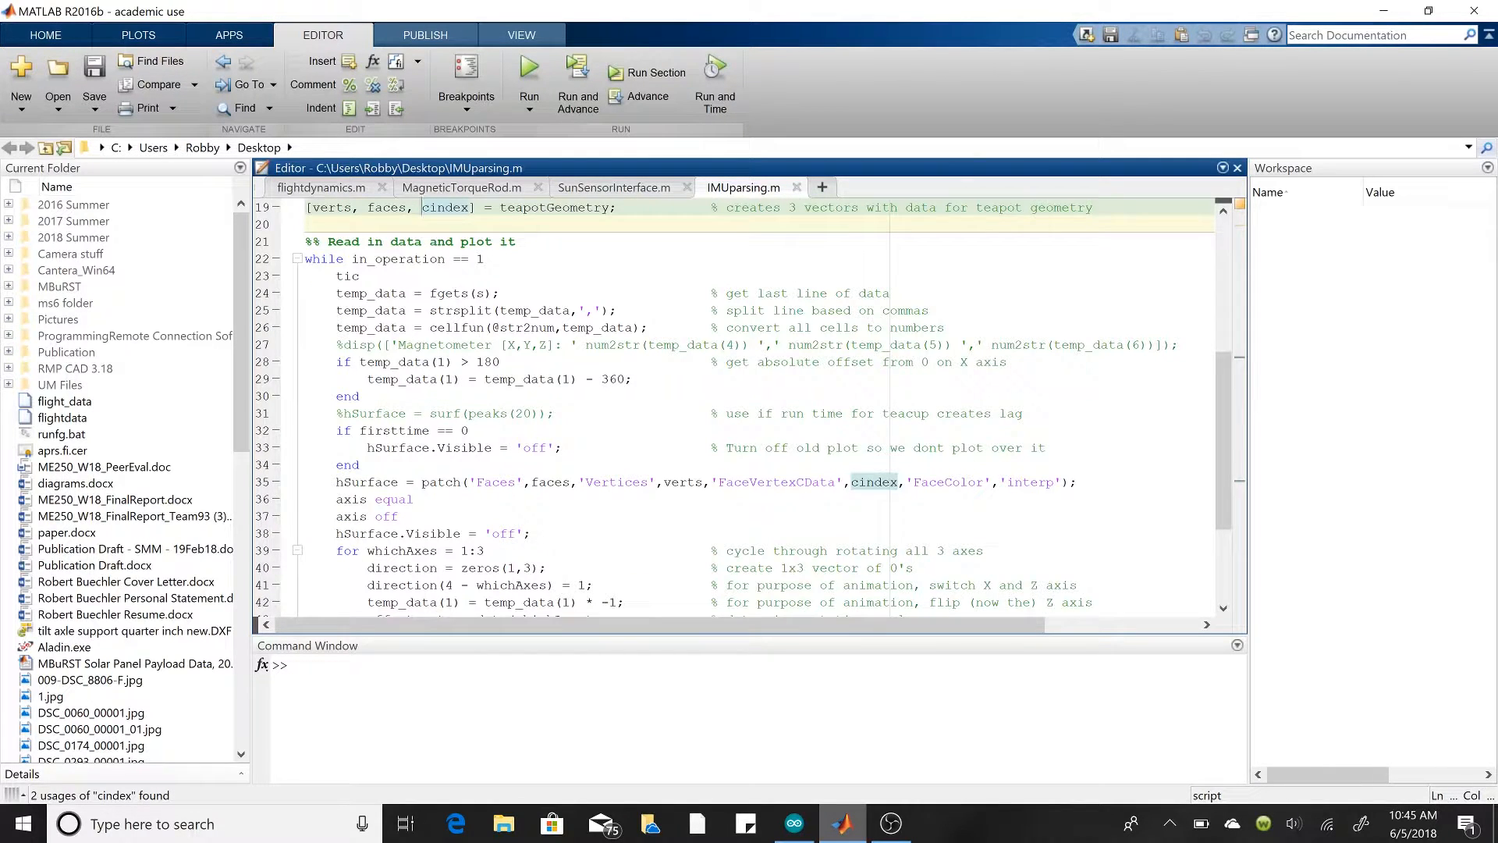
pyautogui.scroll(3)
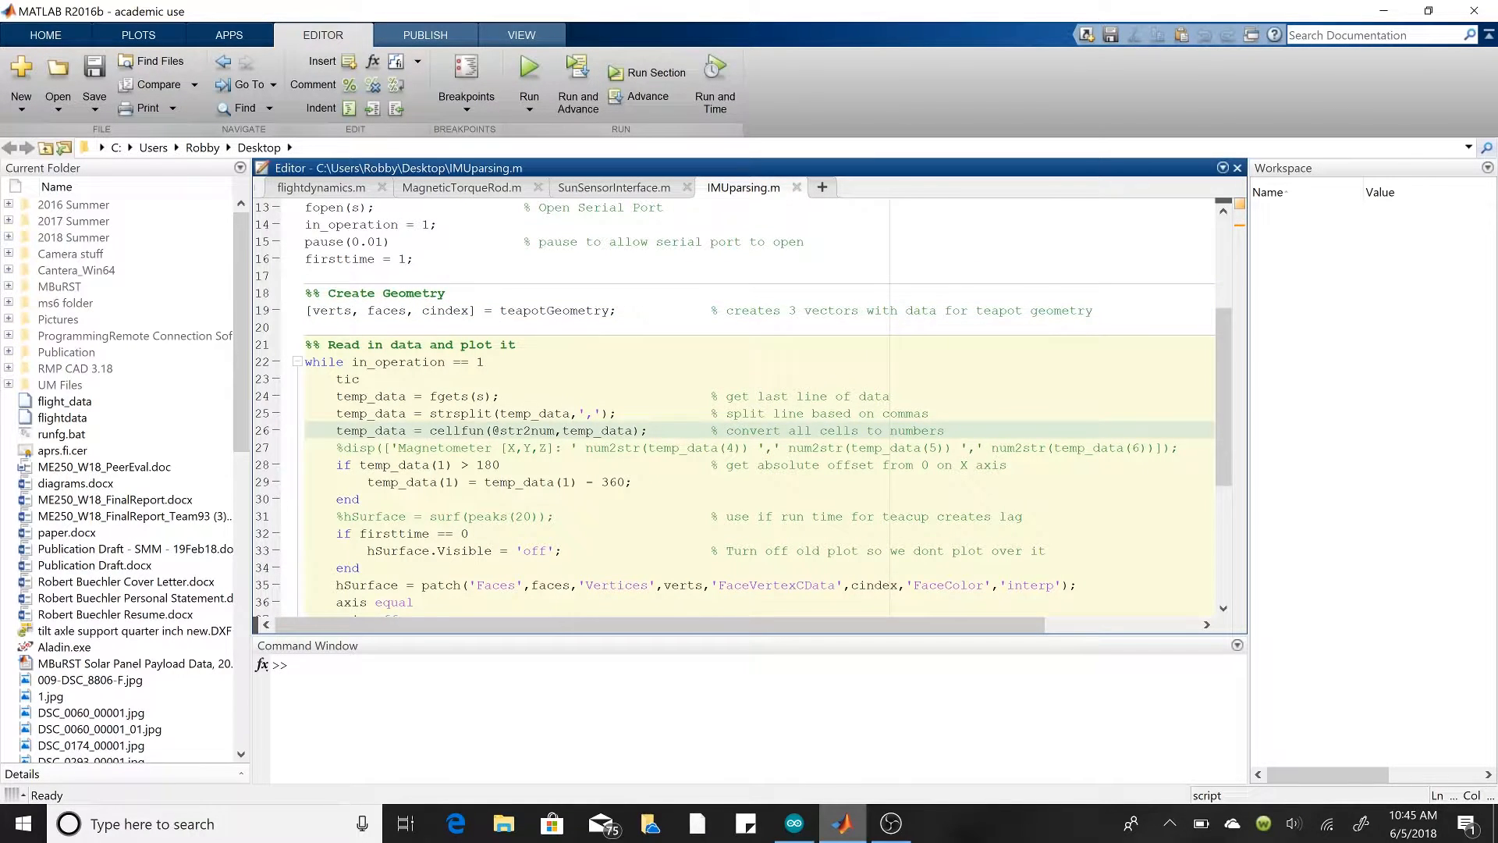
pyautogui.click(361, 378)
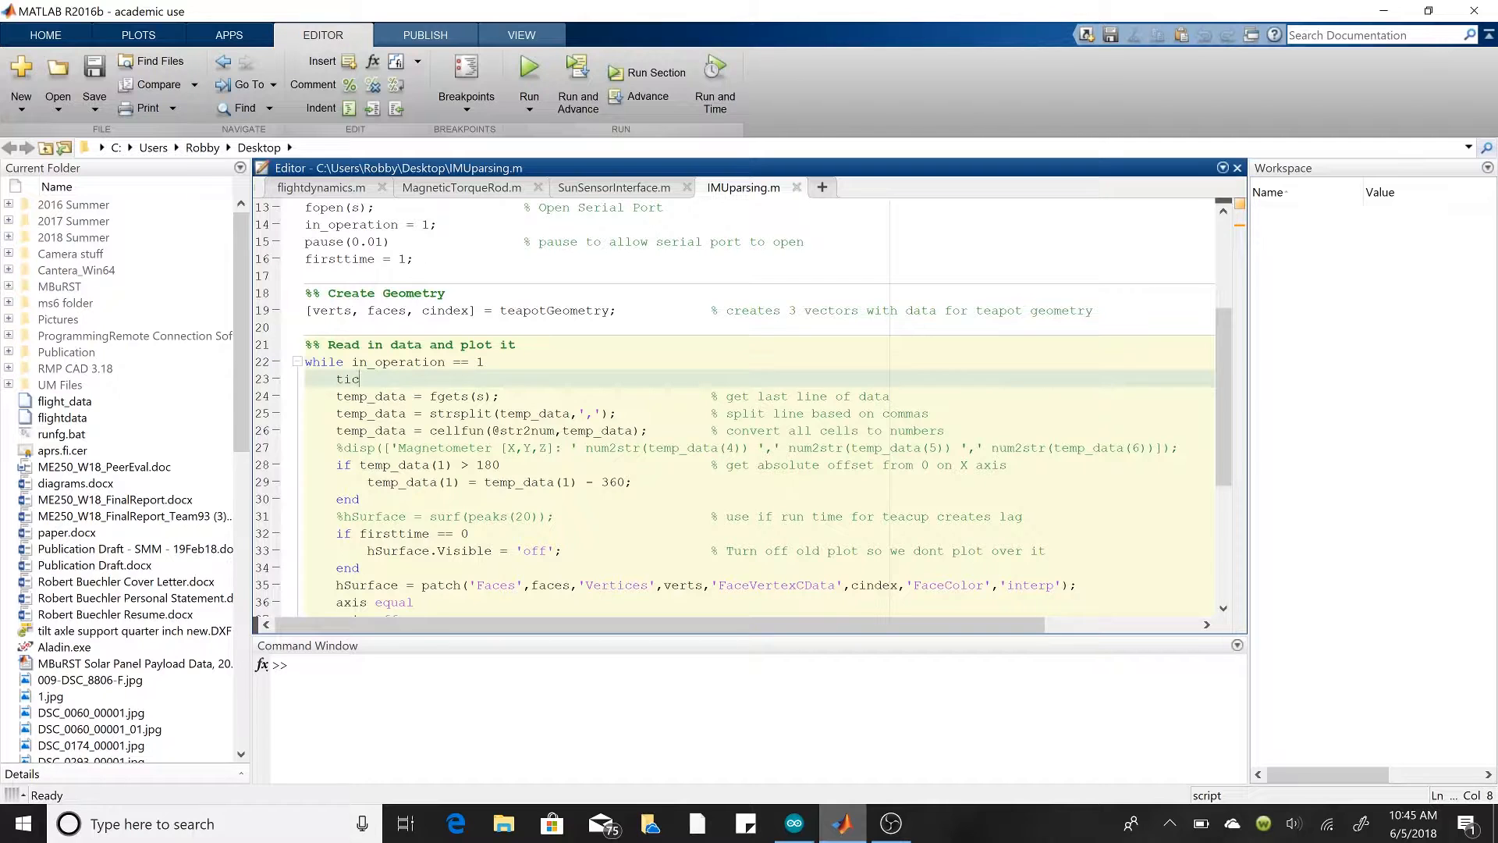
pyautogui.scroll(-3)
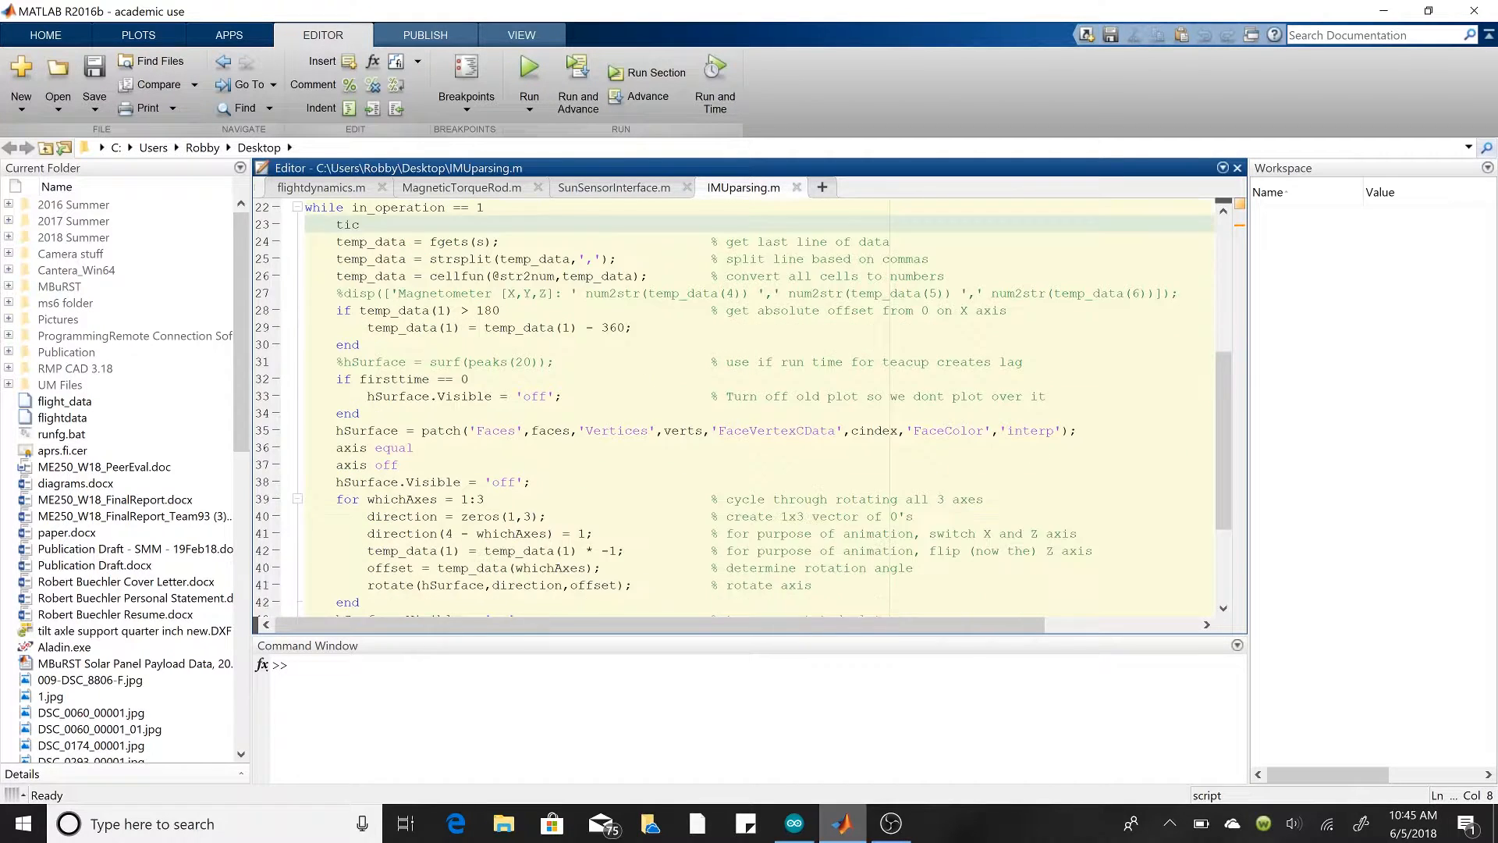
pyautogui.scroll(-3)
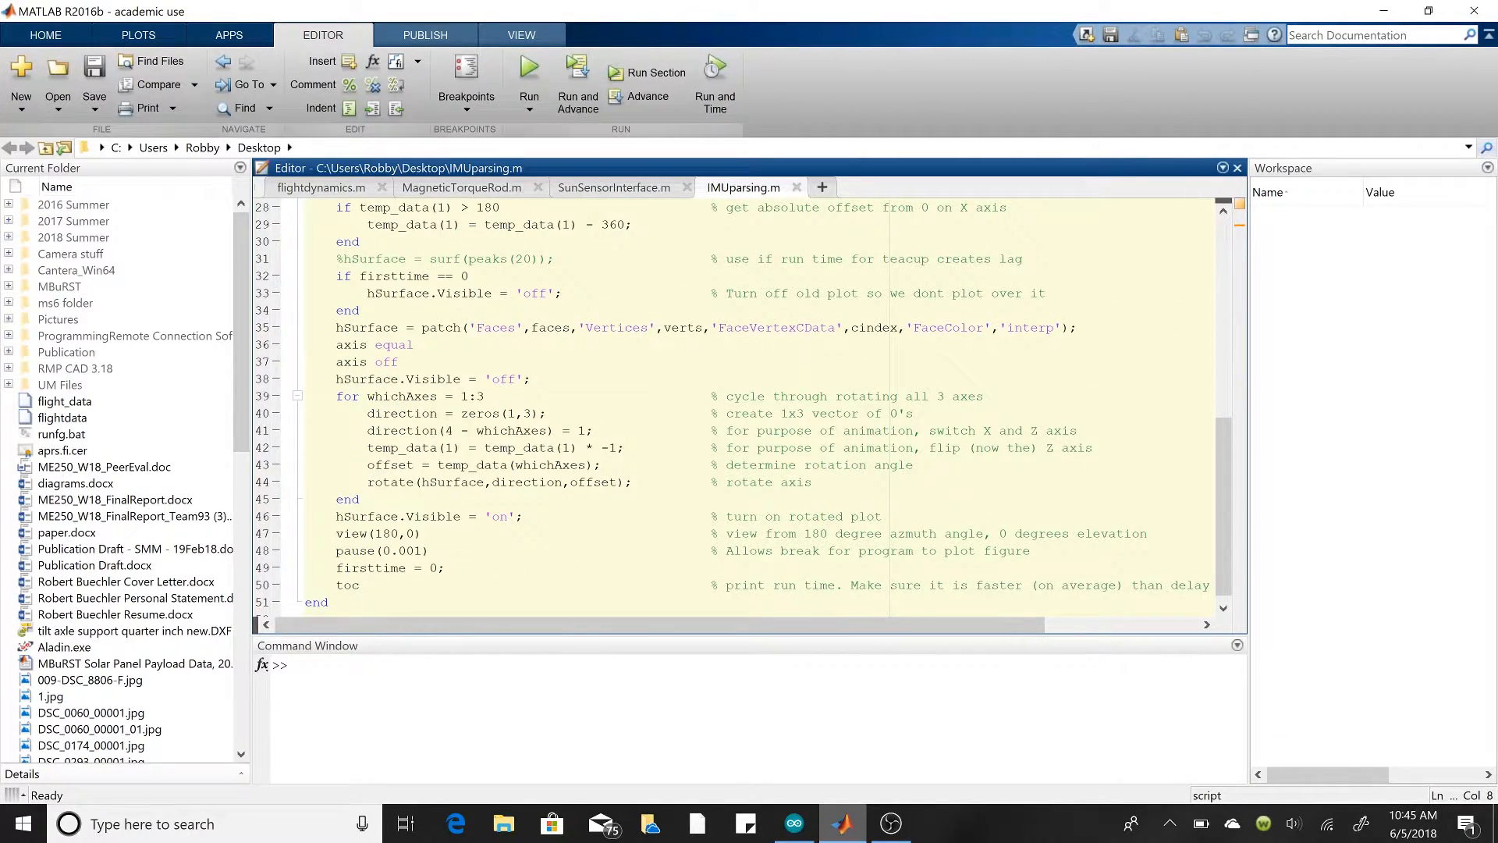
pyautogui.scroll(3)
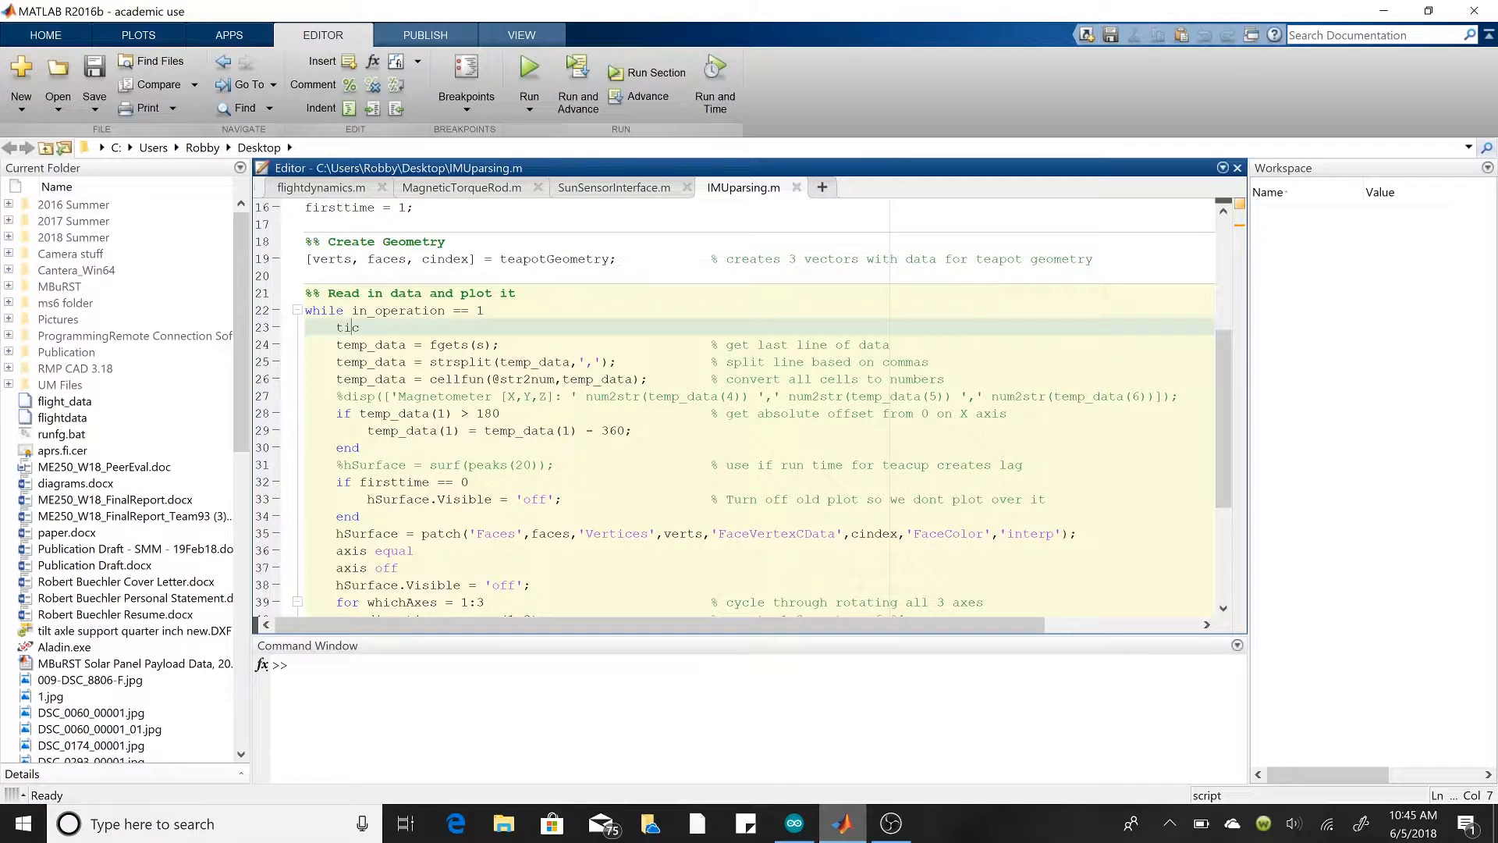
pyautogui.scroll(-3)
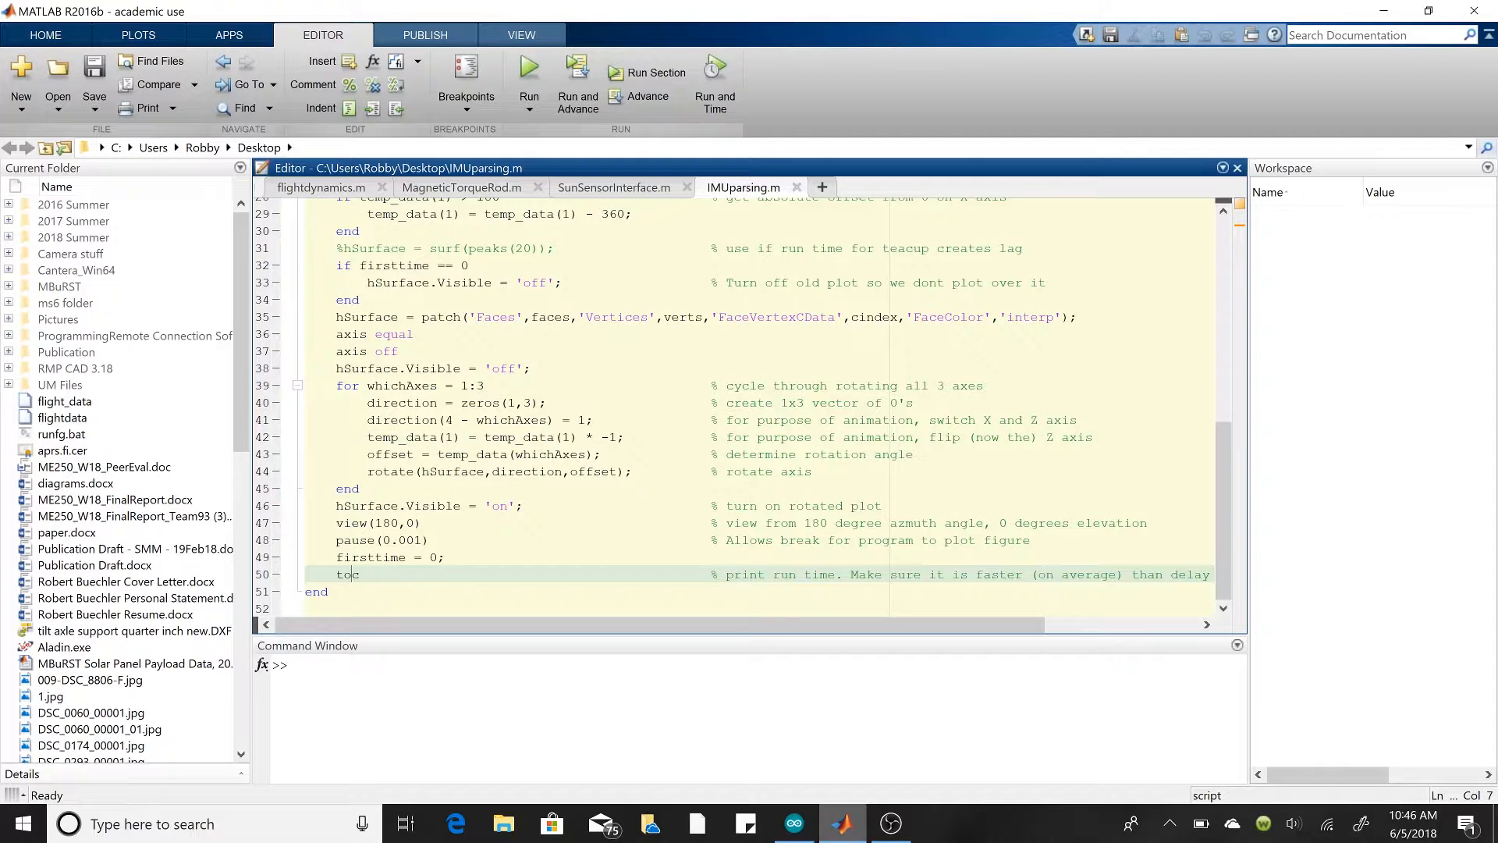
pyautogui.click(487, 368)
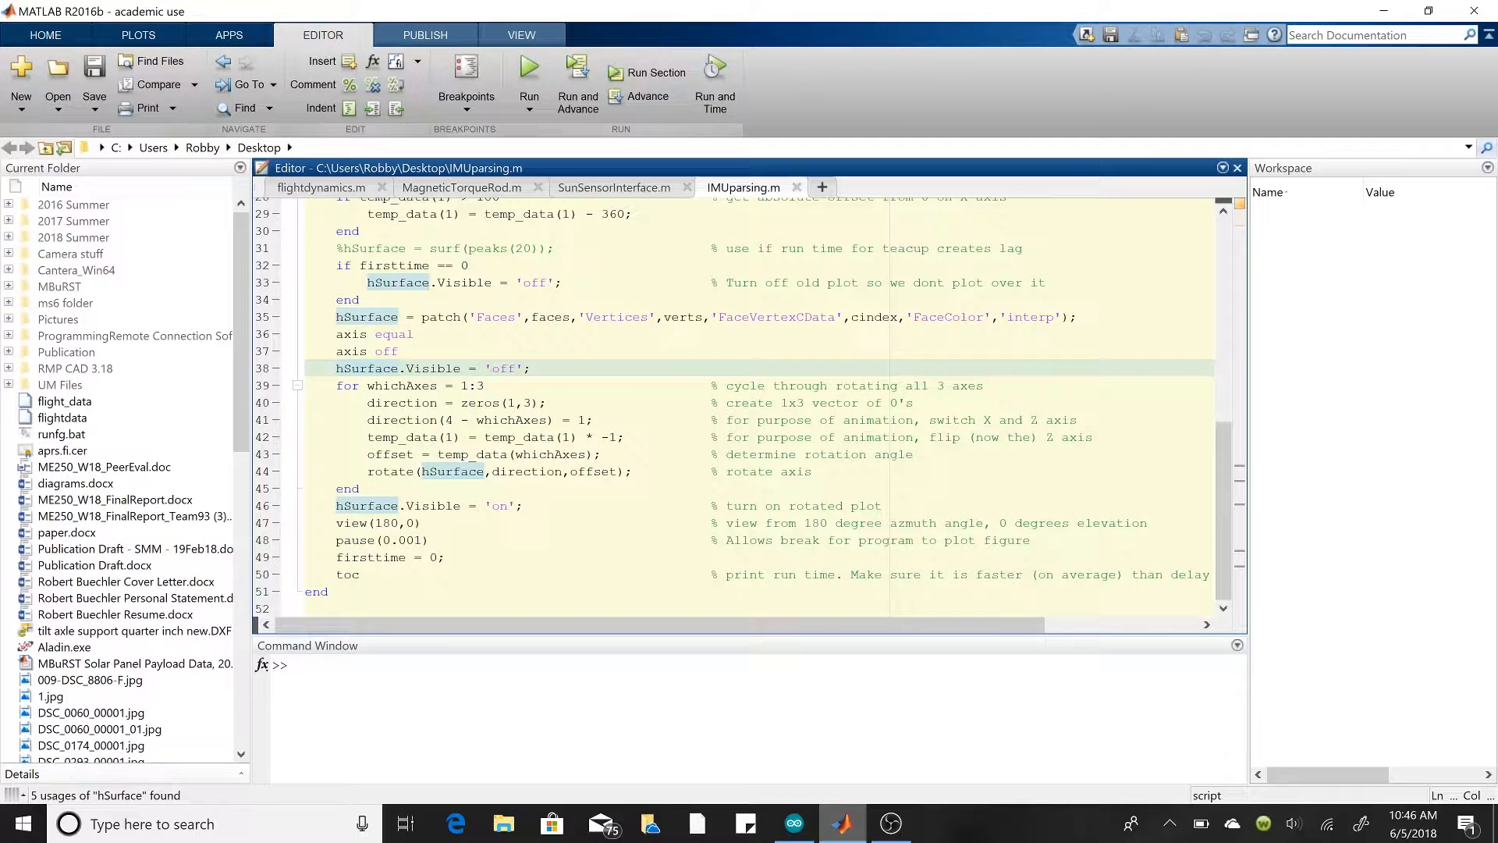
pyautogui.click(445, 403)
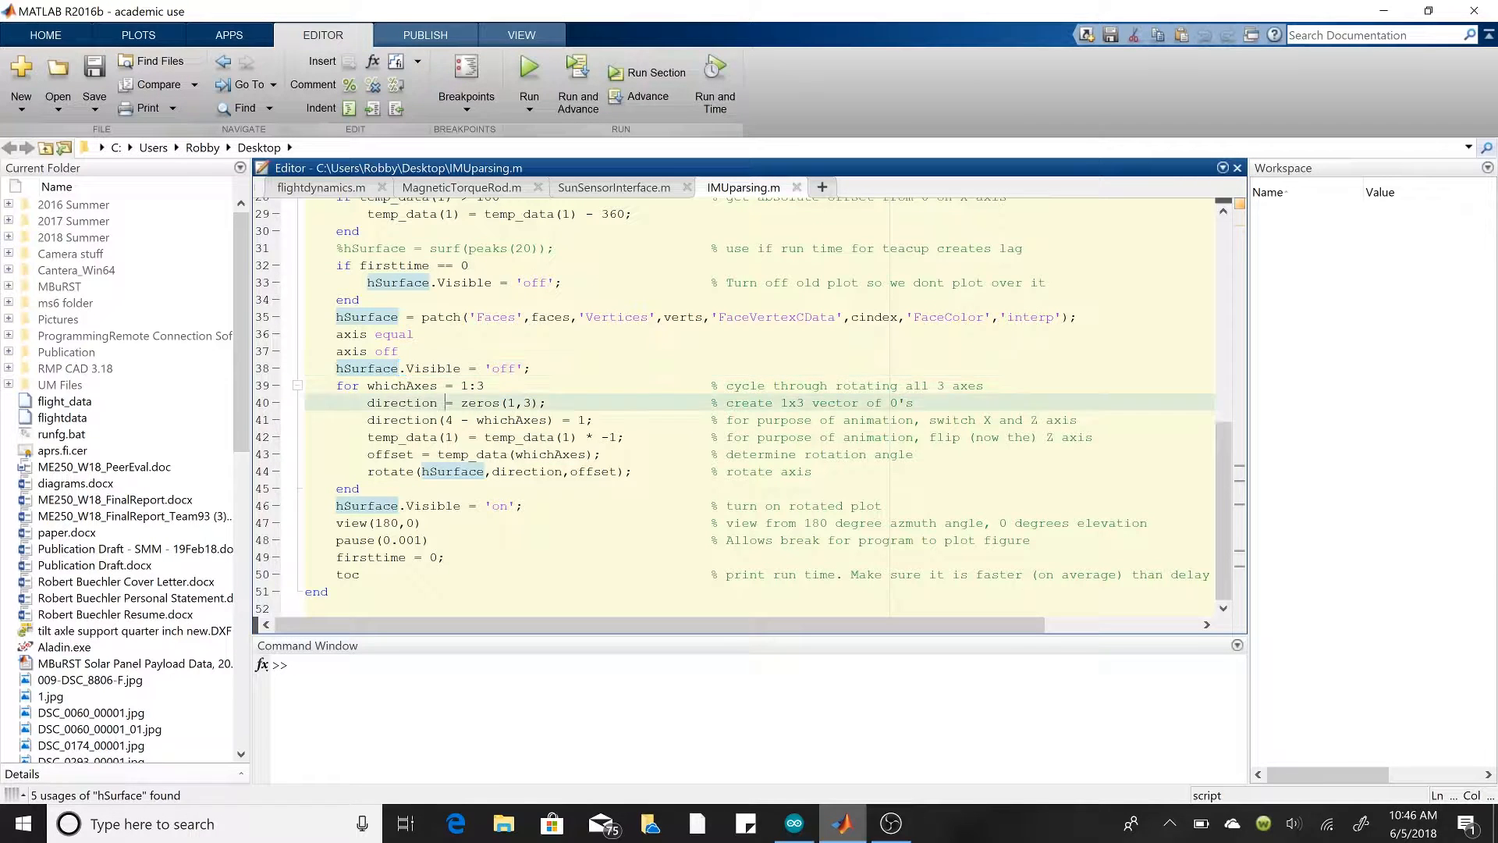
pyautogui.scroll(3)
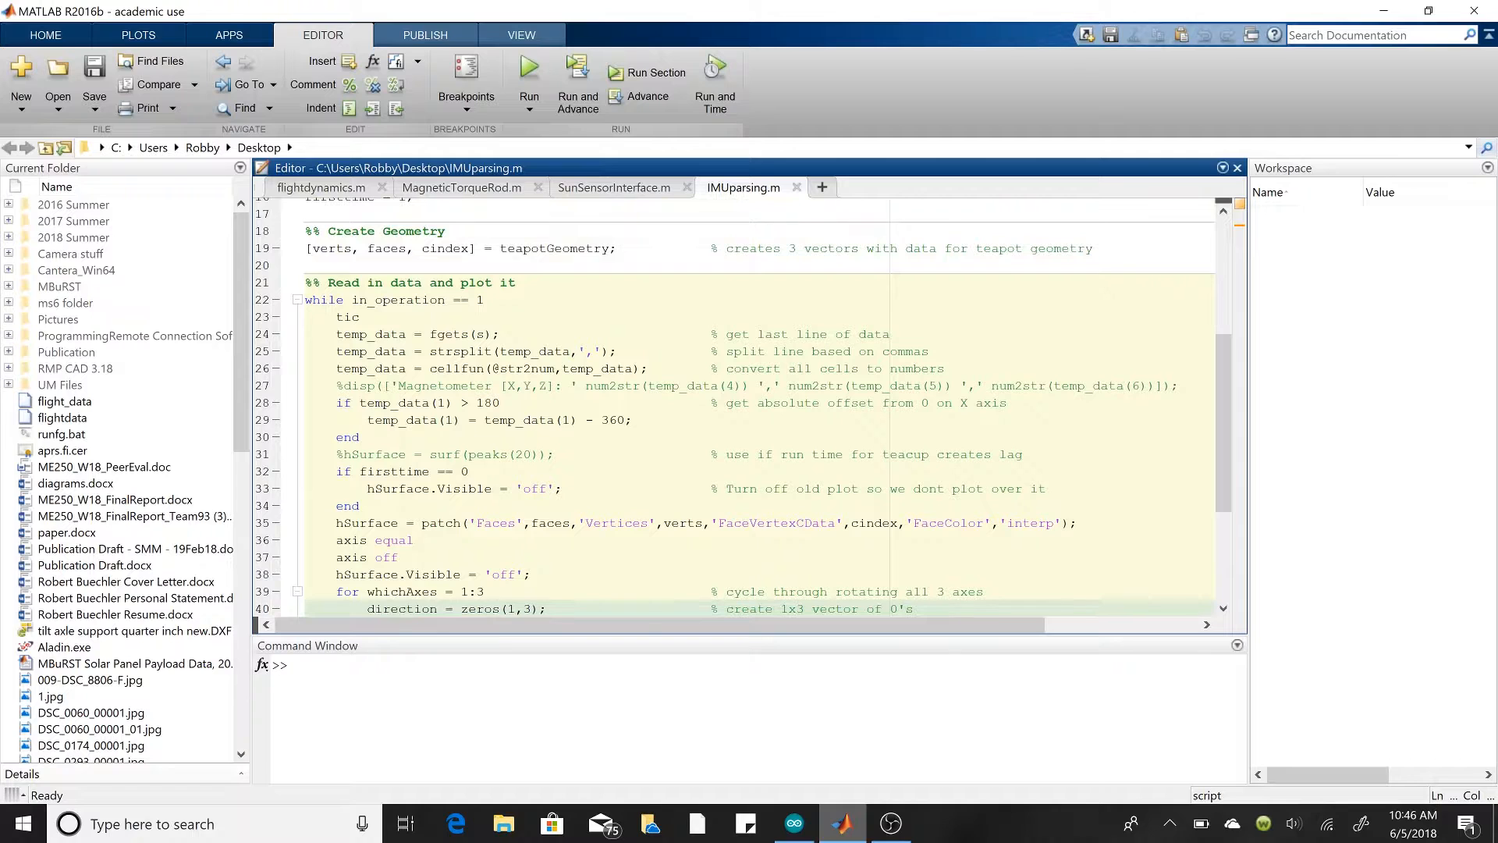
pyautogui.click(430, 454)
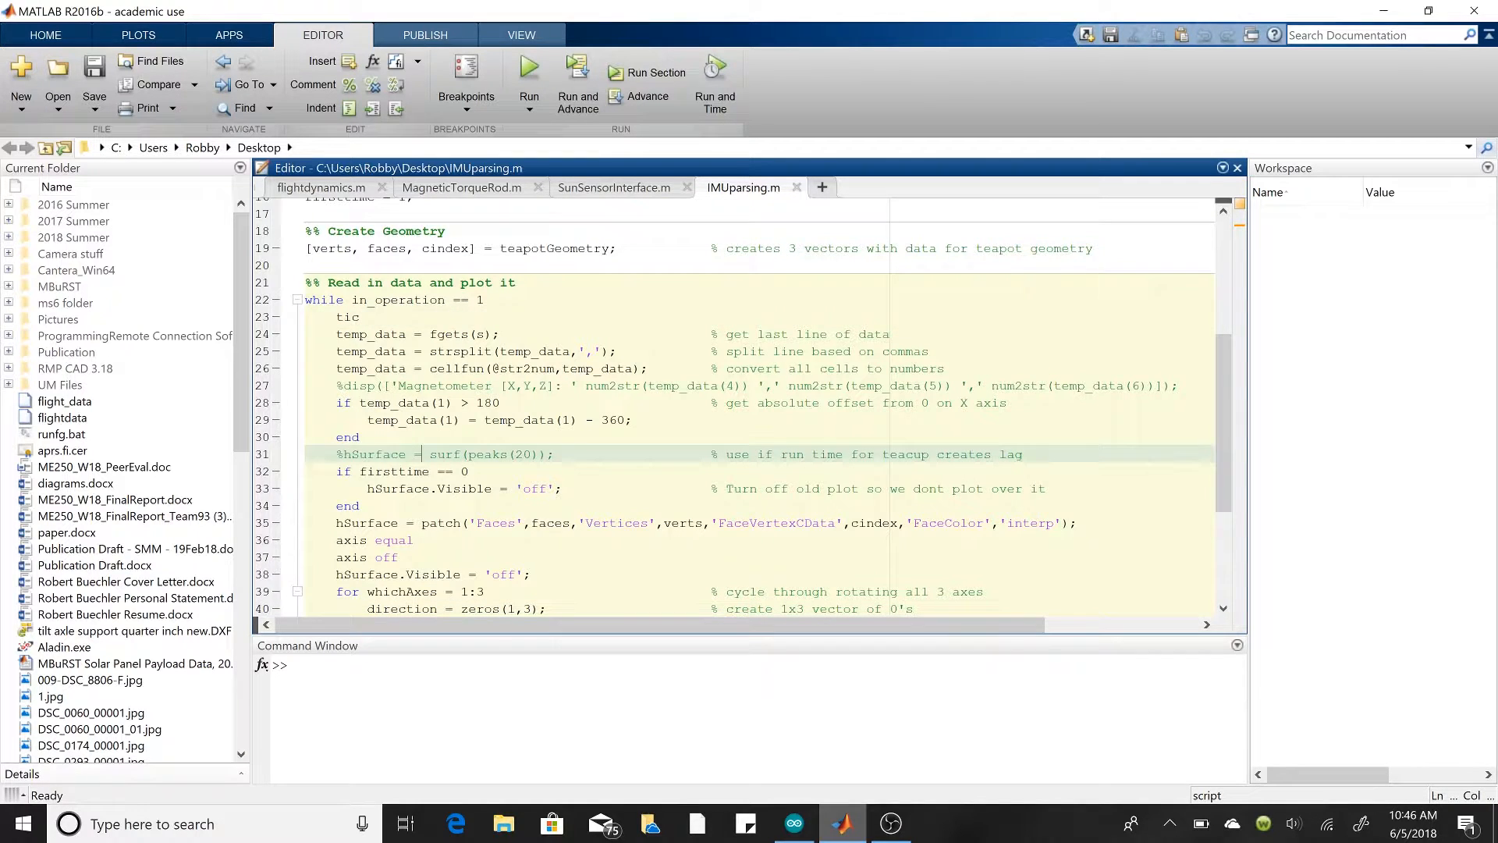
pyautogui.scroll(-3)
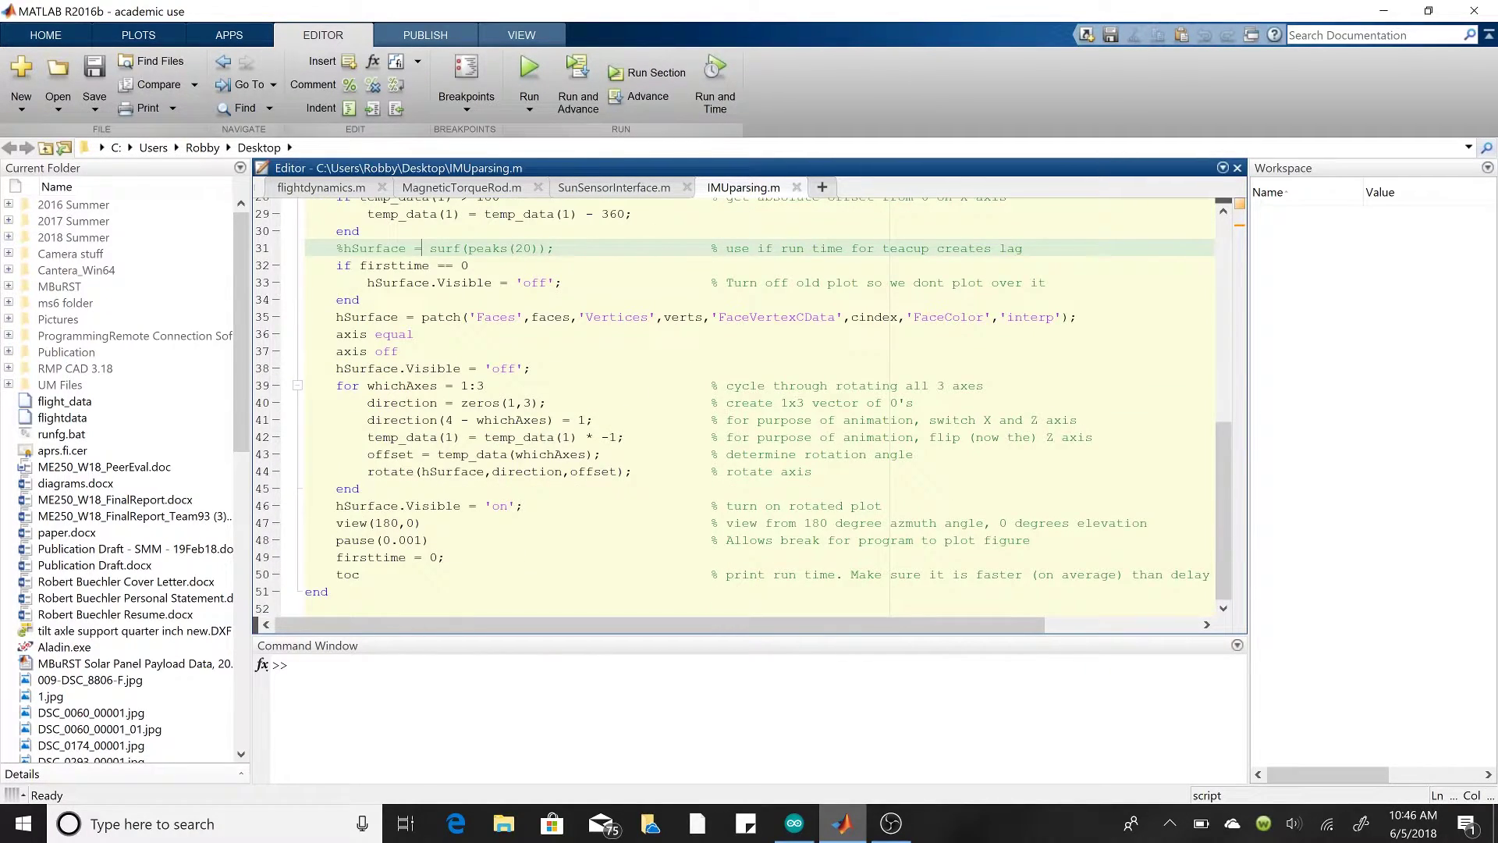
pyautogui.click(403, 523)
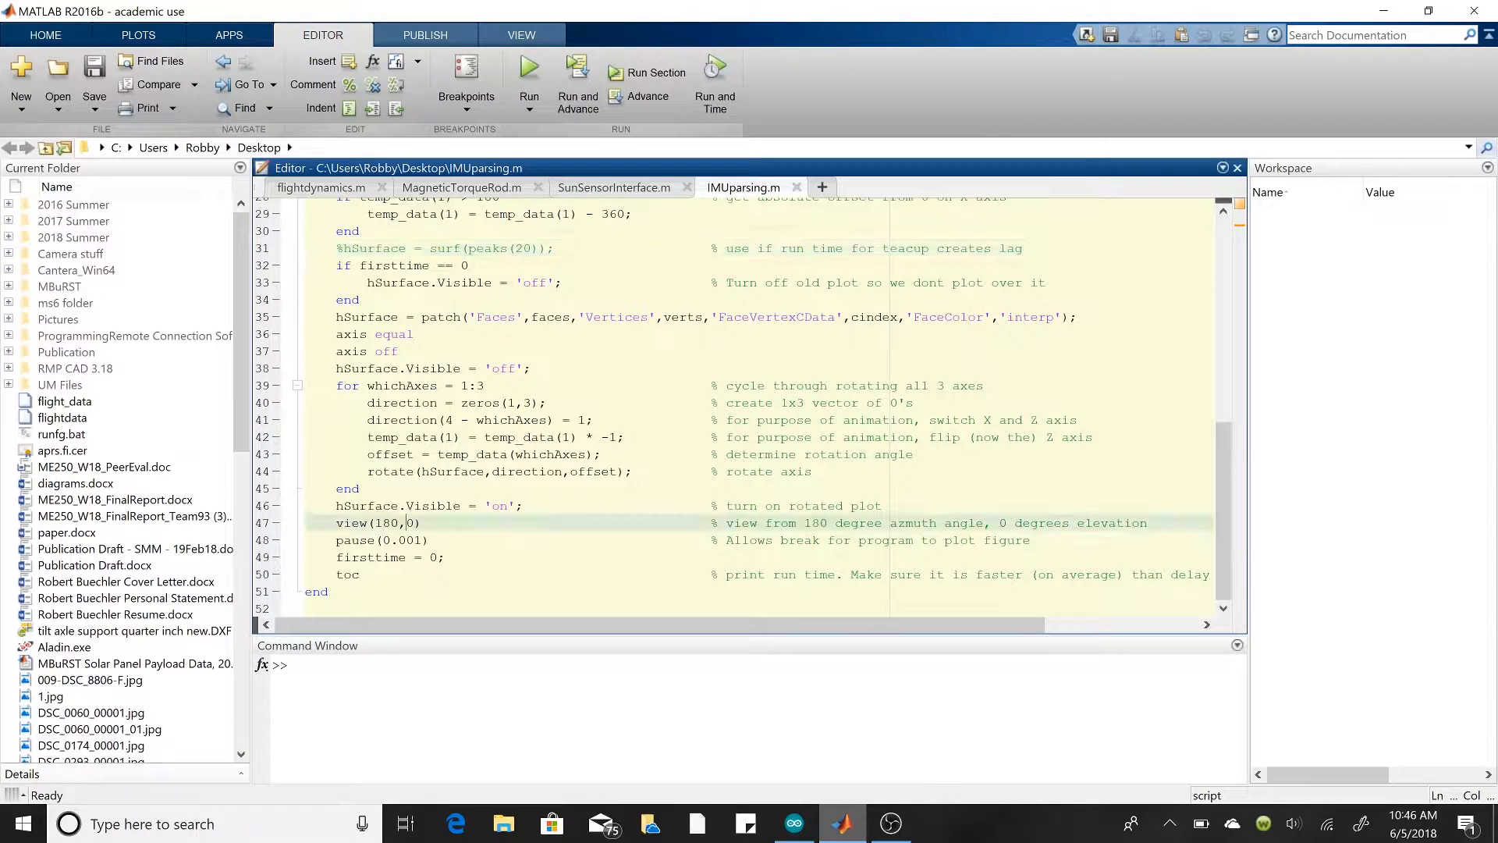
pyautogui.click(411, 506)
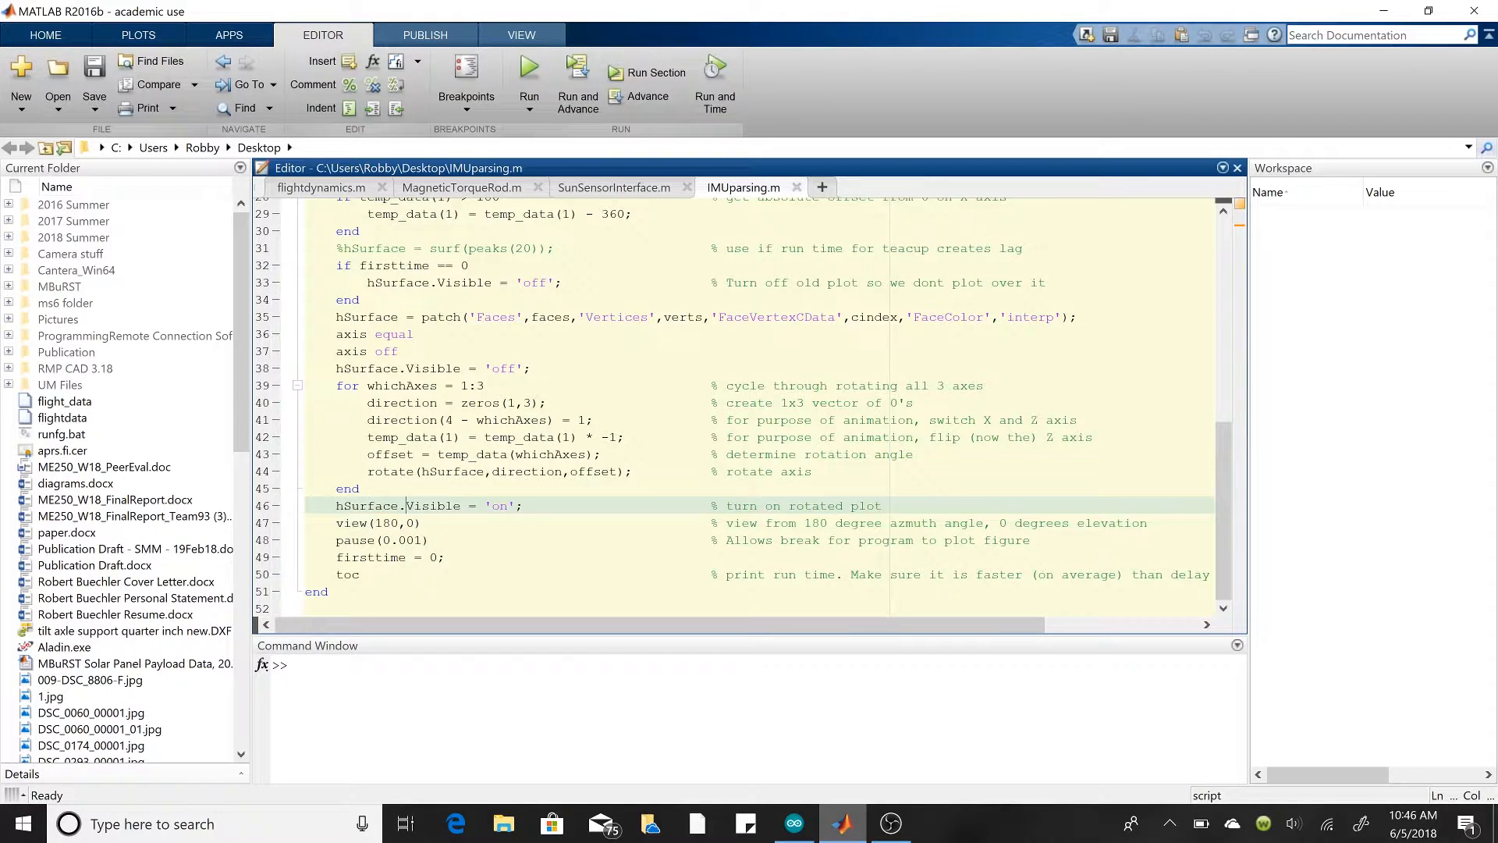
pyautogui.scroll(3)
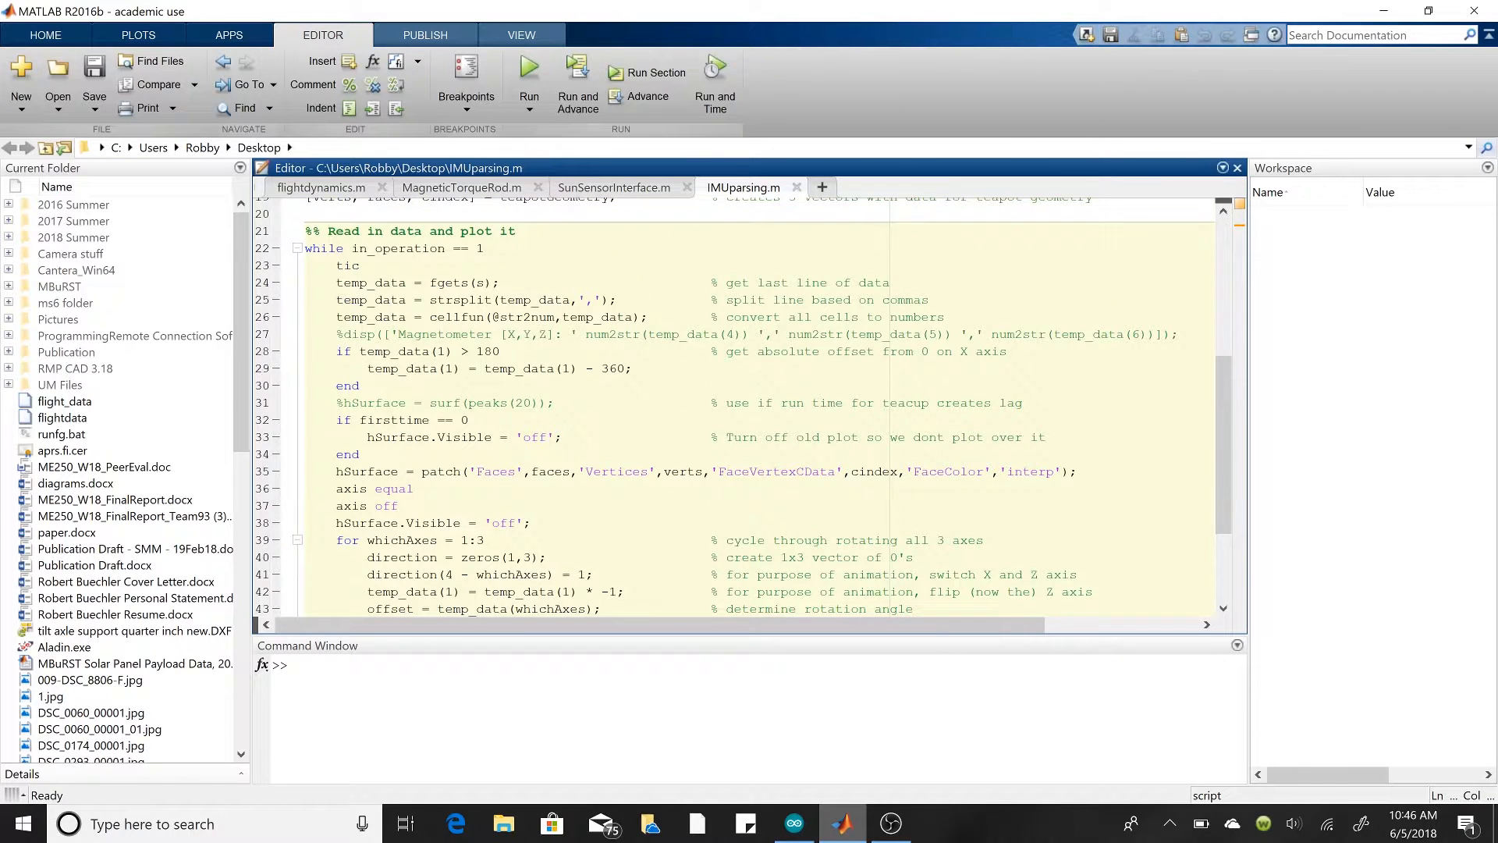
pyautogui.doubleClick(347, 264)
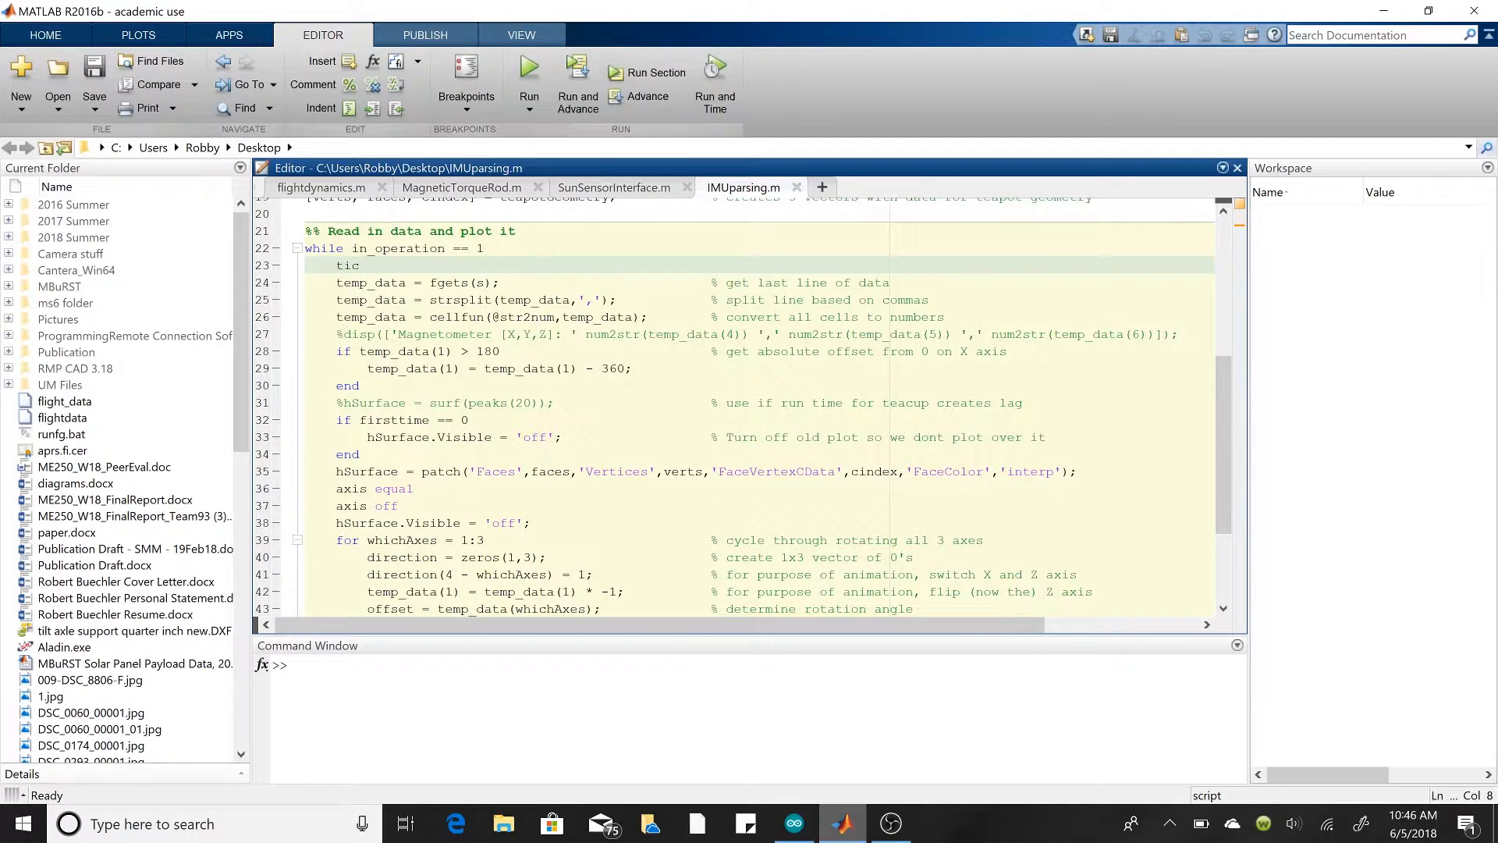
pyautogui.scroll(-3)
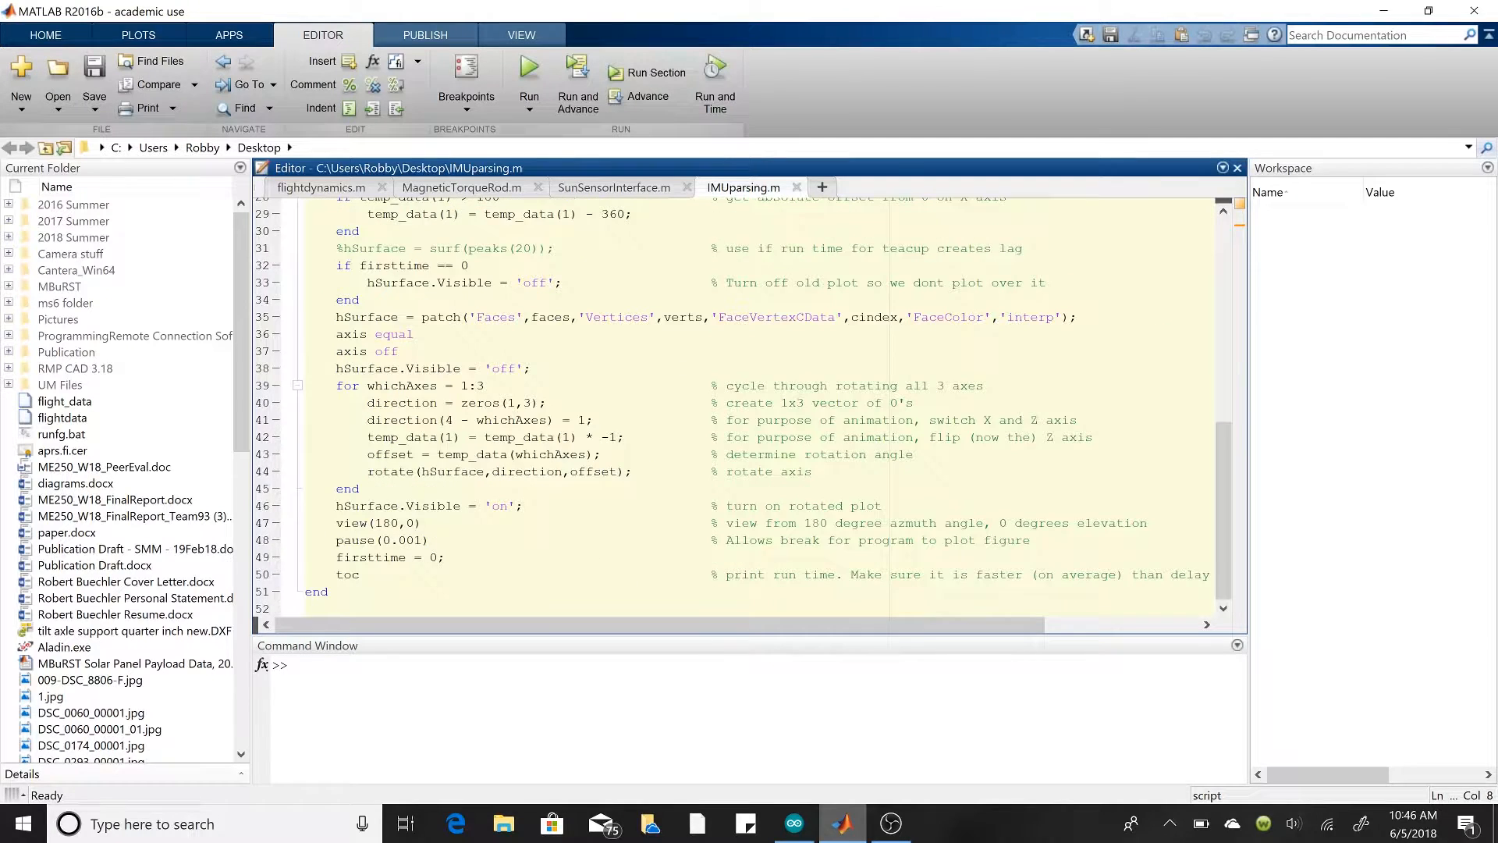
pyautogui.scroll(3)
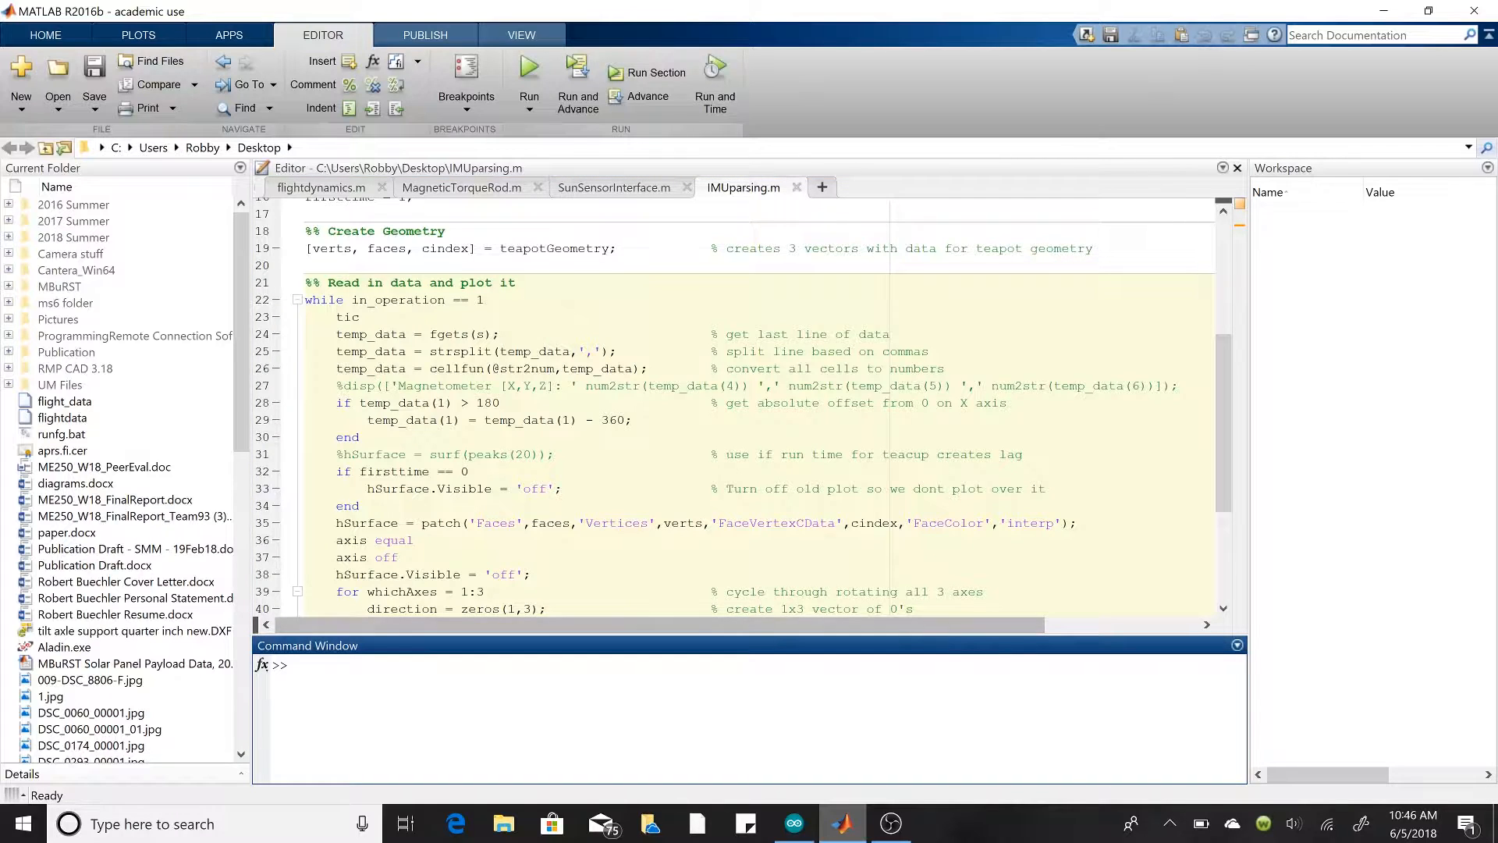
pyautogui.moveTo(478, 646)
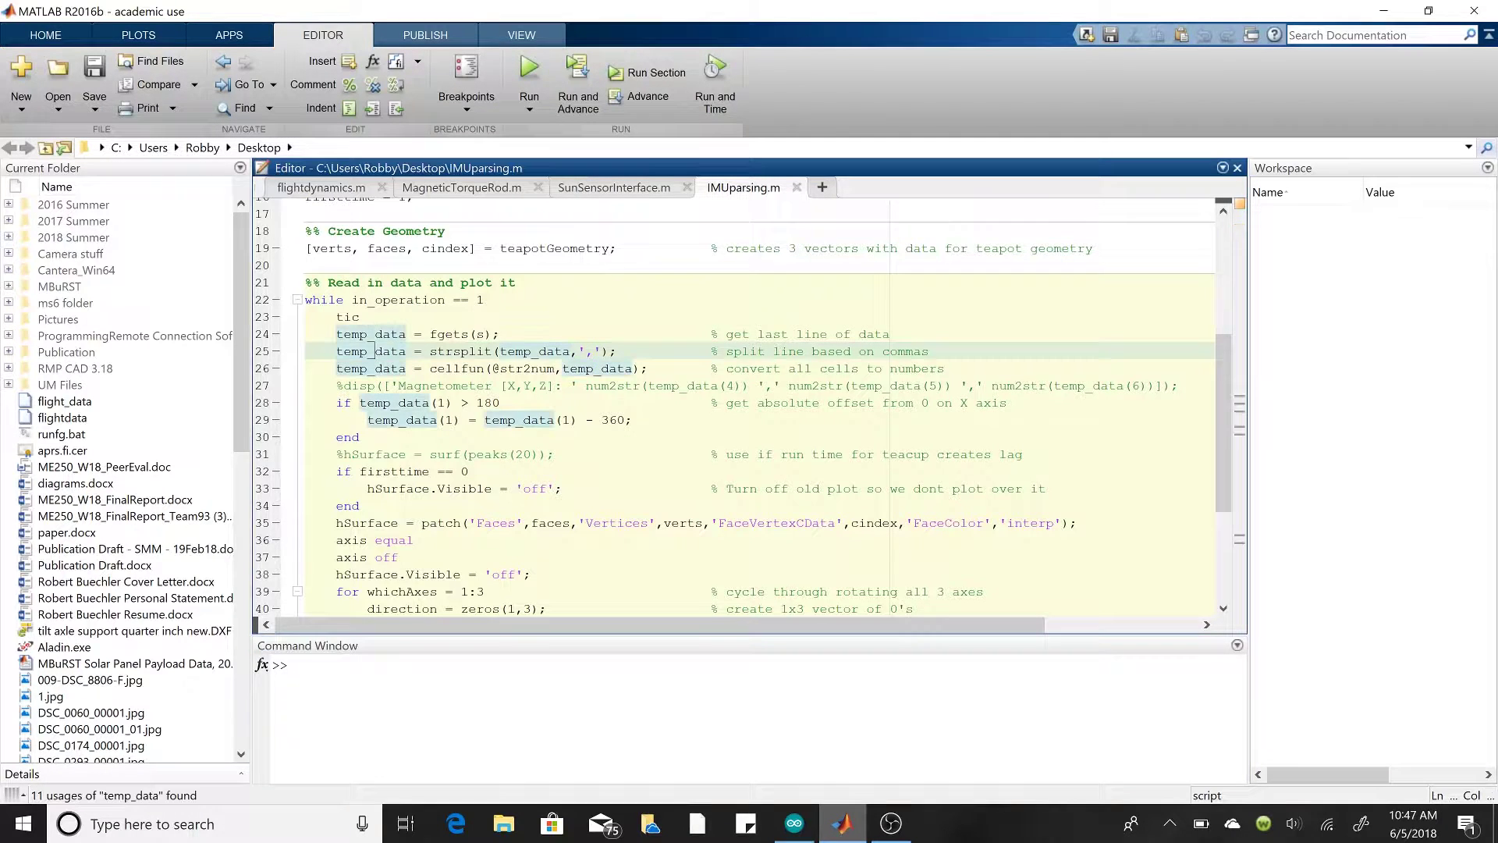
# Step: Point out the last-data-line read, then go to the magnetometer display line
pyautogui.click(516, 335)
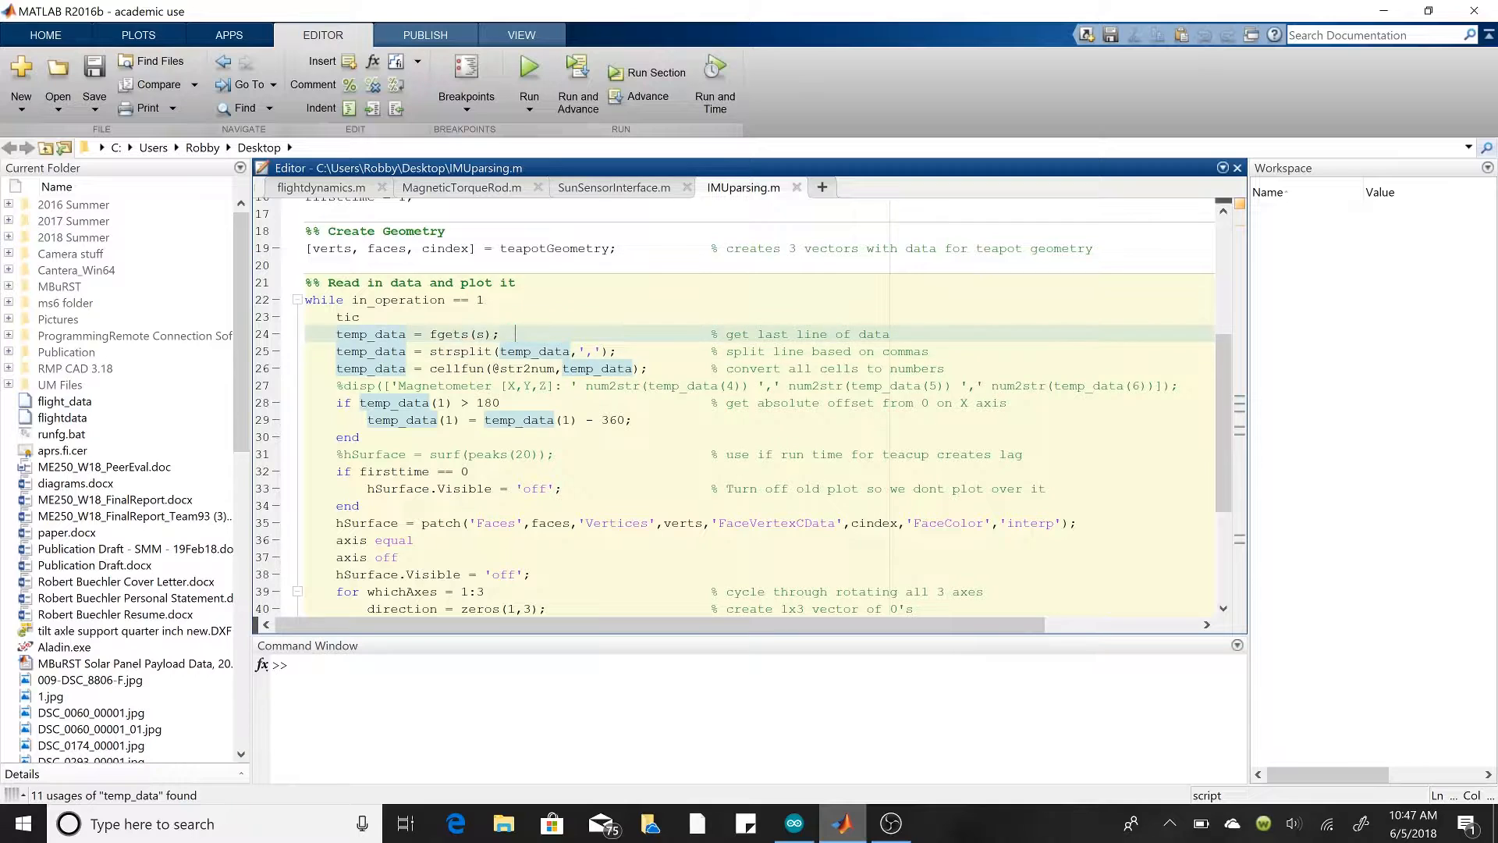
pyautogui.tripleClick(418, 333)
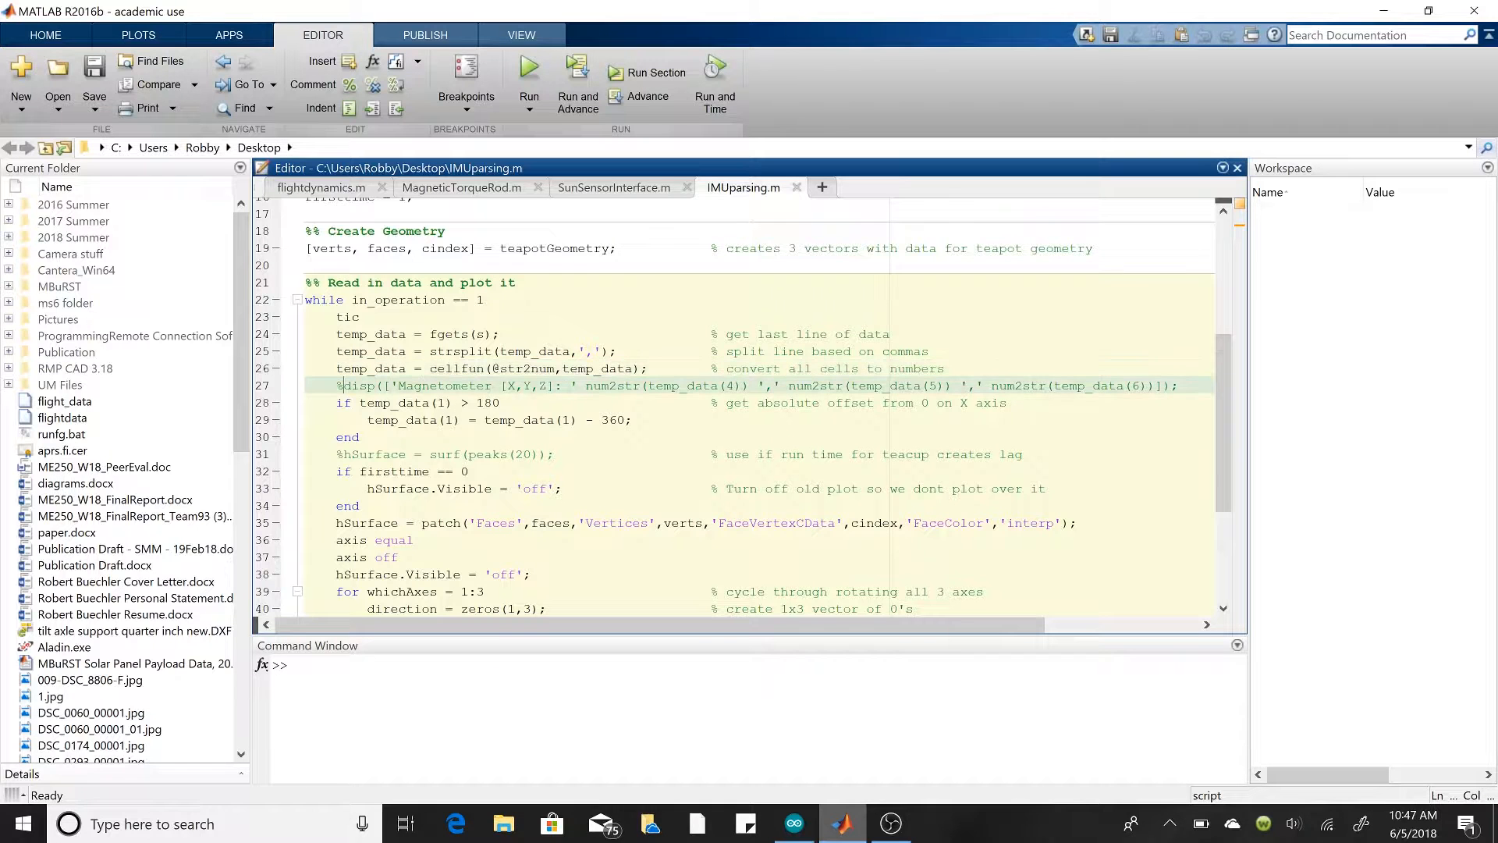
pyautogui.click(337, 385)
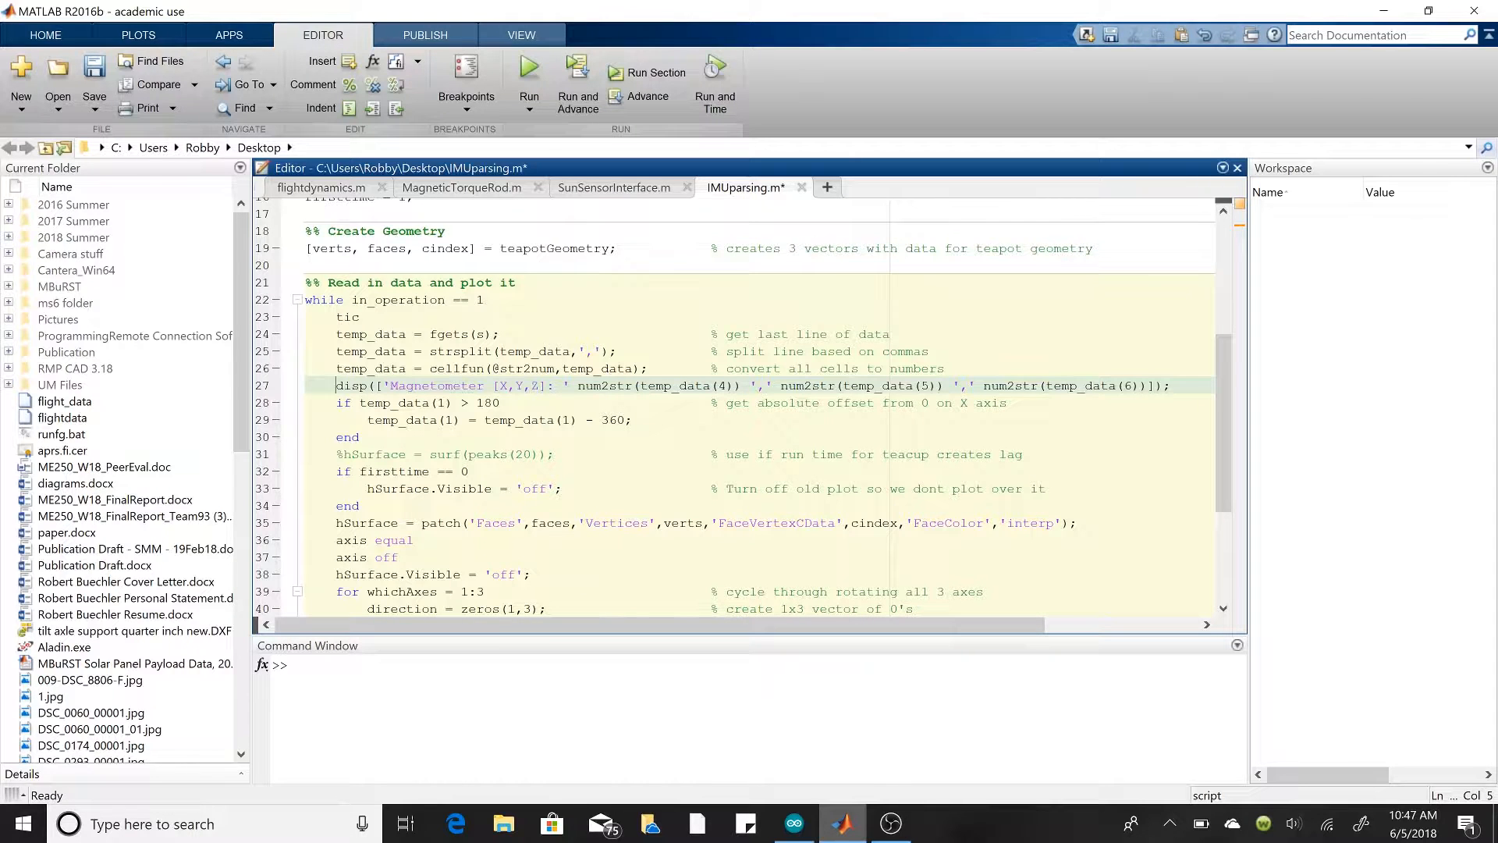
pyautogui.doubleClick(640, 385)
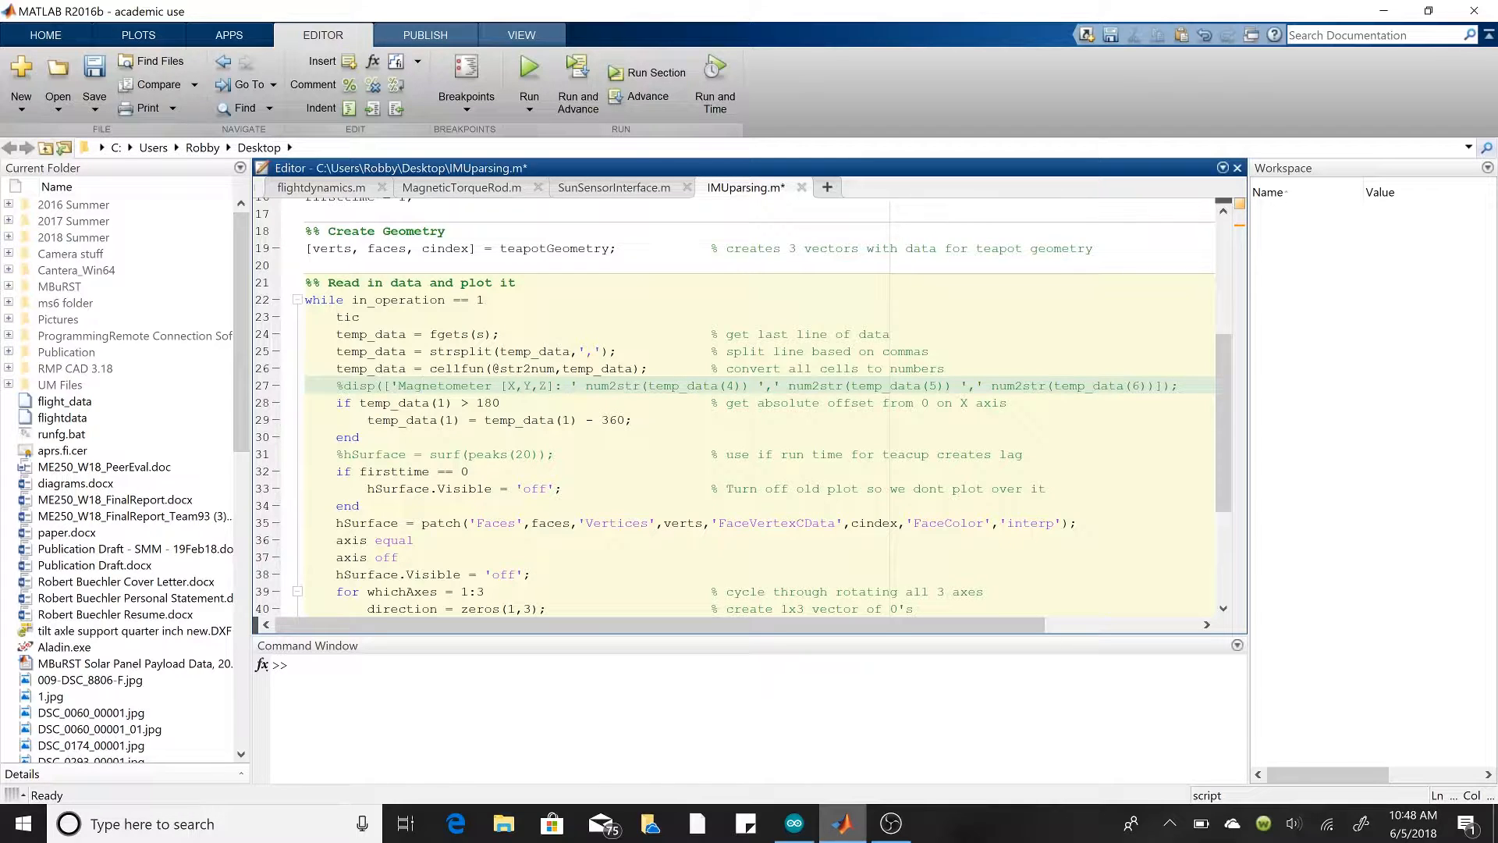
pyautogui.click(361, 437)
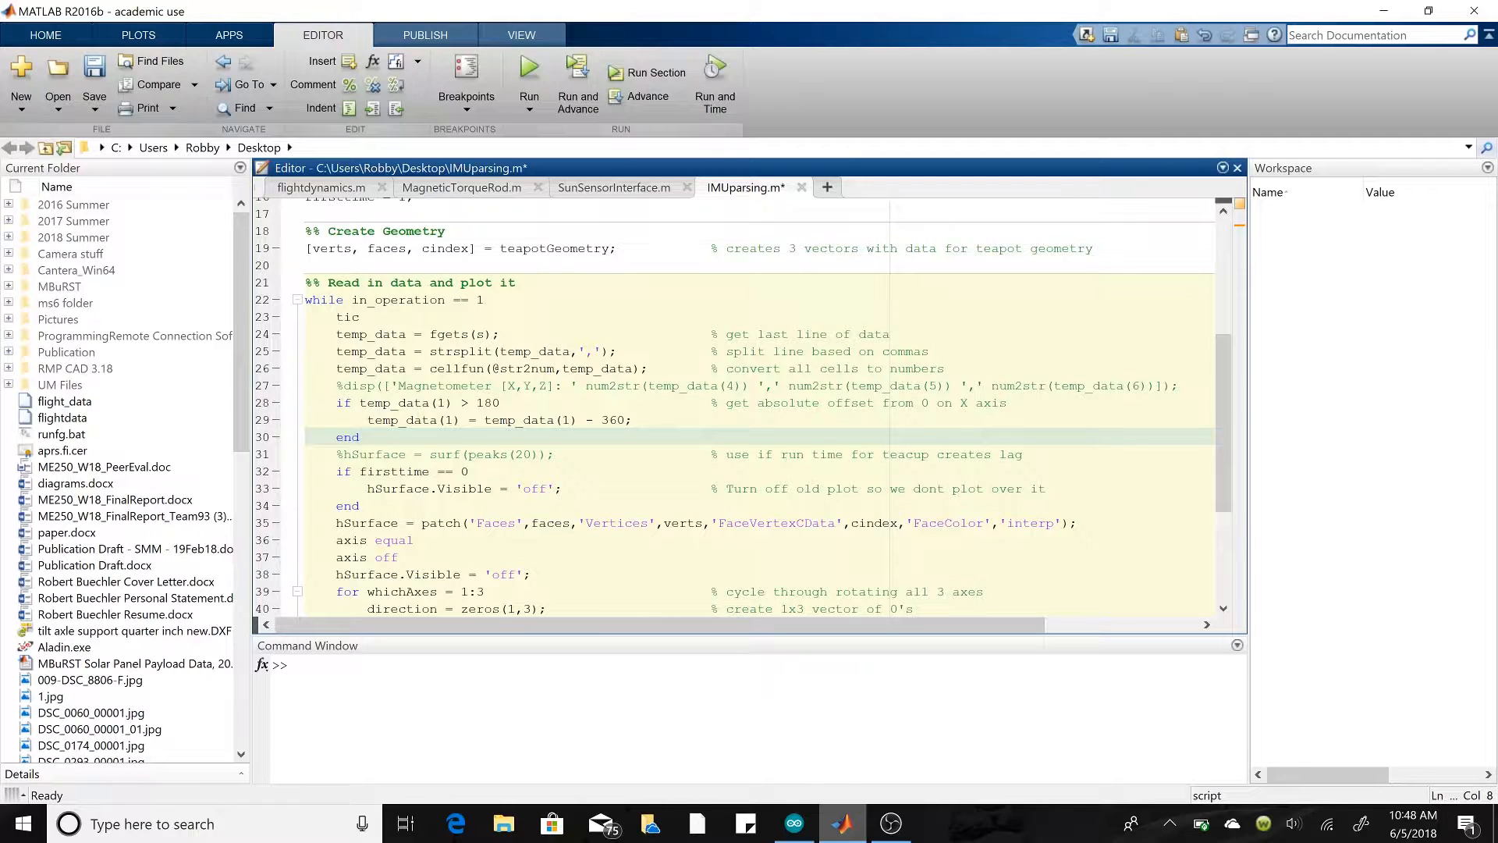
pyautogui.click(358, 437)
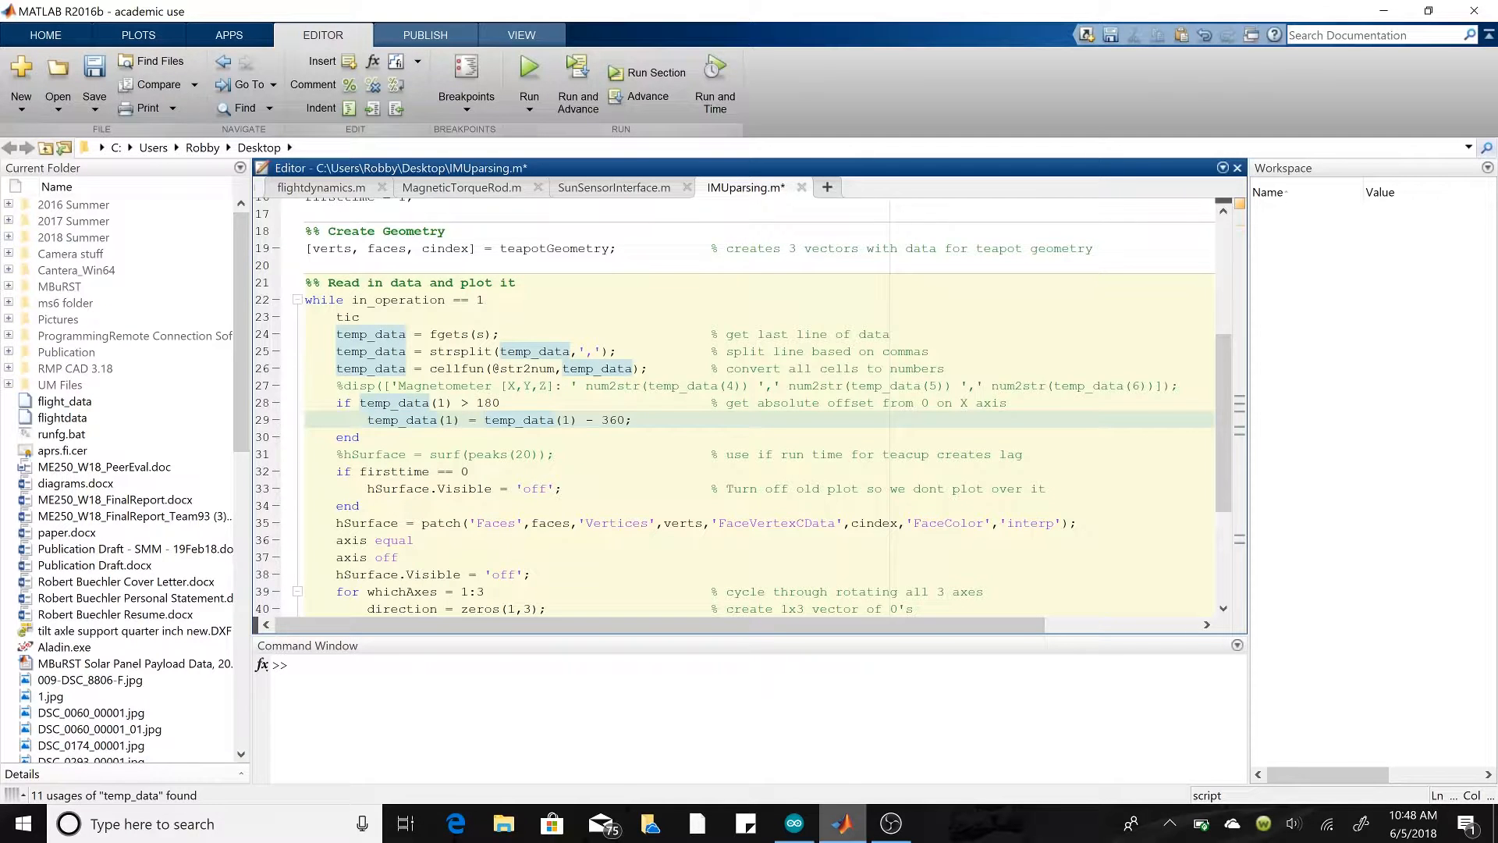
pyautogui.scroll(-3)
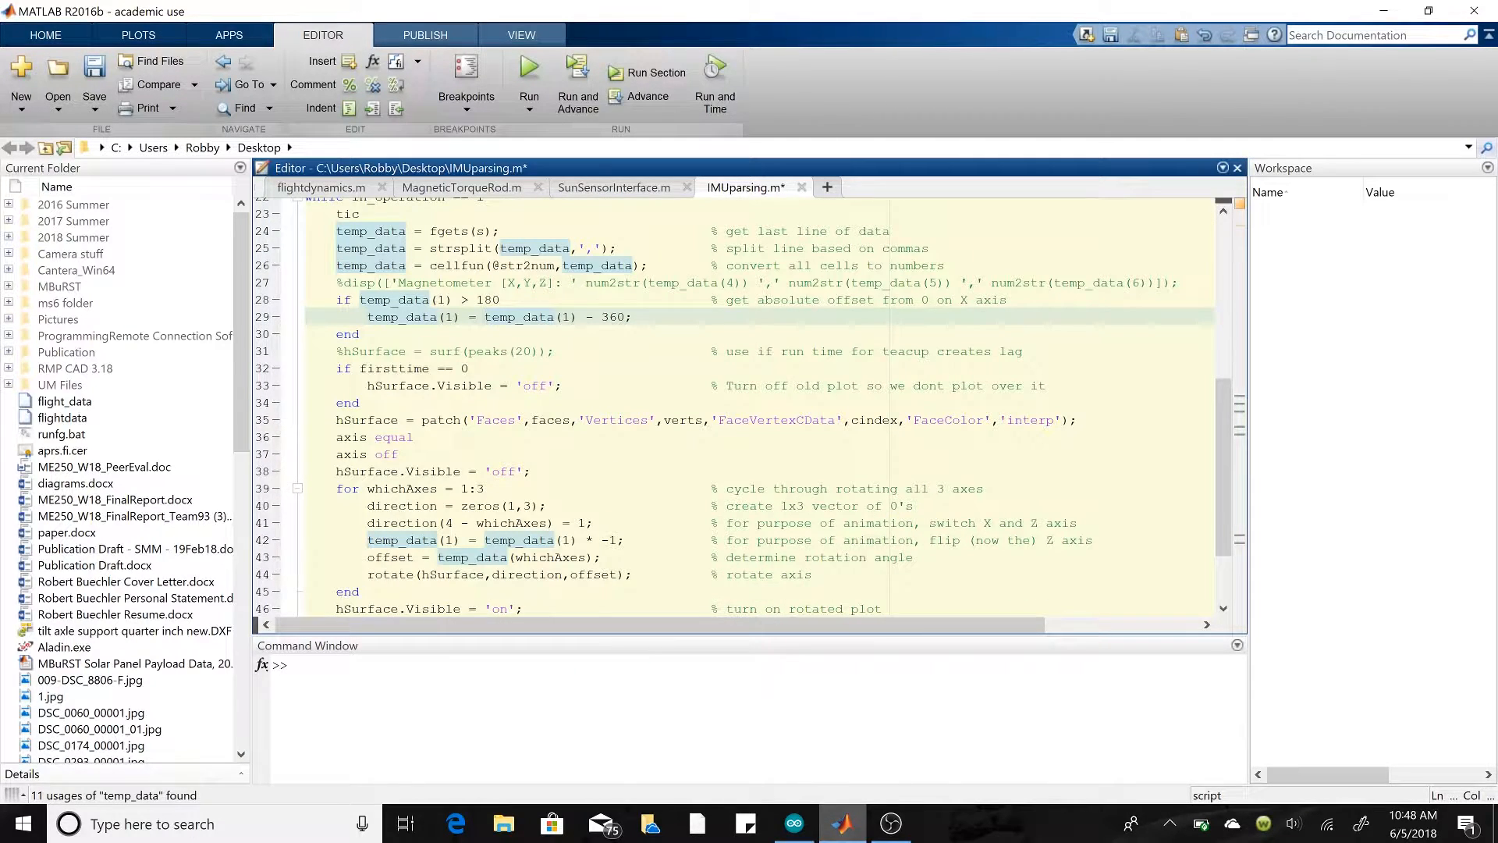
pyautogui.scroll(-3)
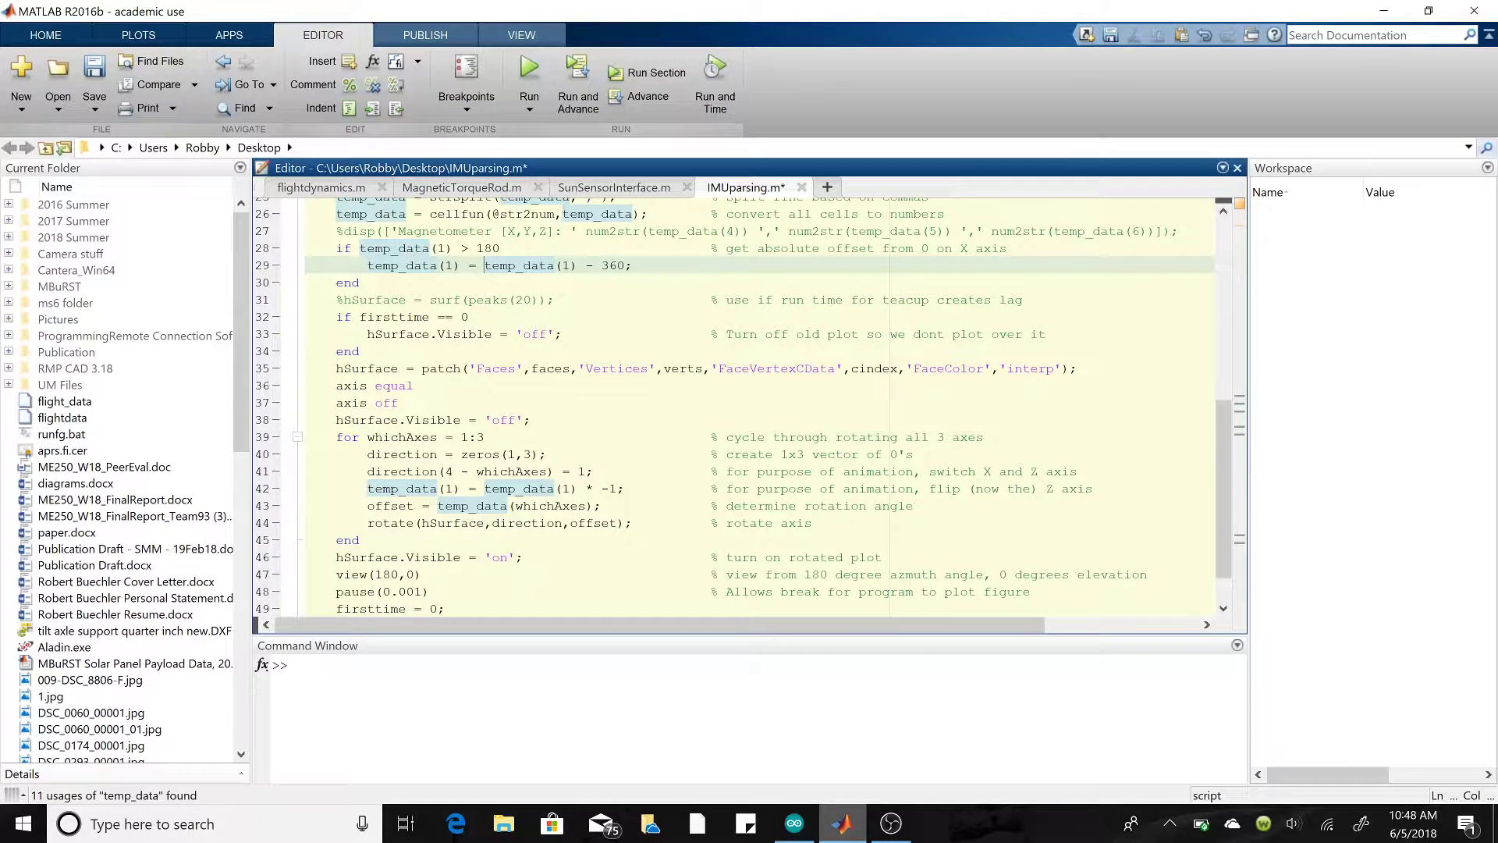
pyautogui.scroll(3)
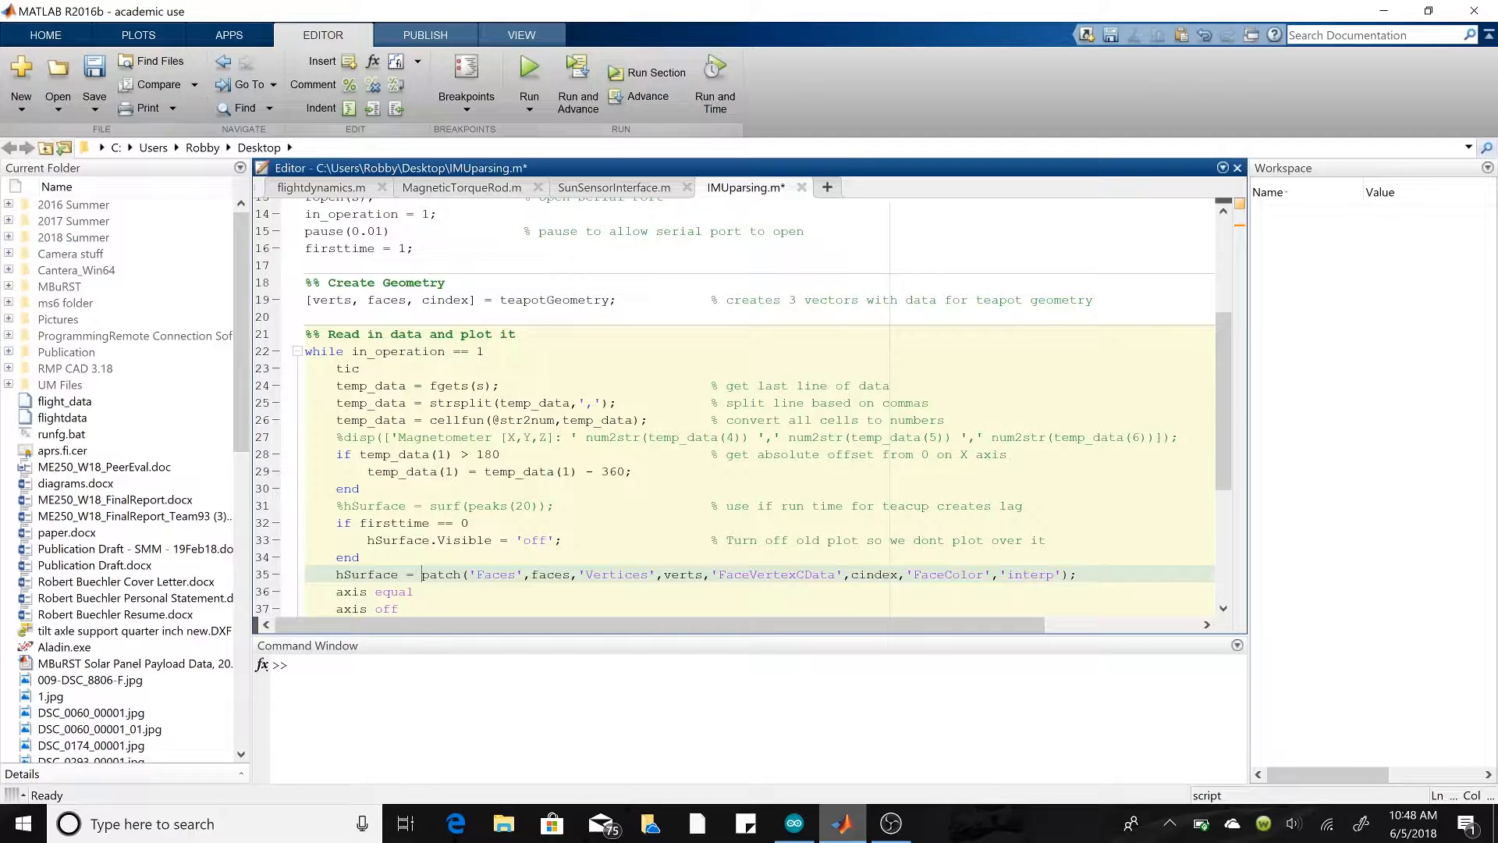
pyautogui.doubleClick(496, 575)
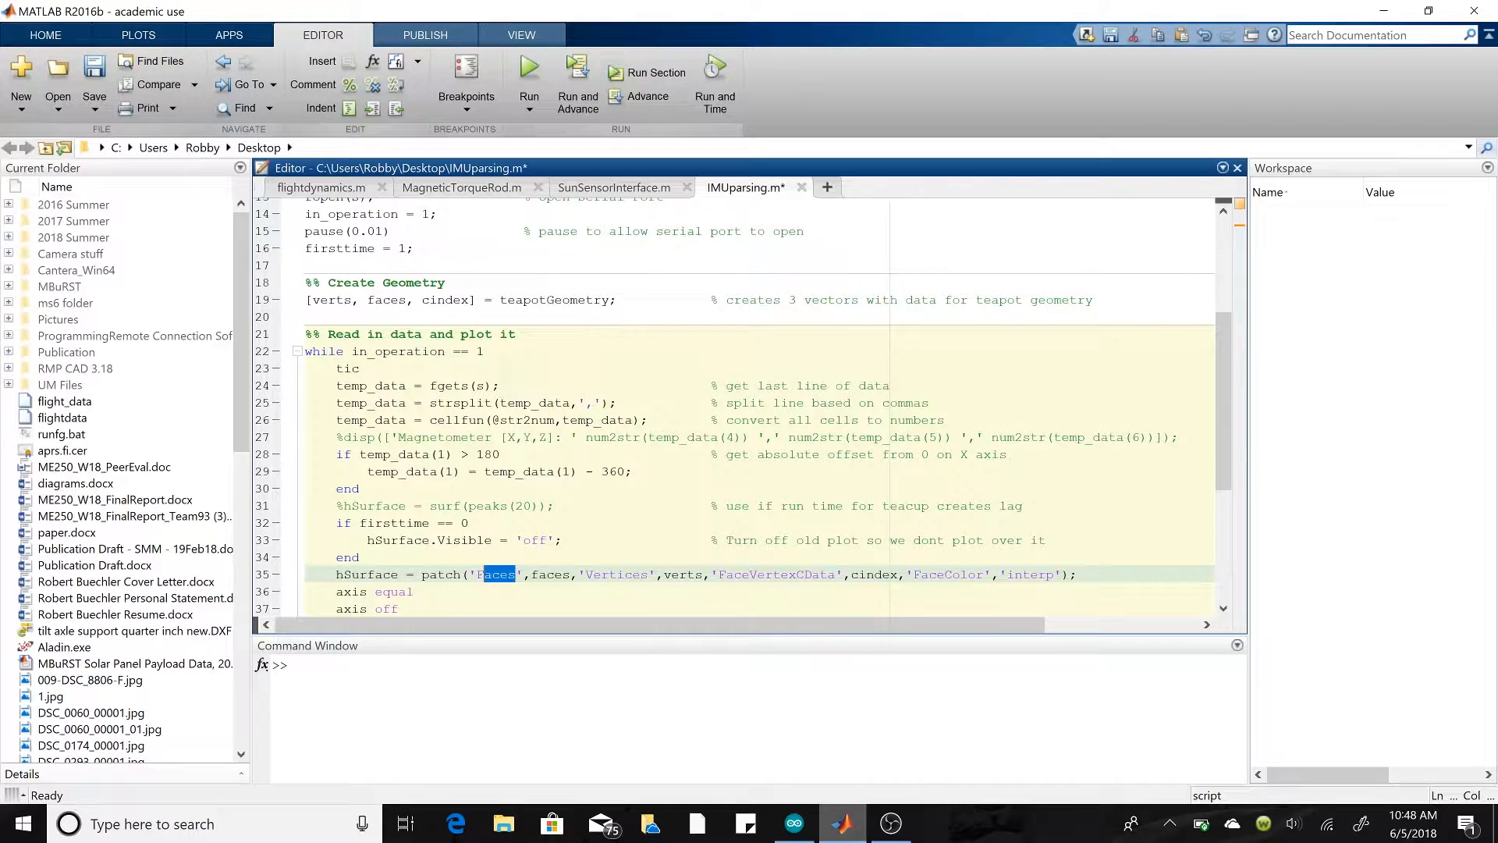
pyautogui.doubleClick(619, 574)
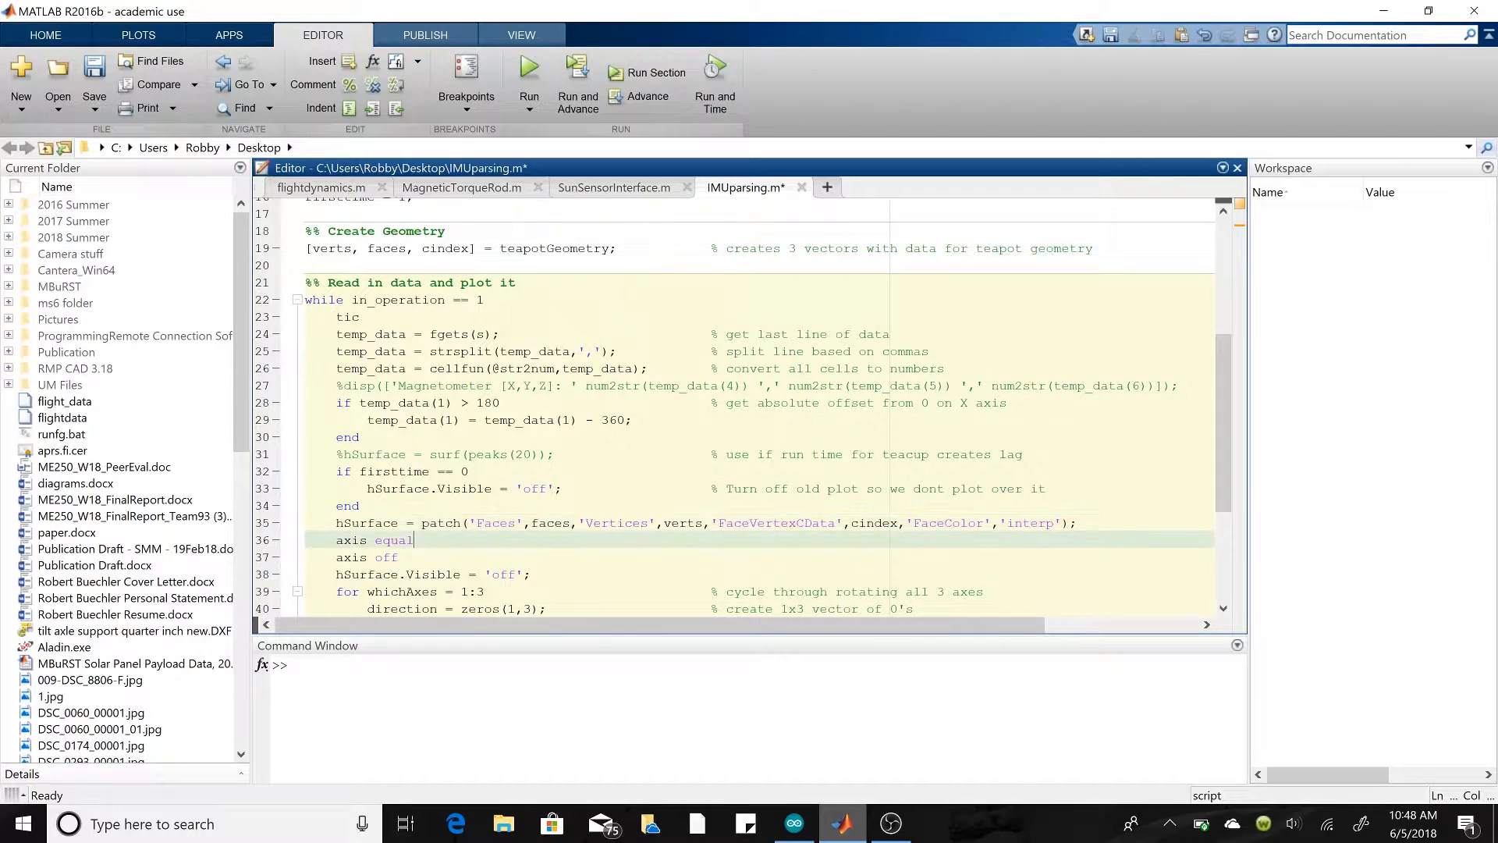
pyautogui.doubleClick(365, 523)
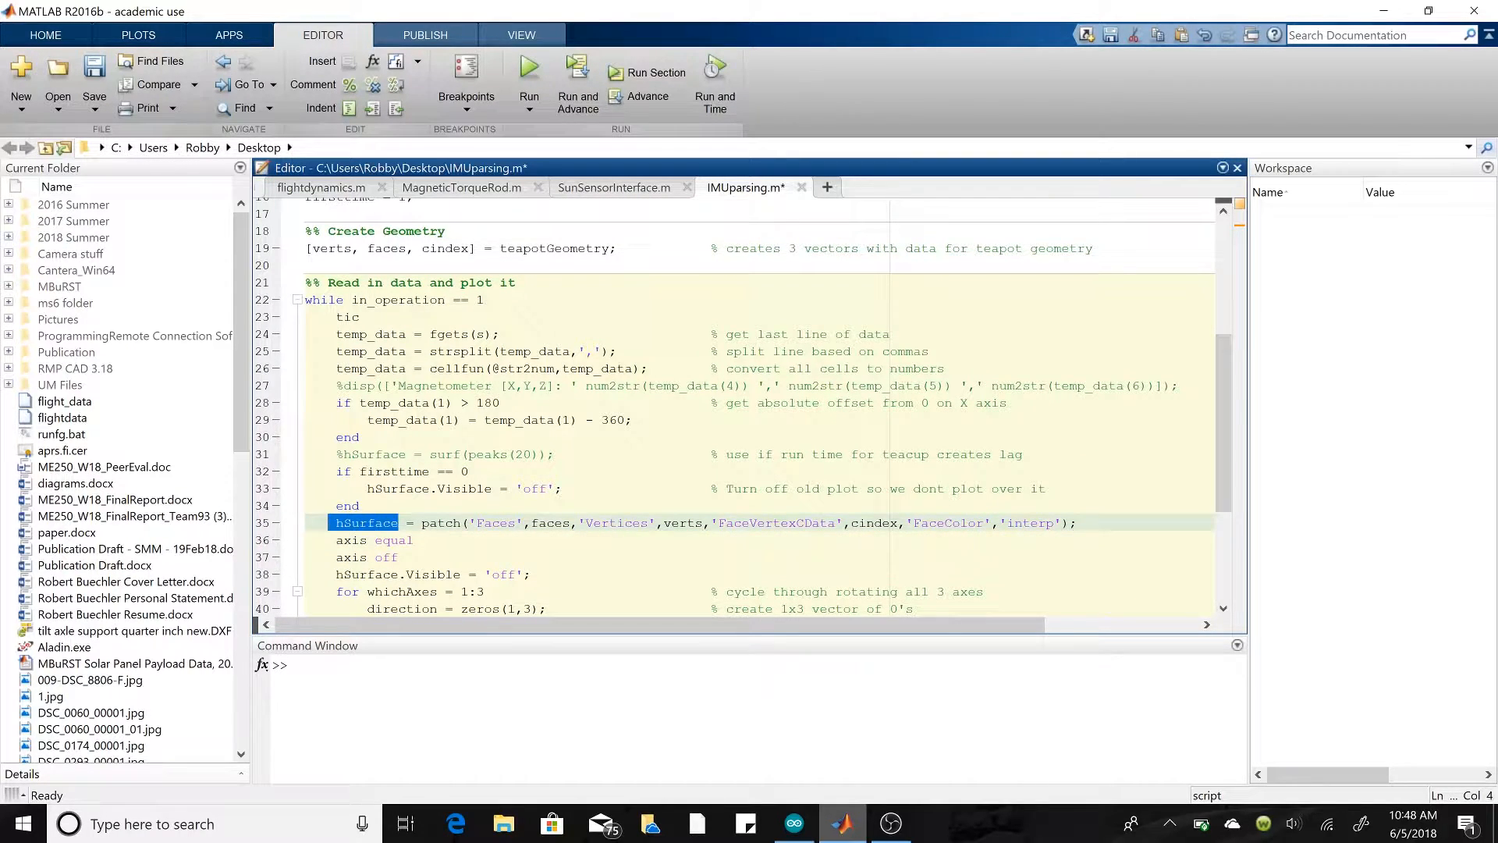
pyautogui.scroll(-3)
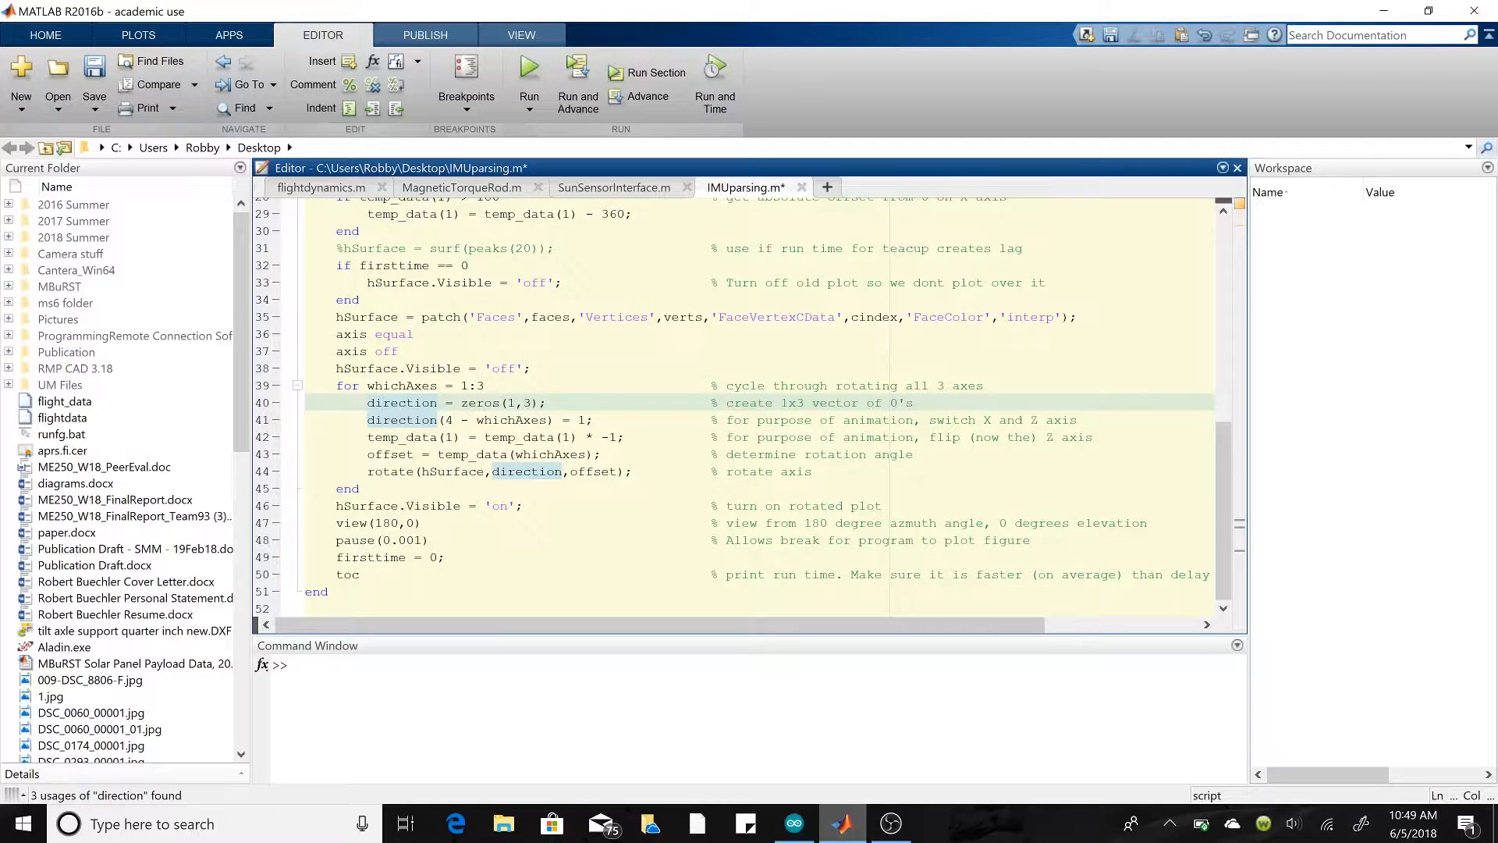
pyautogui.click(380, 402)
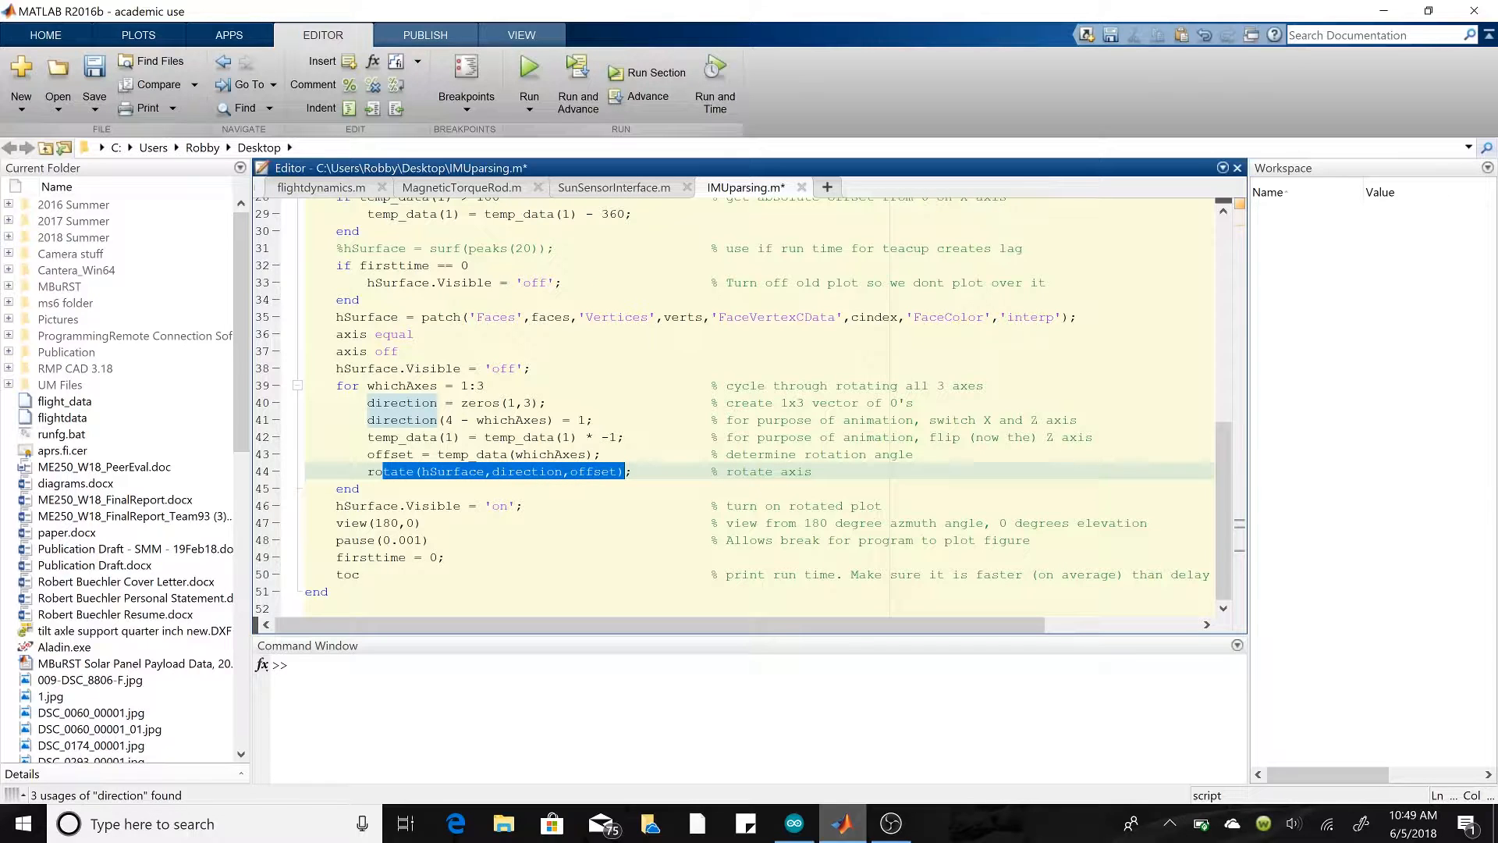
pyautogui.click(406, 471)
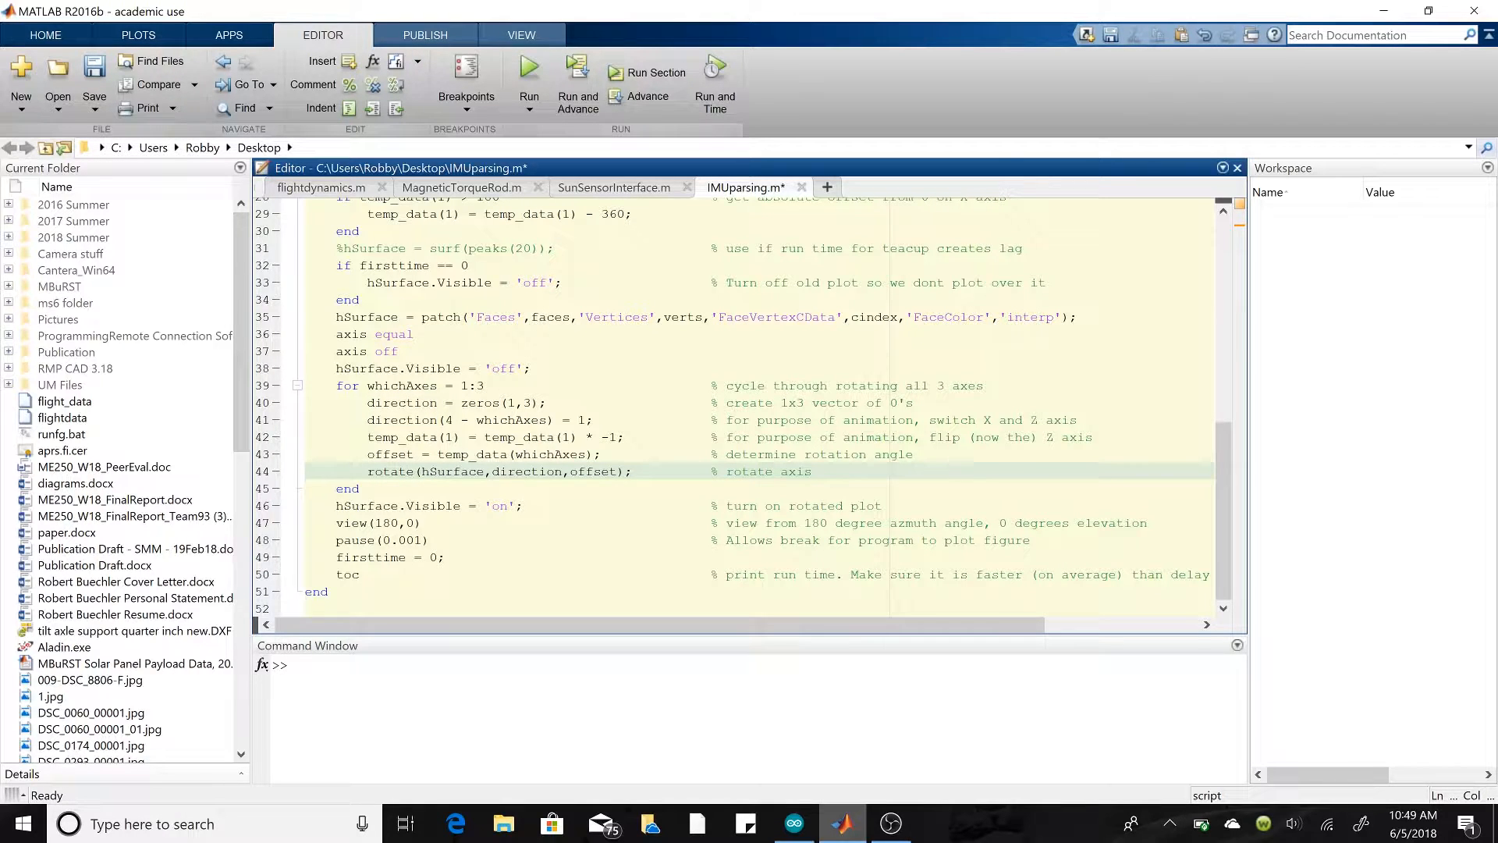
pyautogui.doubleClick(452, 471)
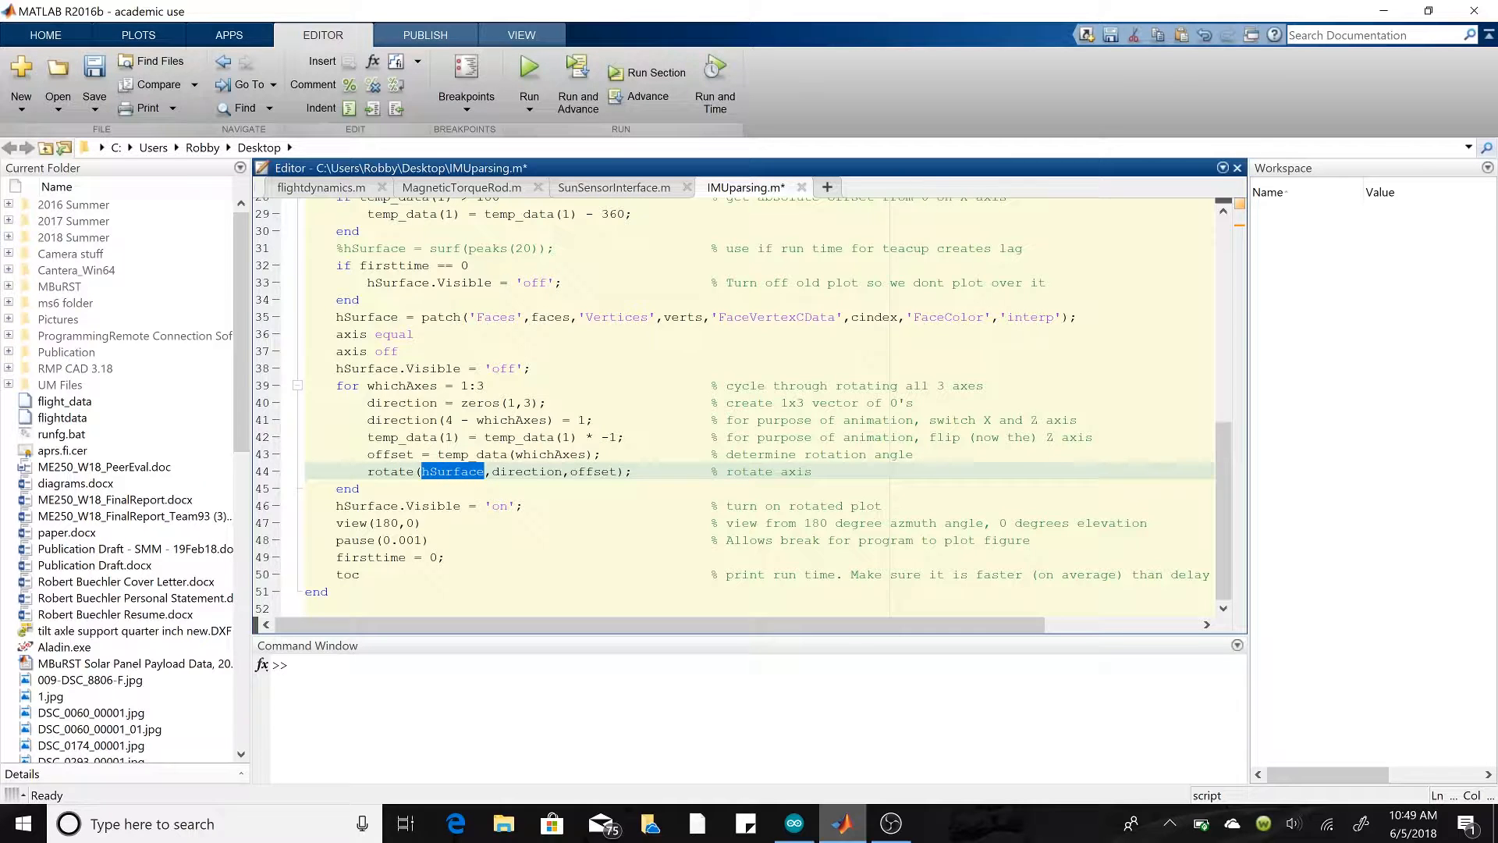
pyautogui.doubleClick(527, 471)
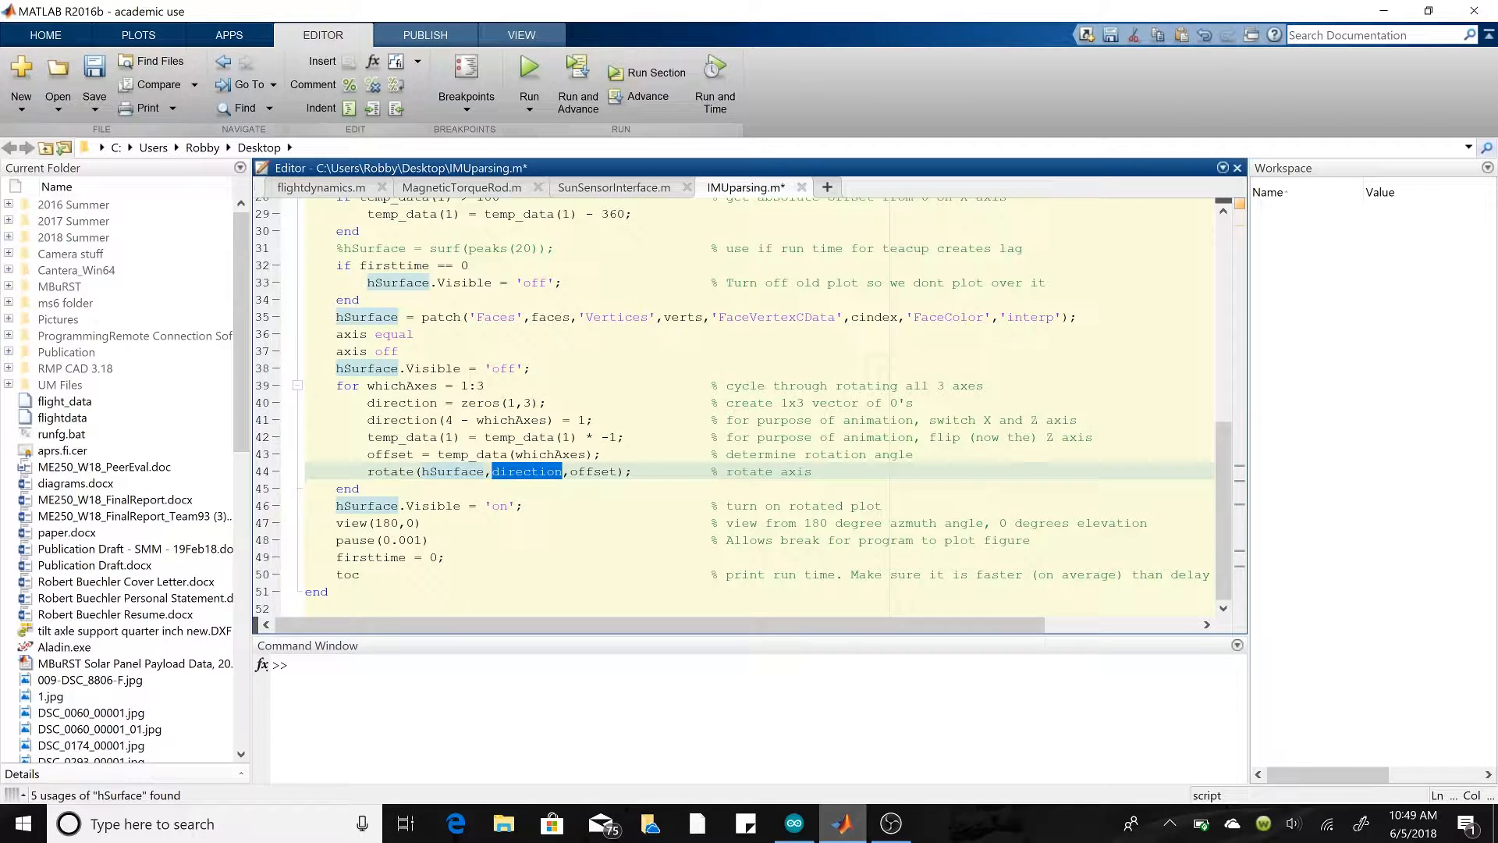
pyautogui.doubleClick(595, 471)
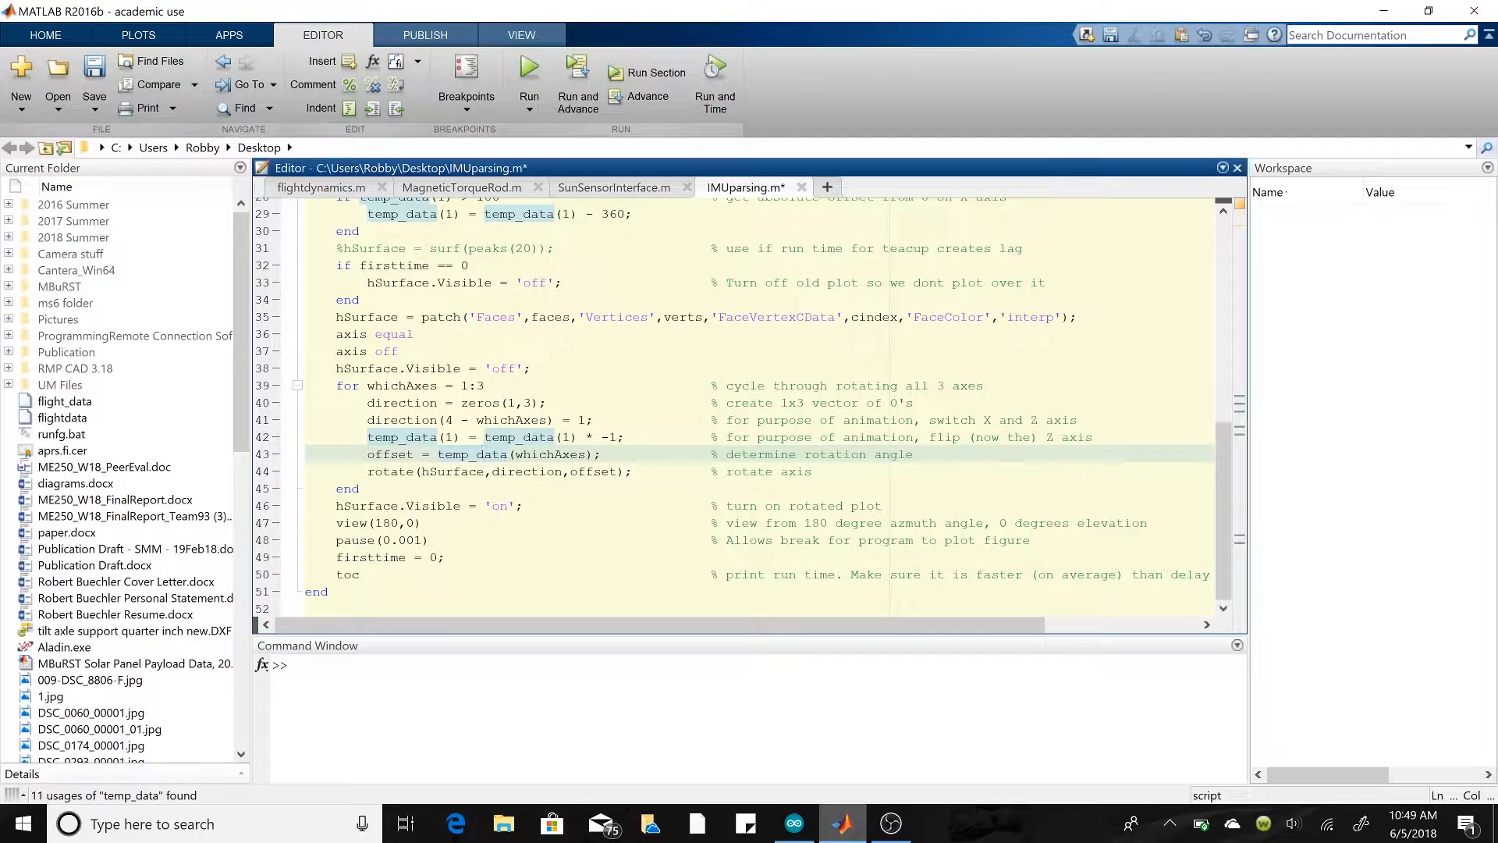
pyautogui.click(490, 403)
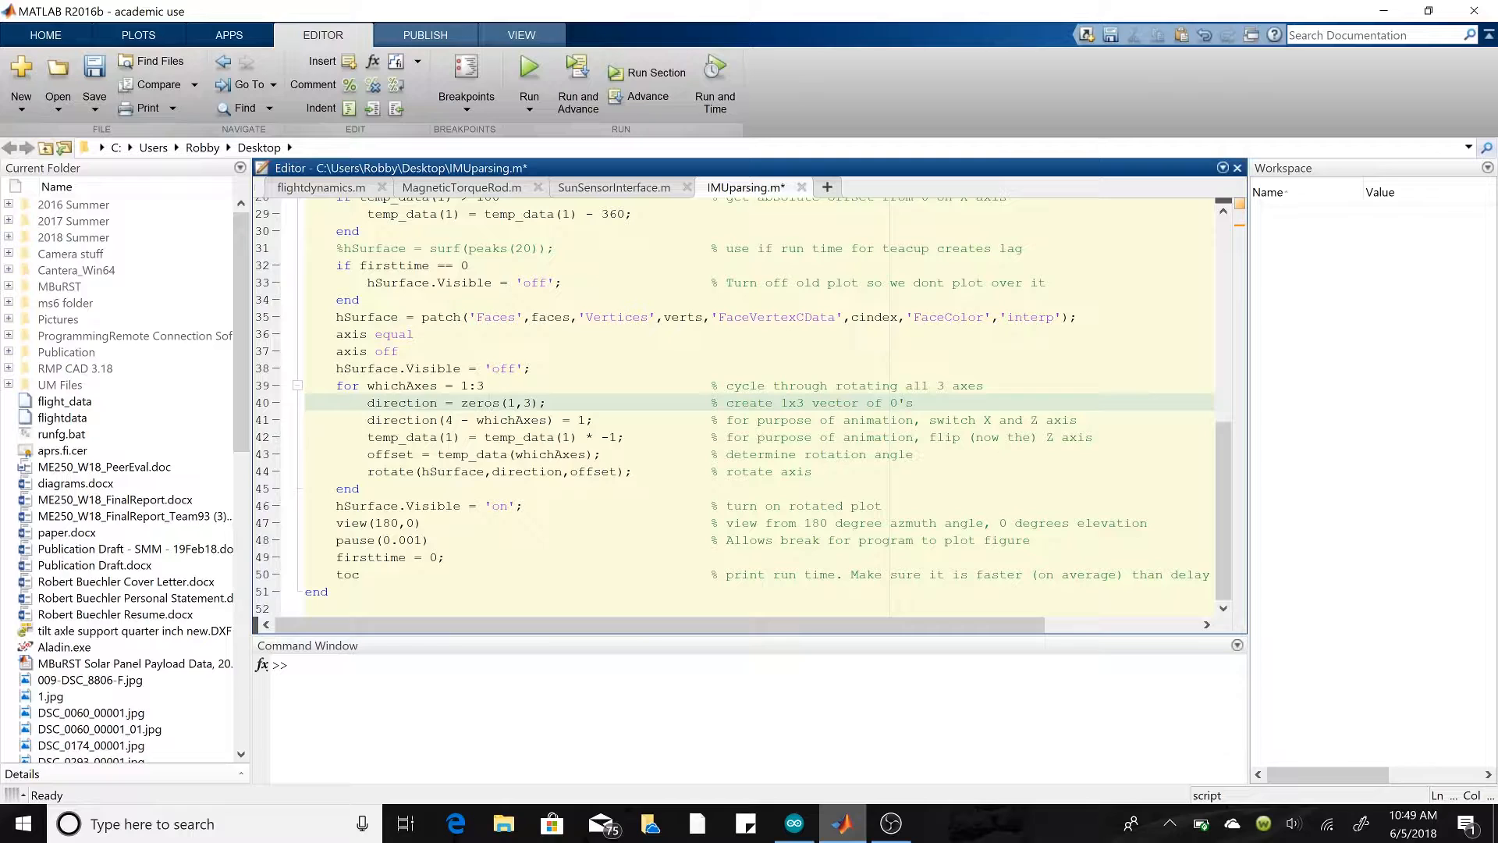
pyautogui.click(491, 403)
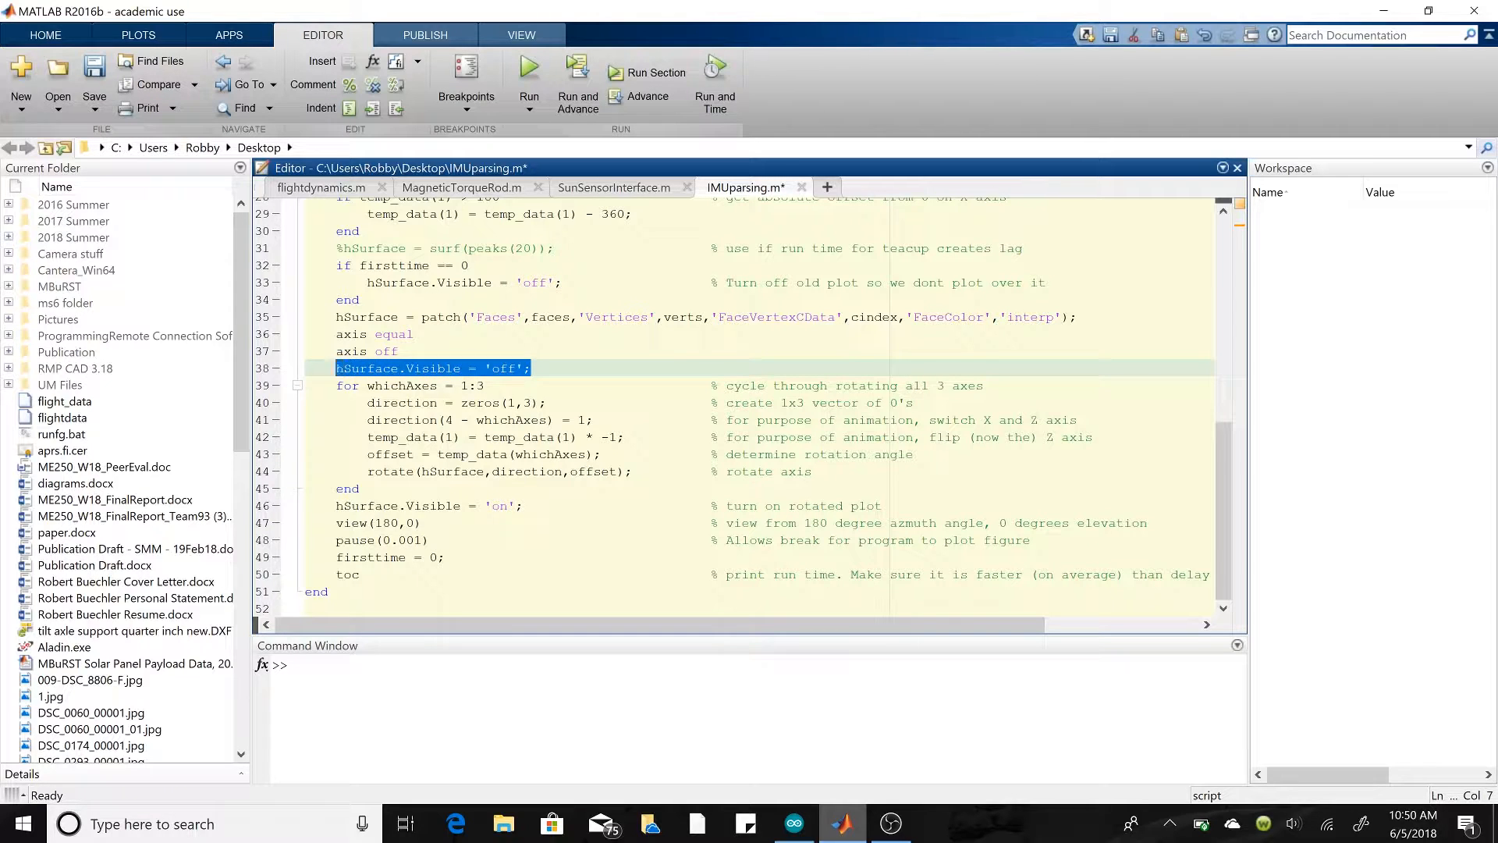
# Step: Point out the hSurface visibility, rotated plot on, and view angle lines
pyautogui.click(373, 368)
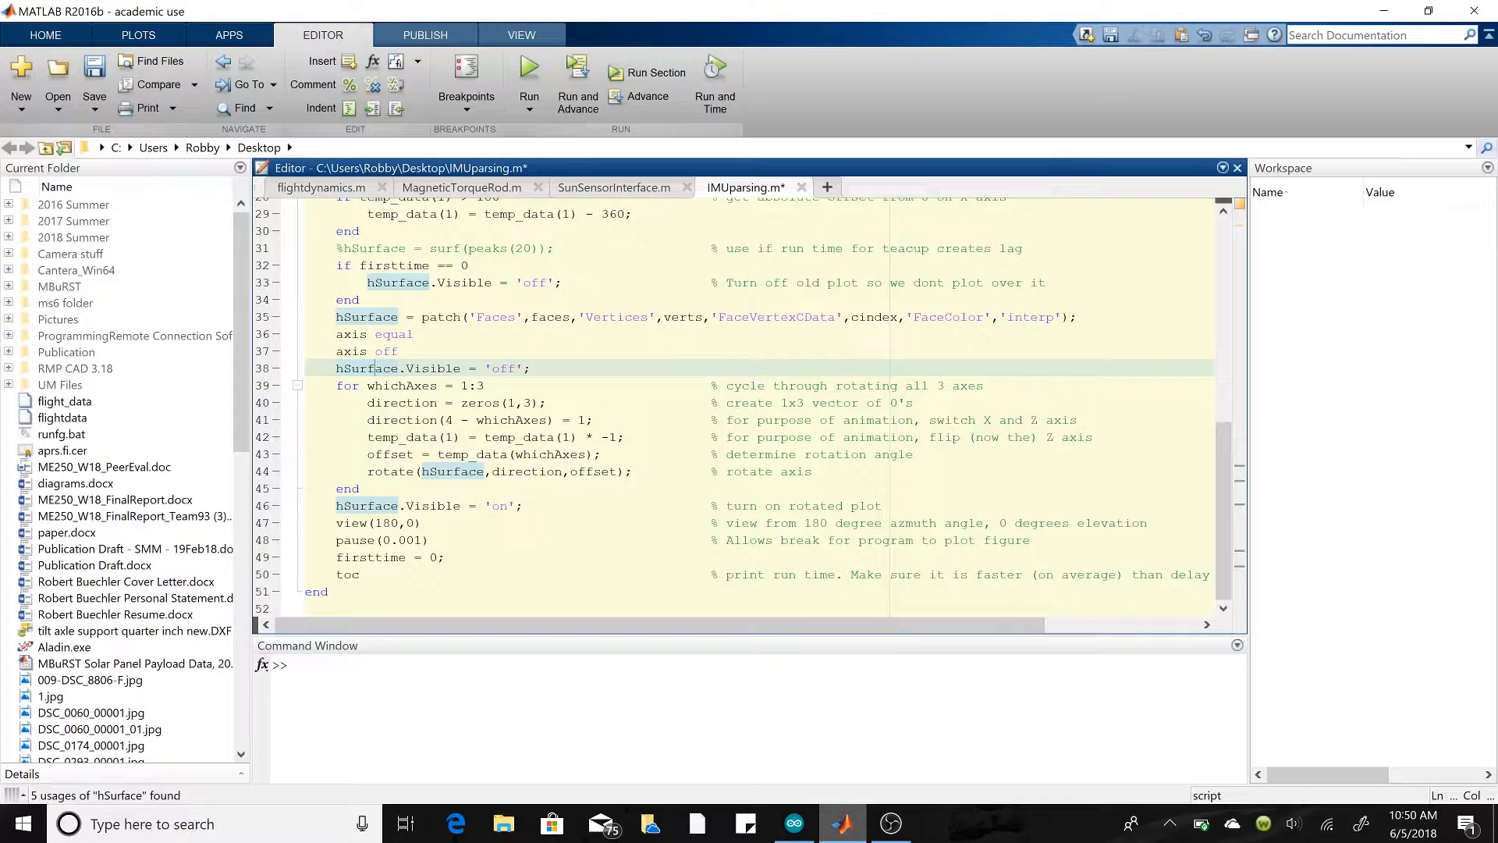
pyautogui.click(509, 369)
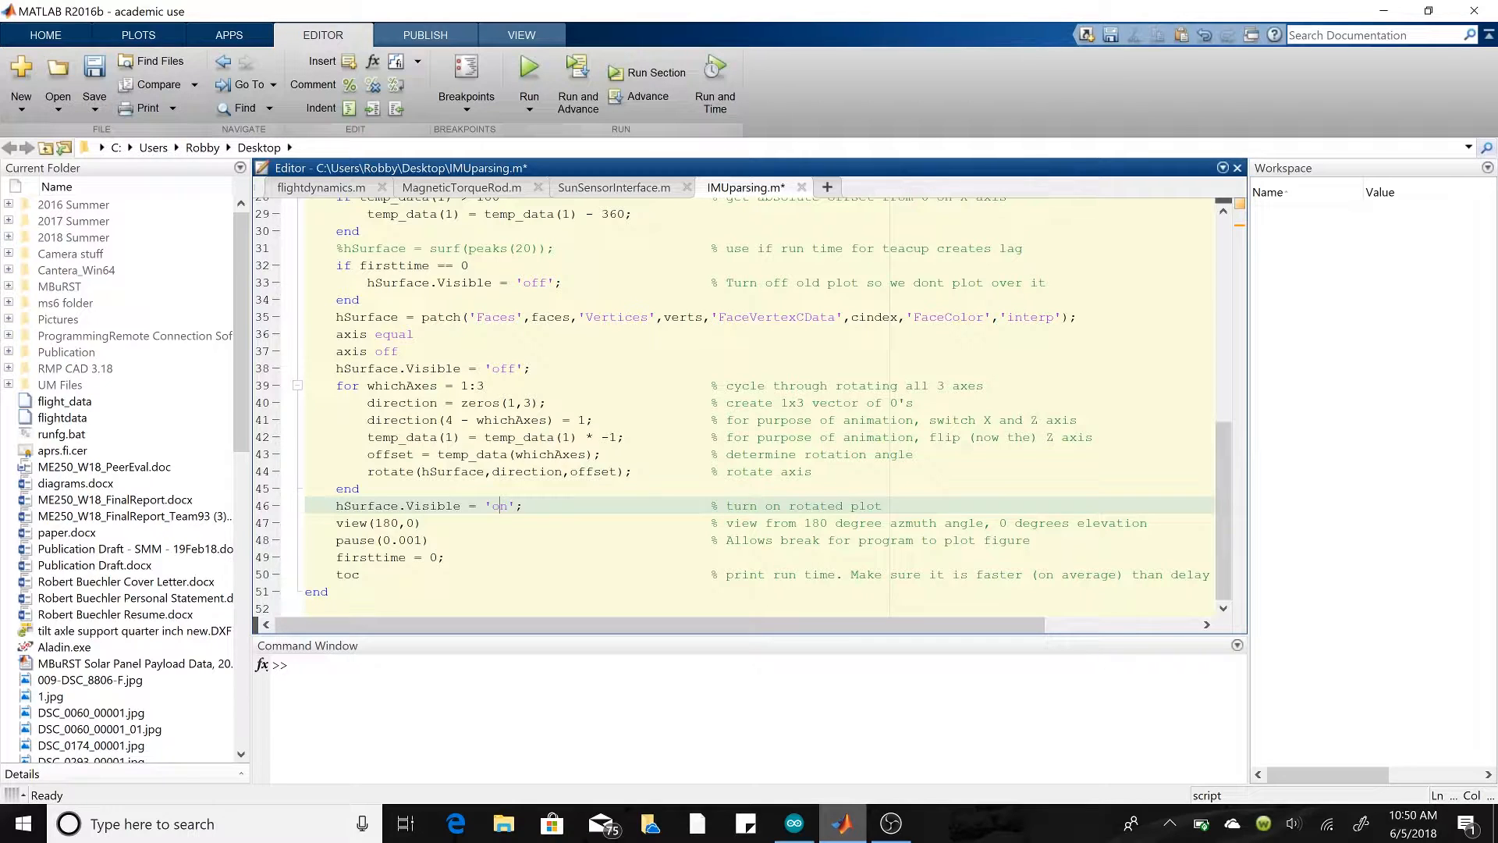
pyautogui.click(384, 523)
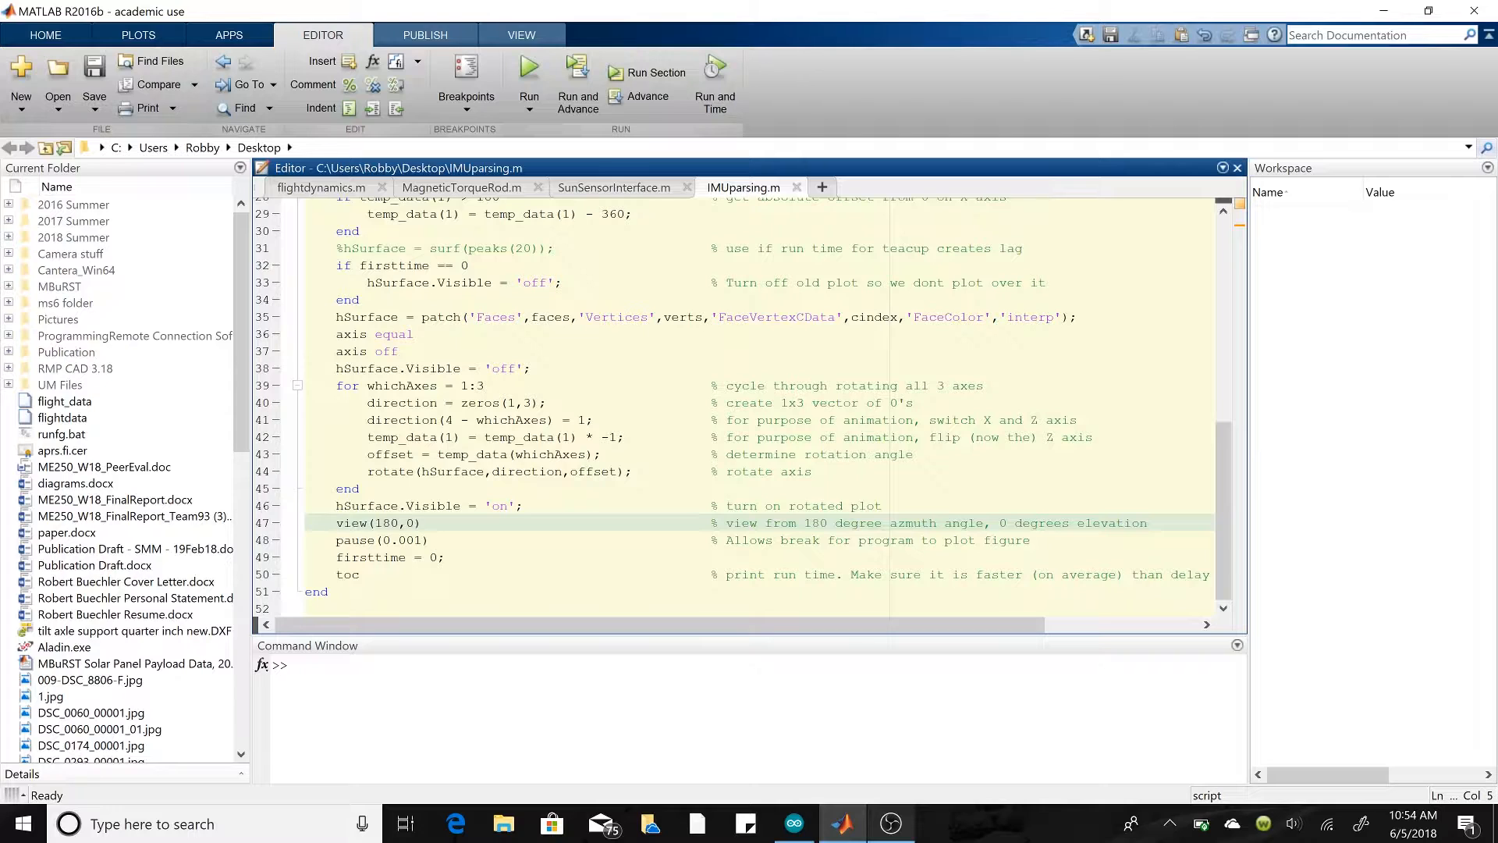
pyautogui.click(336, 522)
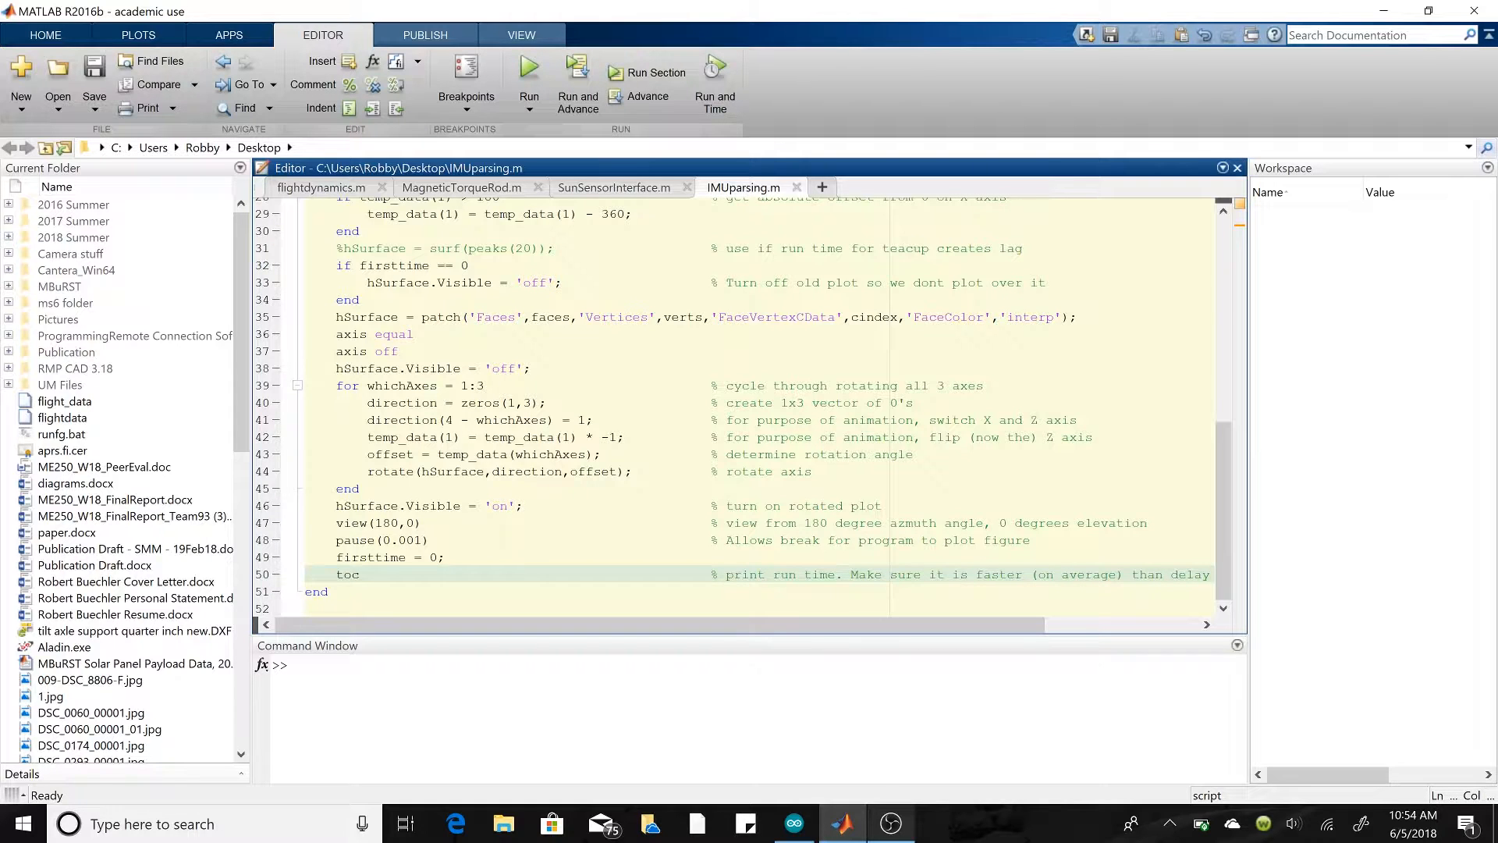
pyautogui.doubleClick(346, 575)
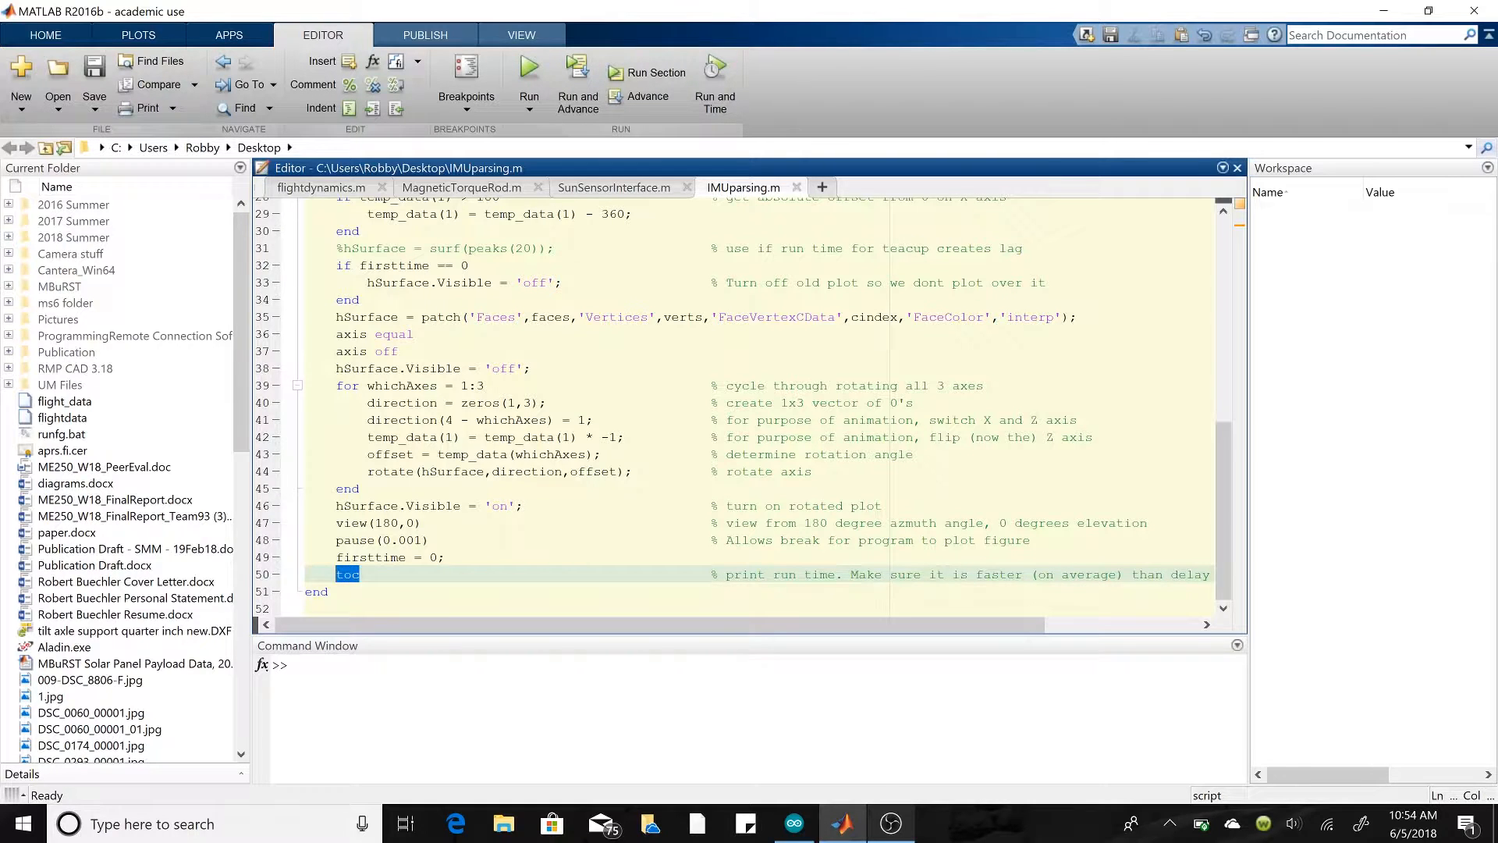
pyautogui.click(362, 489)
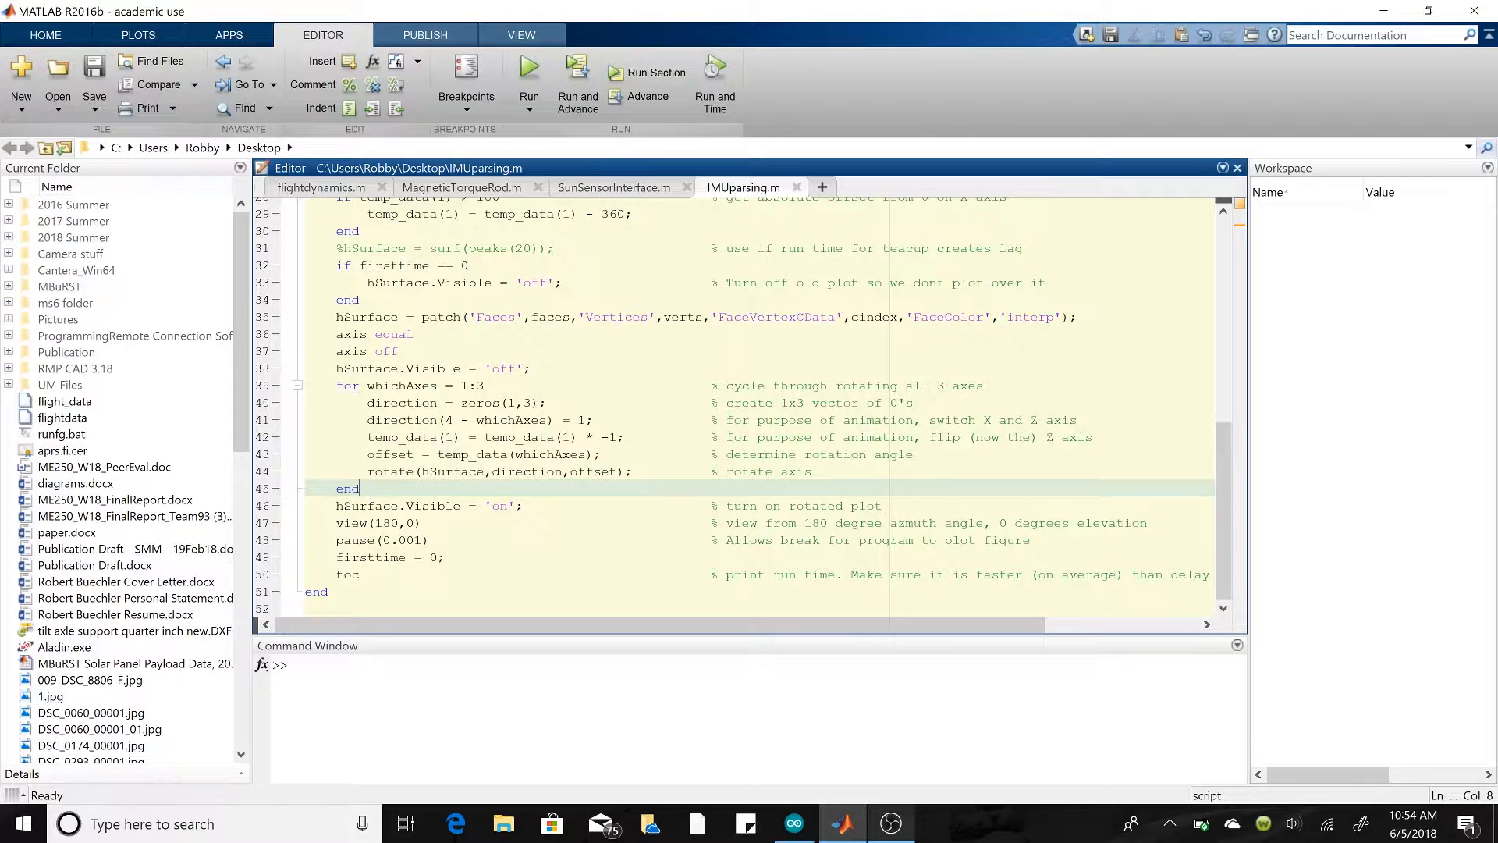
pyautogui.scroll(3)
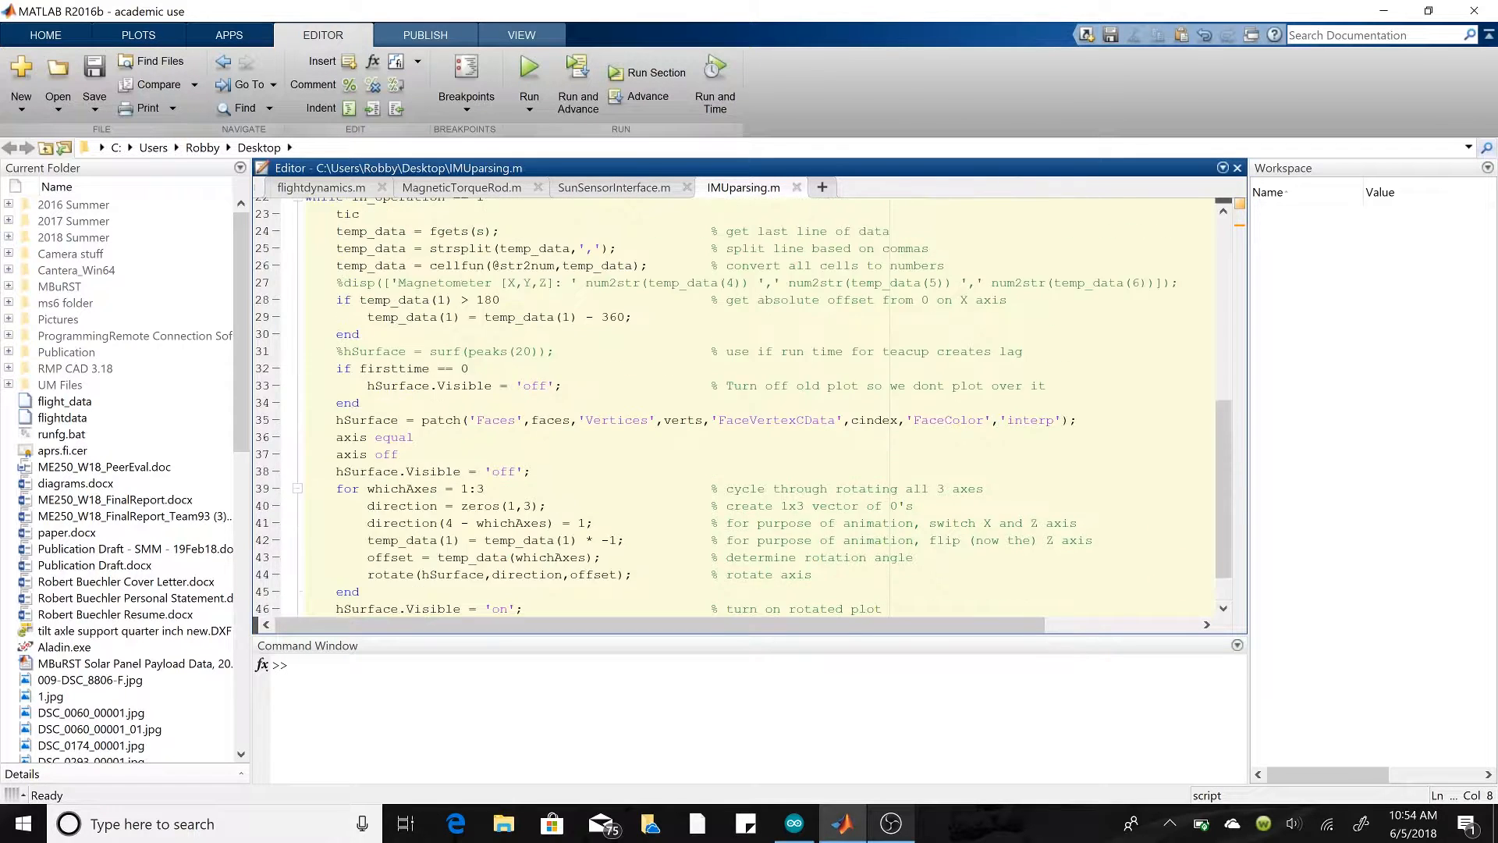
pyautogui.scroll(-3)
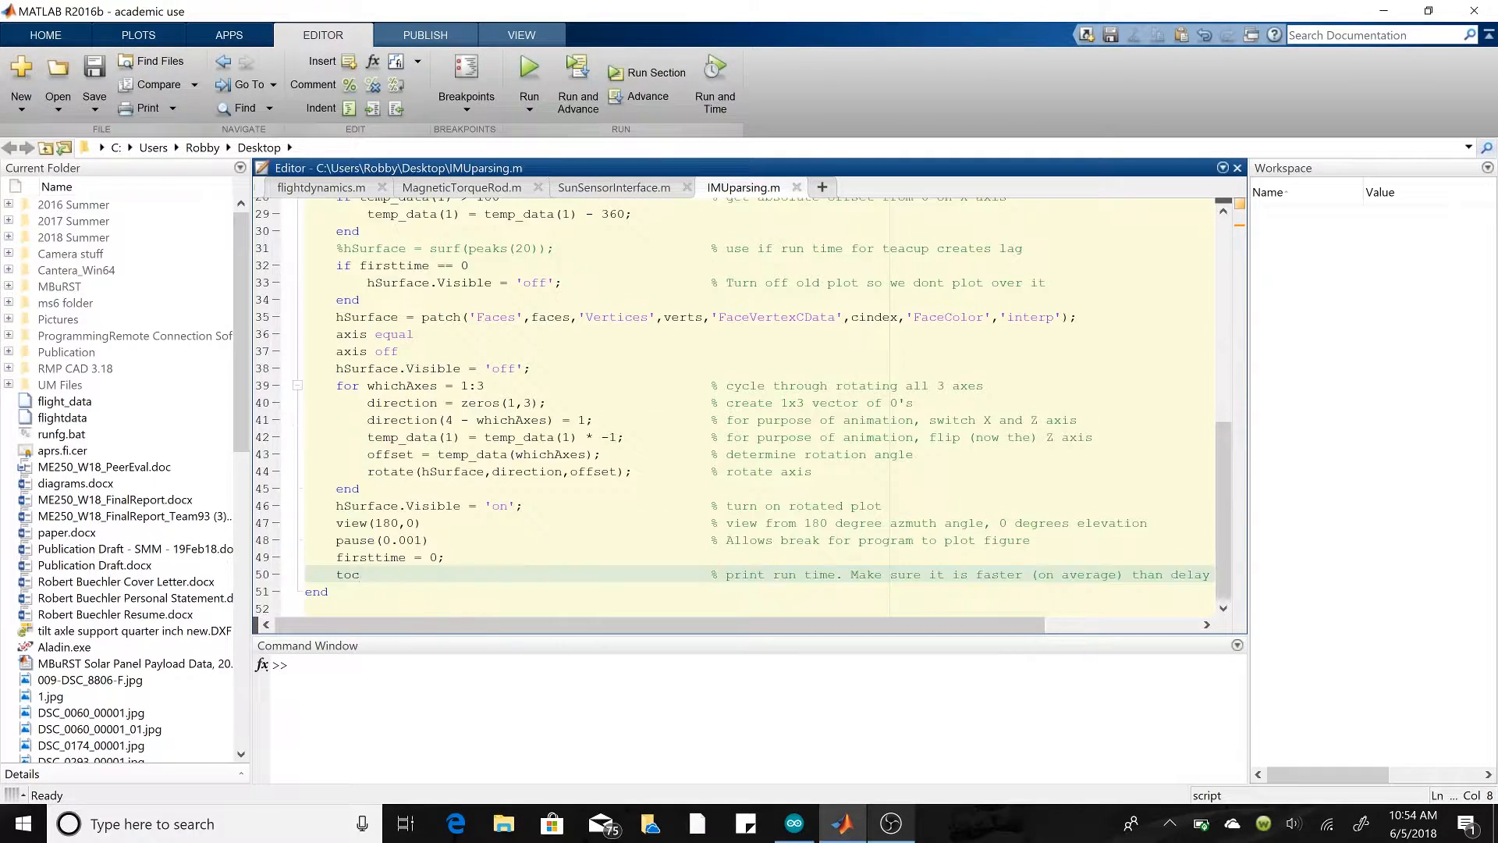